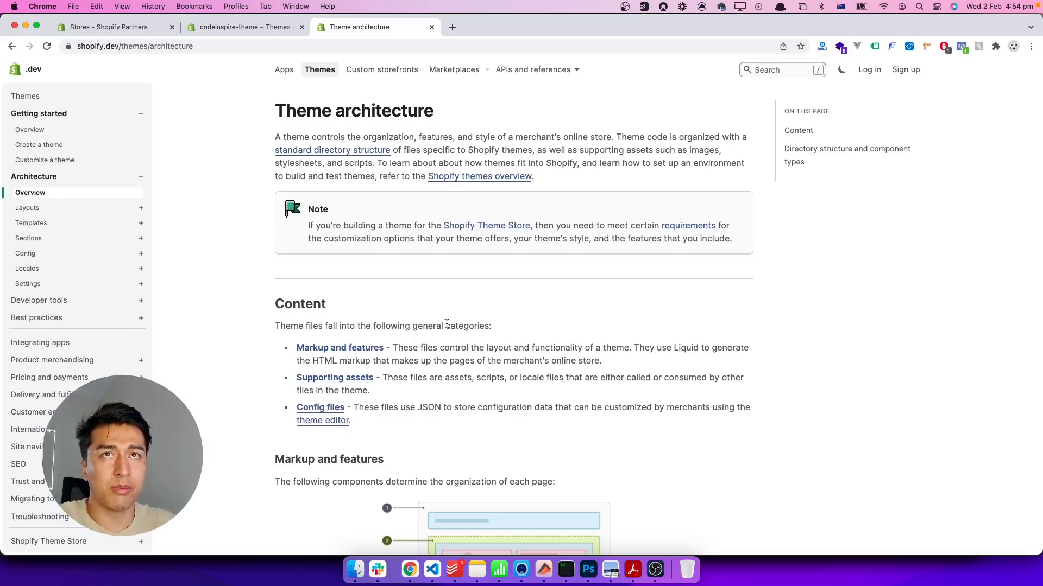
mouse_move(55, 195)
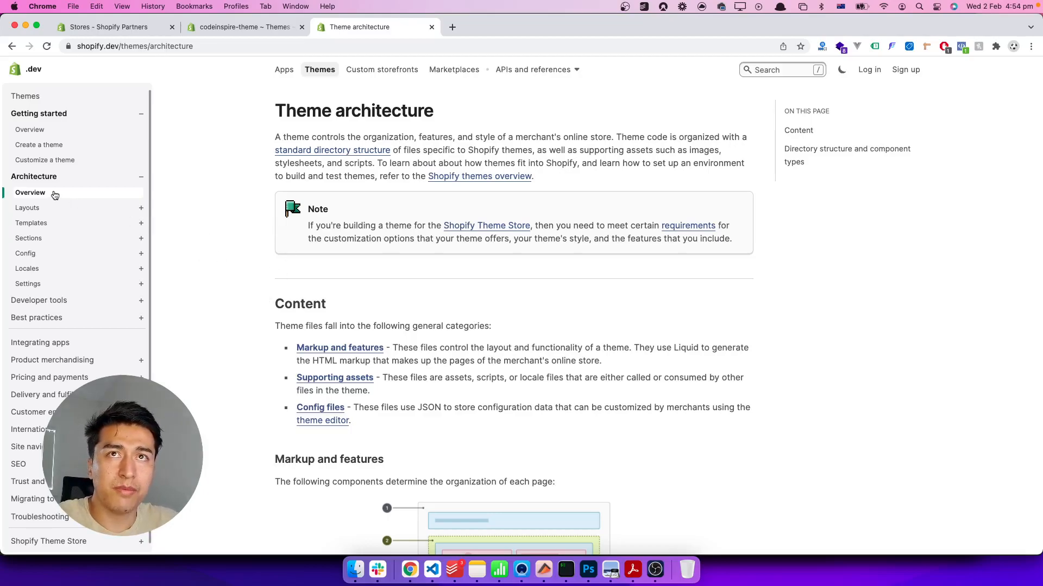
mouse_move(275, 262)
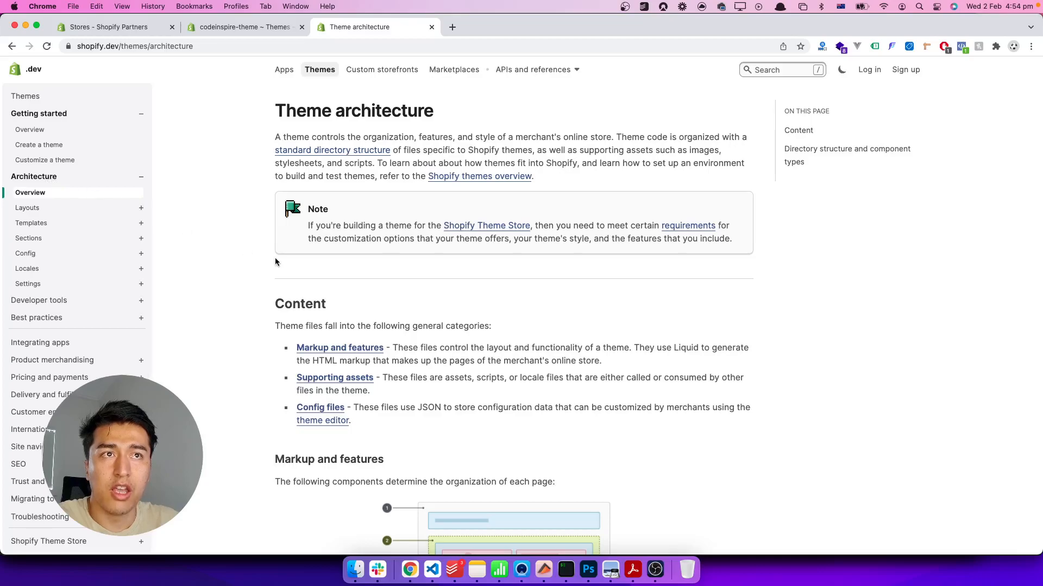
mouse_move(182, 237)
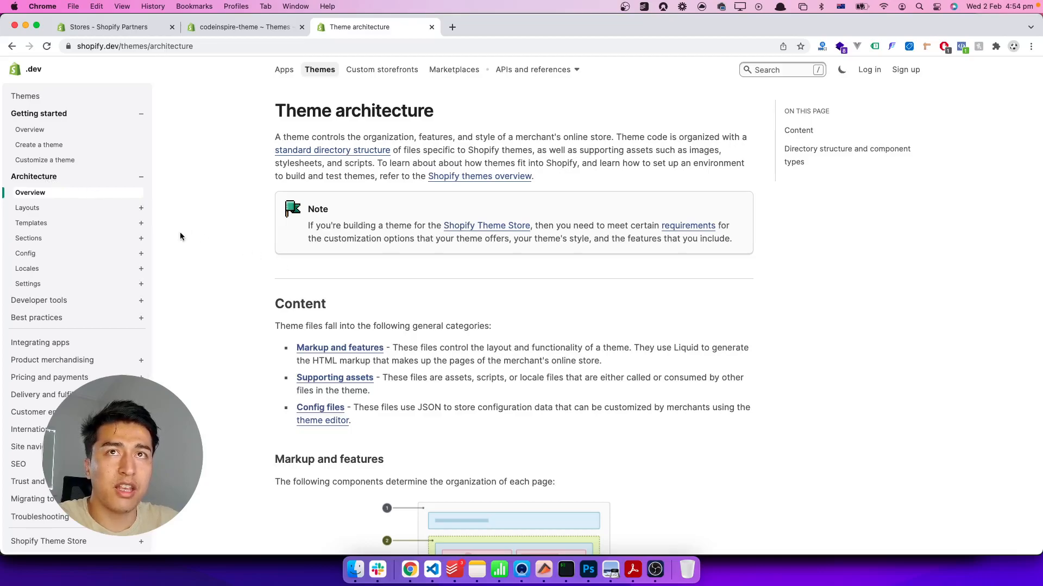
mouse_move(278, 293)
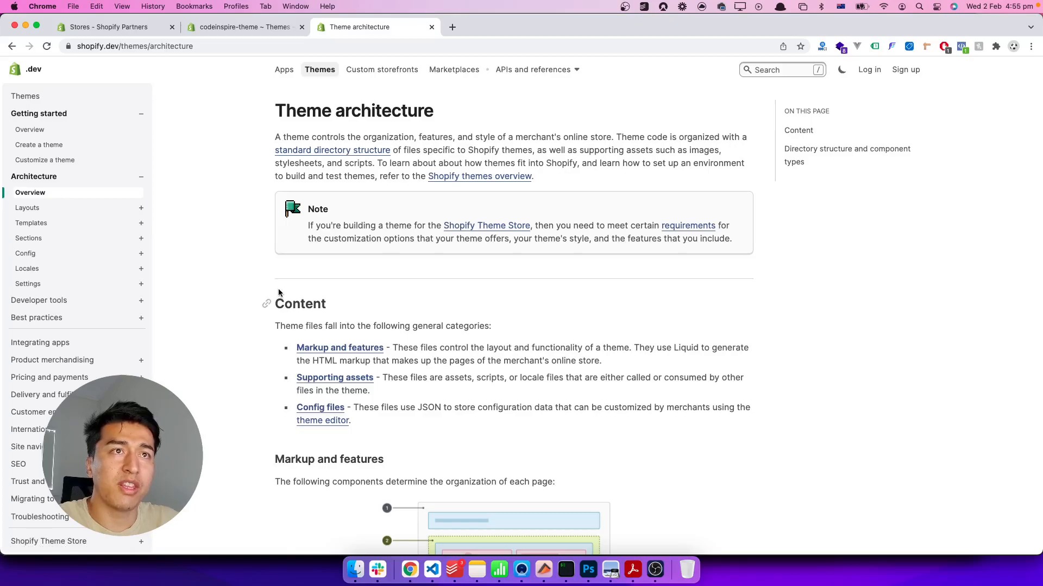
Step: Scroll past Content, Markup and features, and Supporting assets to the directory structure listing
scroll(down, 3)
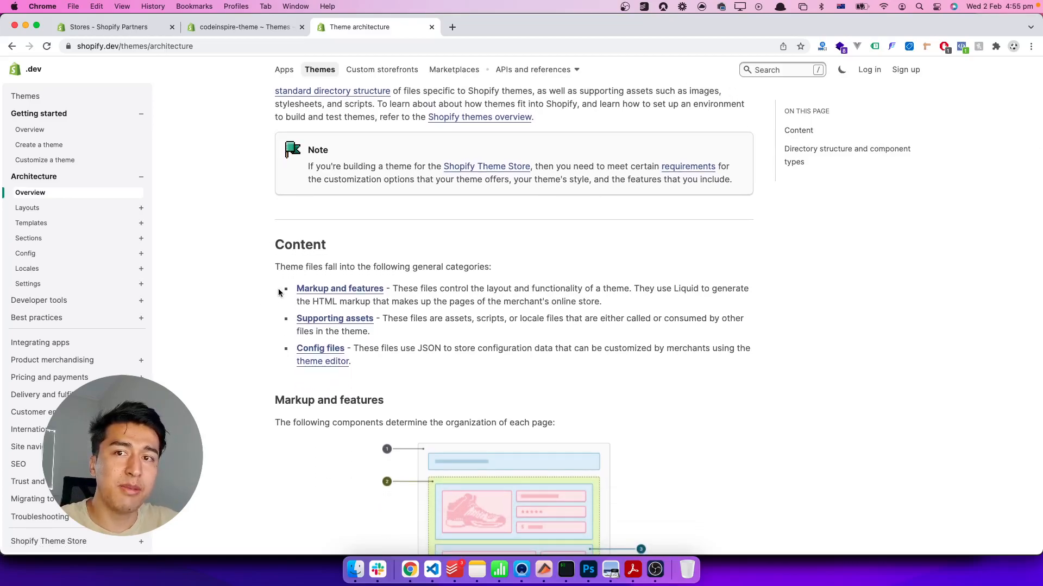
scroll(down, 3)
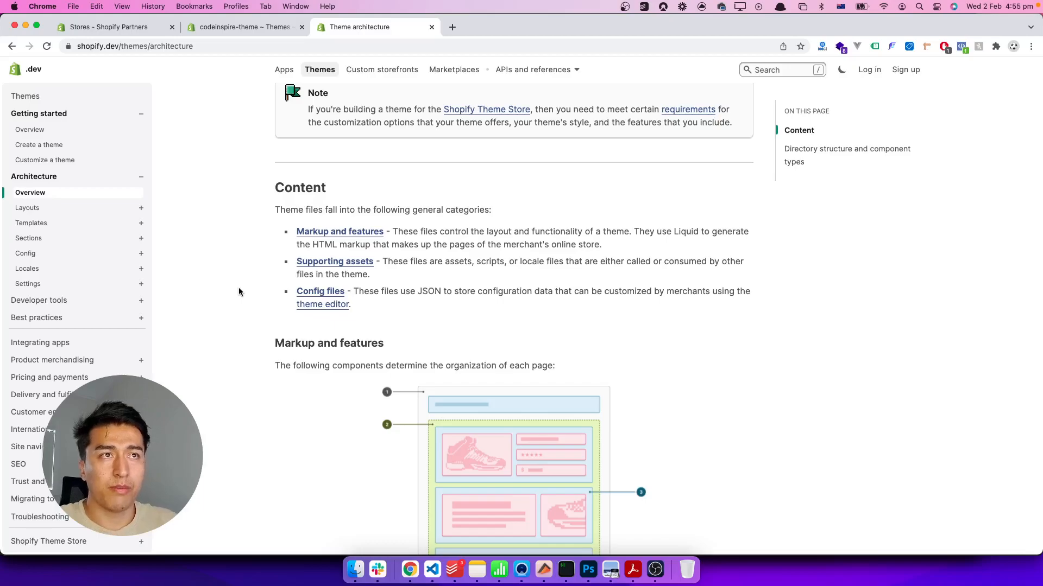
scroll(down, 3)
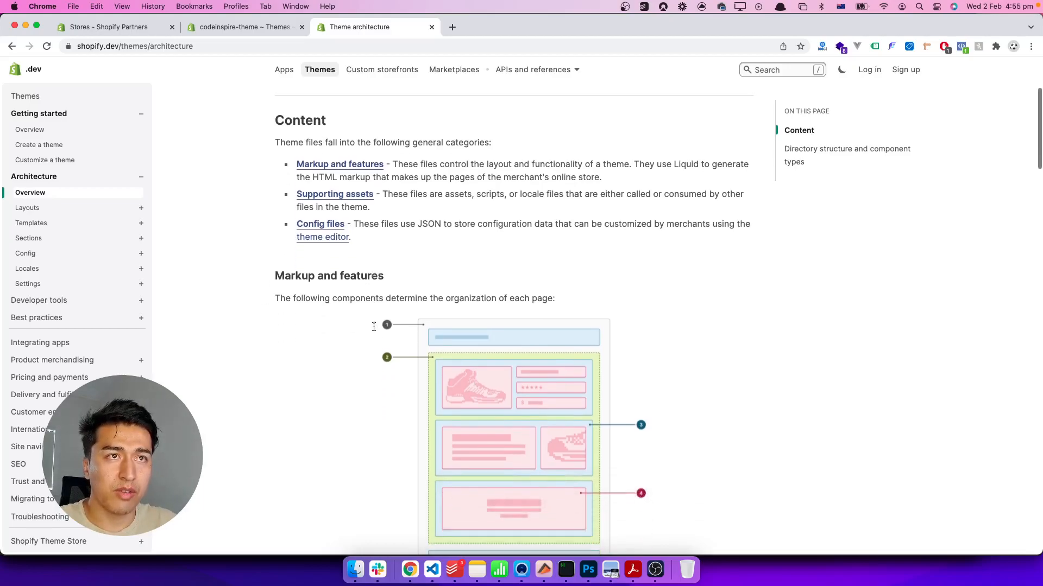
scroll(down, 3)
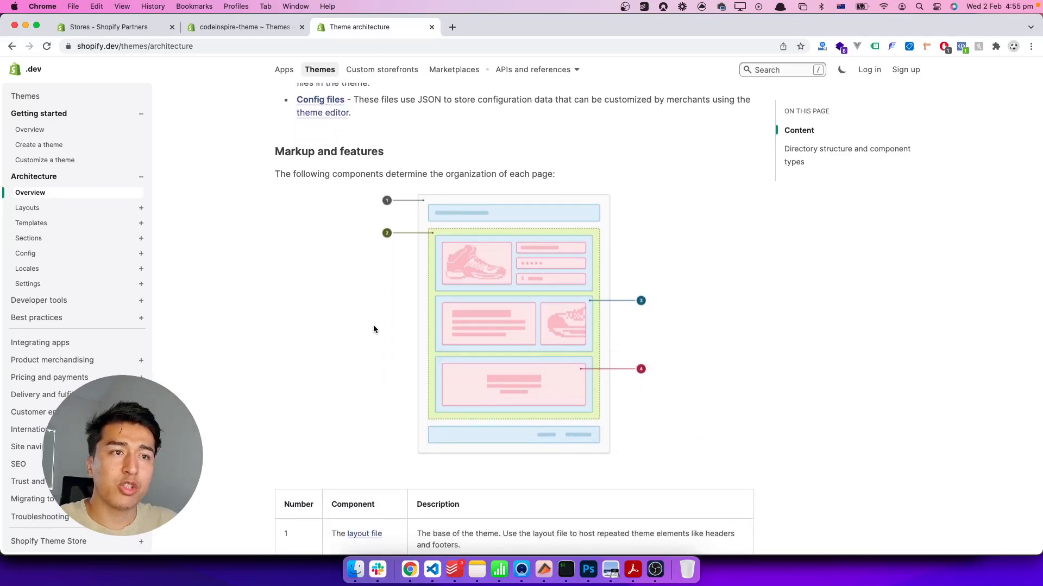
scroll(down, 3)
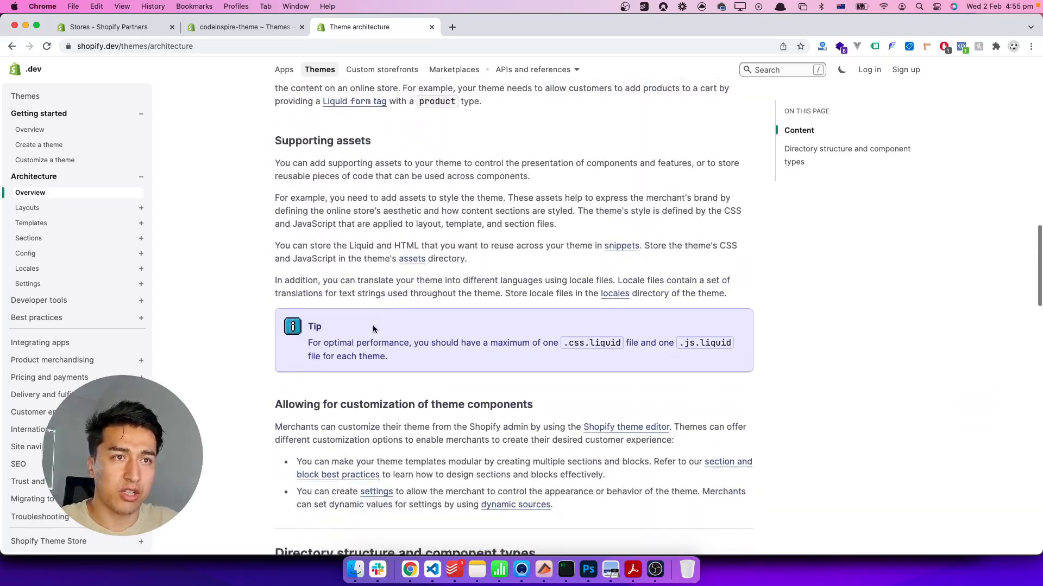
scroll(down, 3)
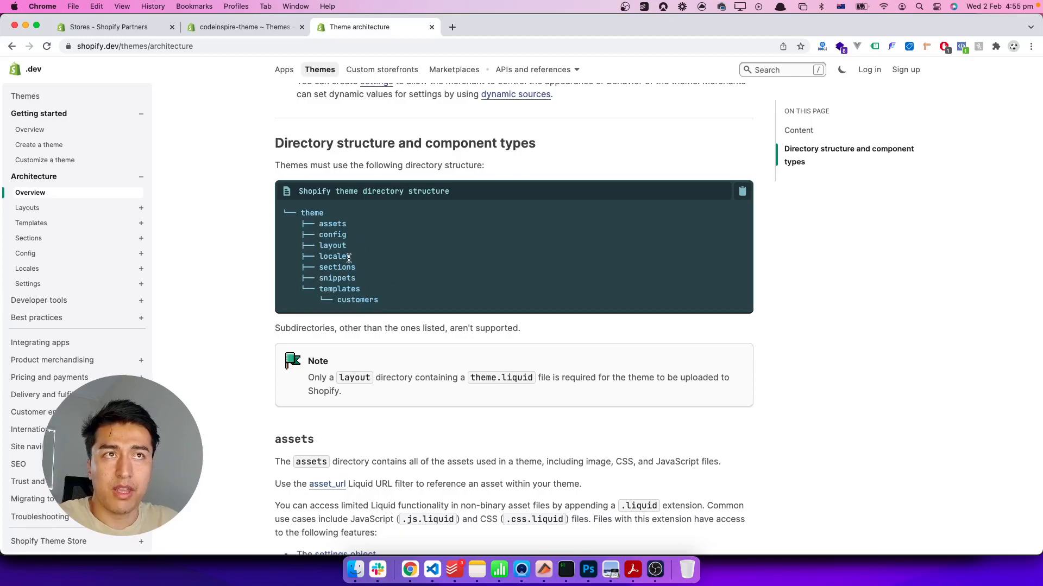
mouse_move(397, 281)
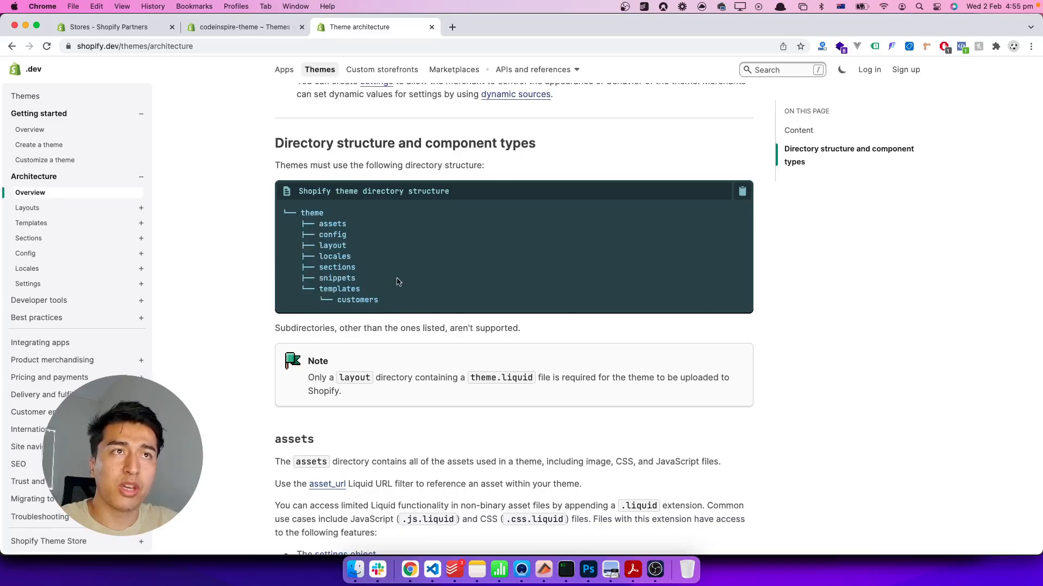
mouse_move(319, 229)
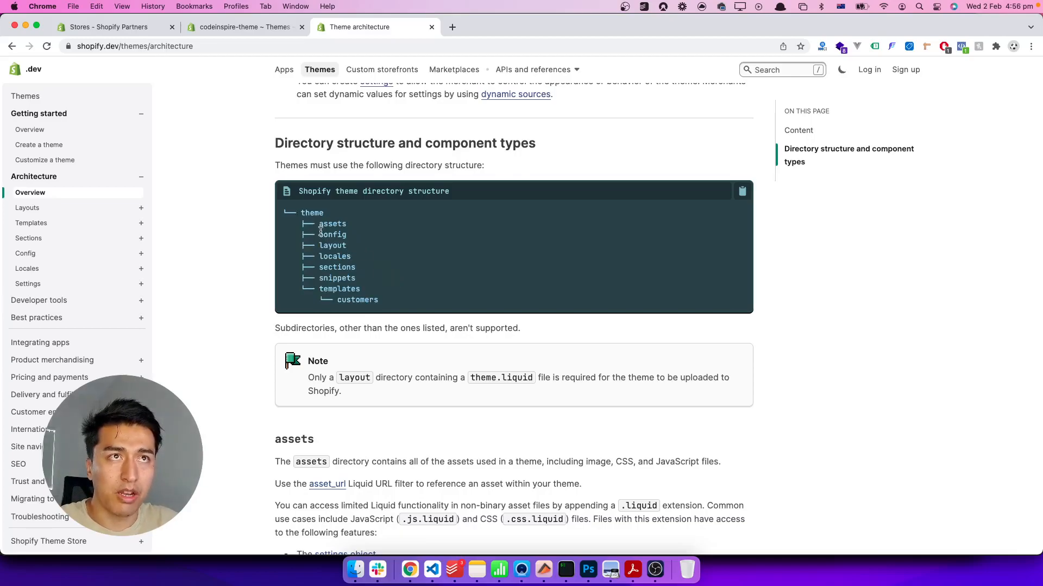
double_click(332, 224)
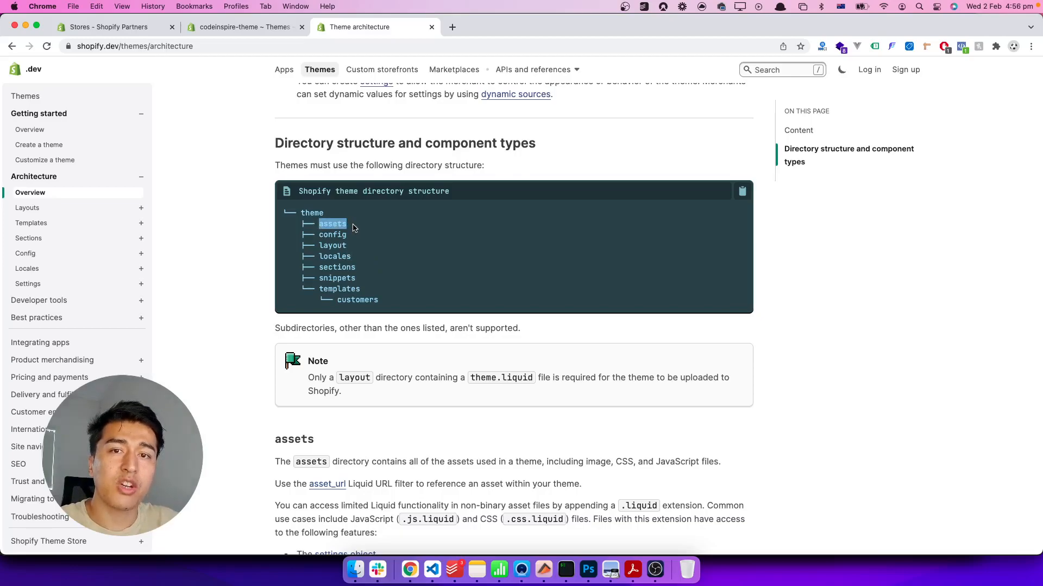
mouse_move(384, 249)
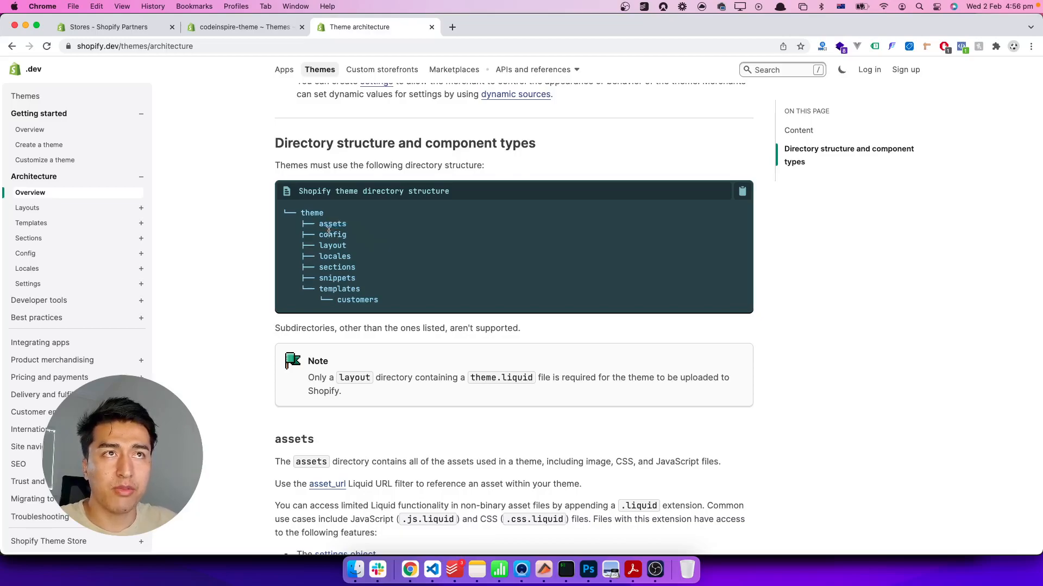
double_click(332, 224)
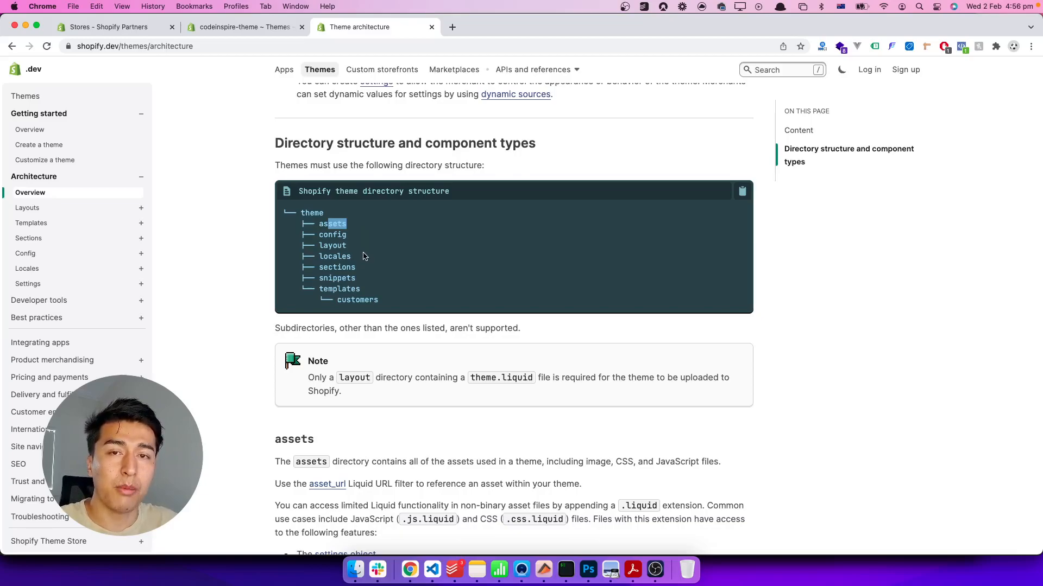
mouse_move(385, 271)
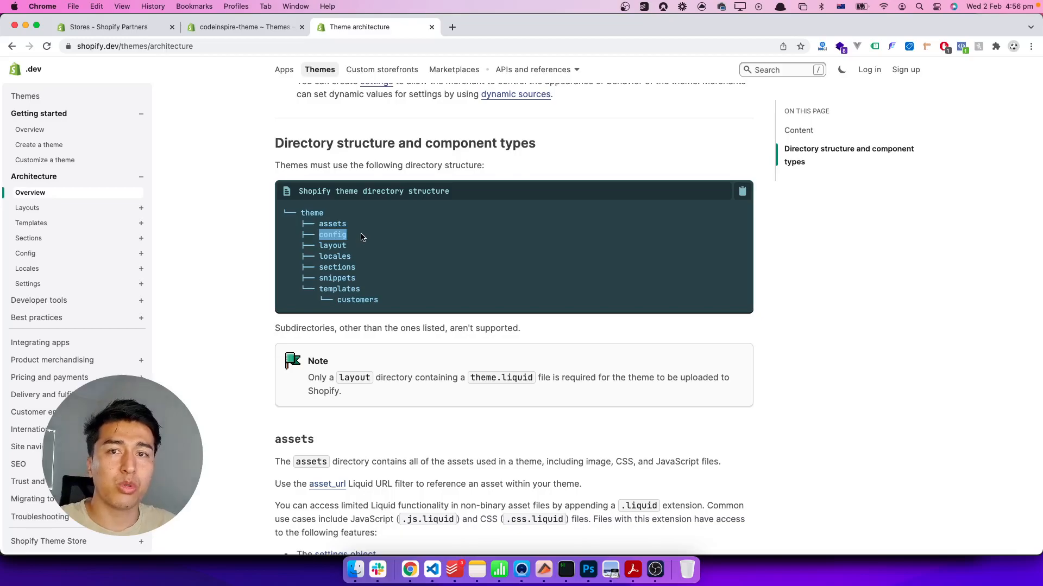
mouse_move(343, 229)
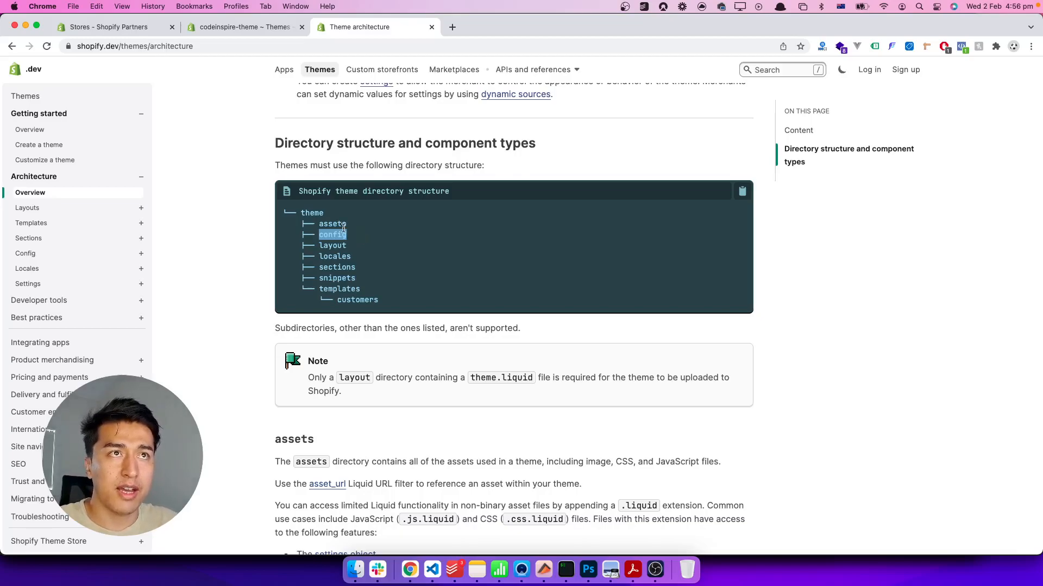
double_click(332, 224)
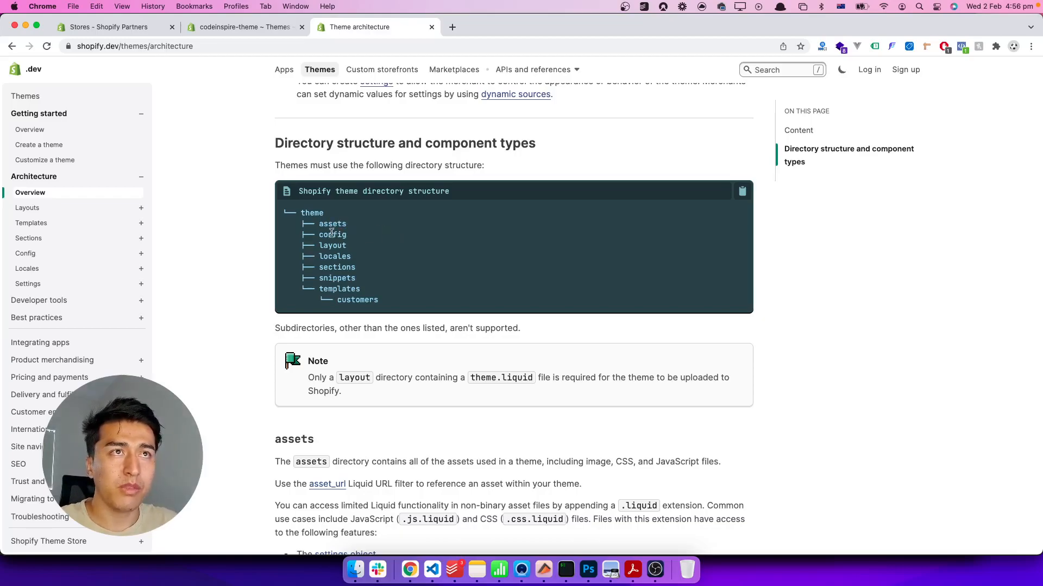
double_click(332, 246)
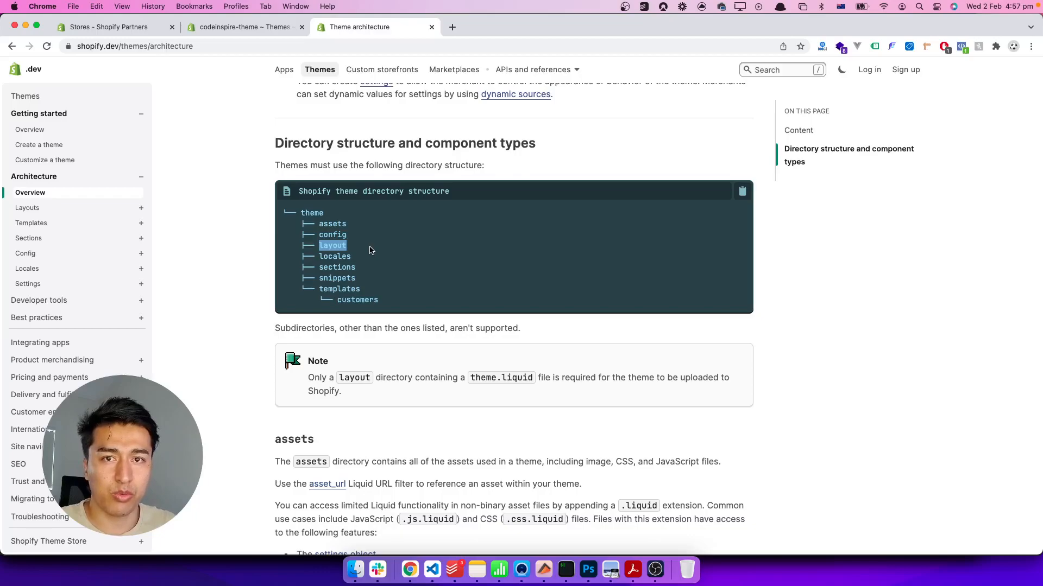
mouse_move(341, 254)
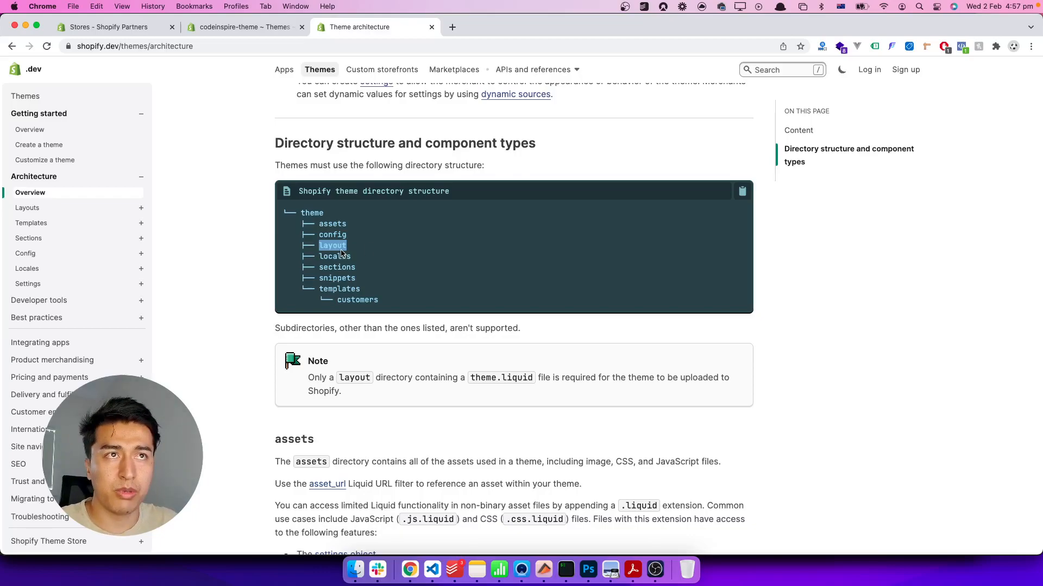
mouse_move(408, 259)
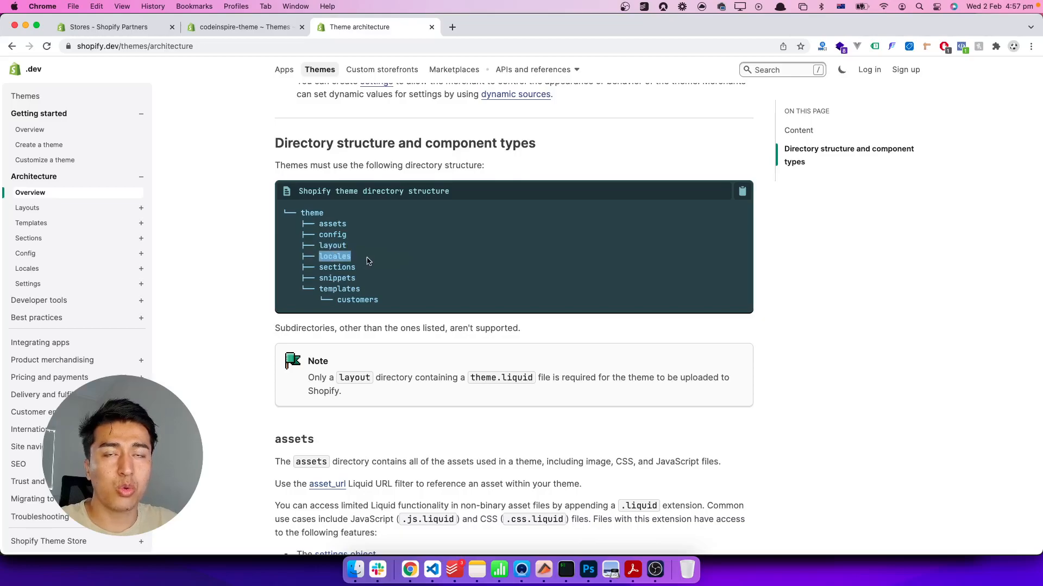
mouse_move(435, 268)
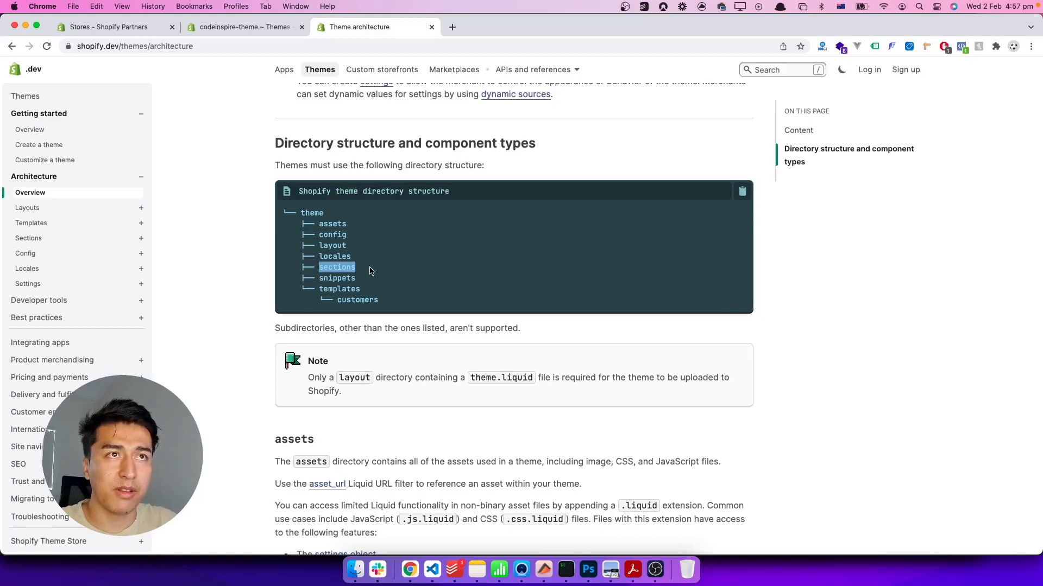
mouse_move(379, 276)
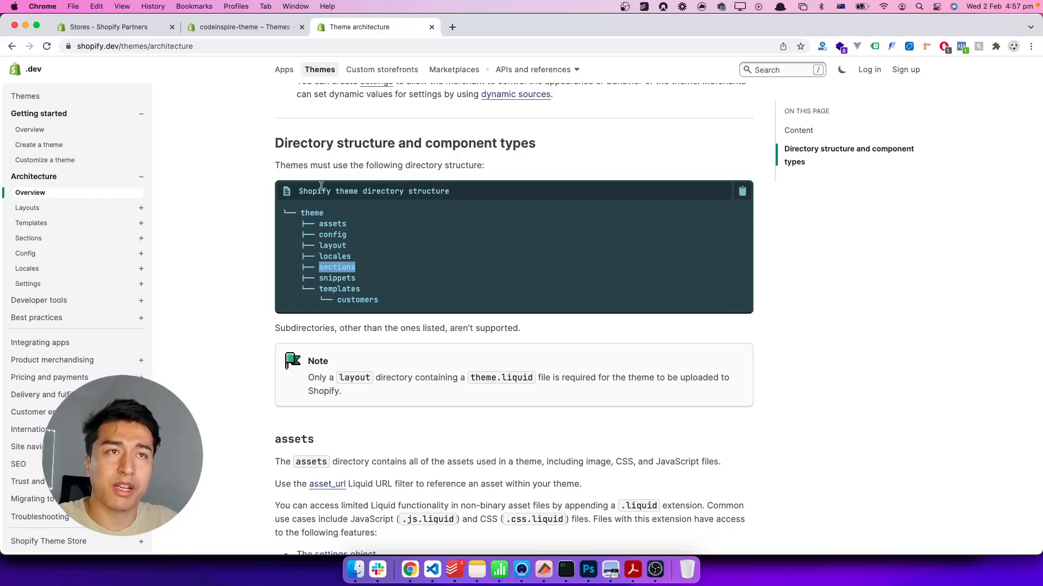
Step: Open Dawn in the theme editor and drag the Image banner section below Rich text
click(244, 27)
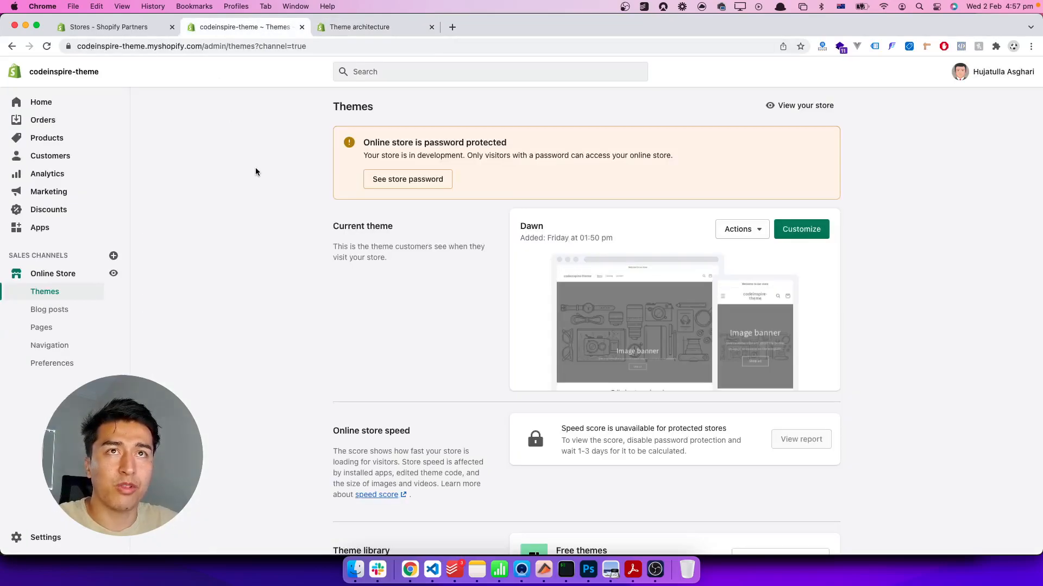
click(800, 229)
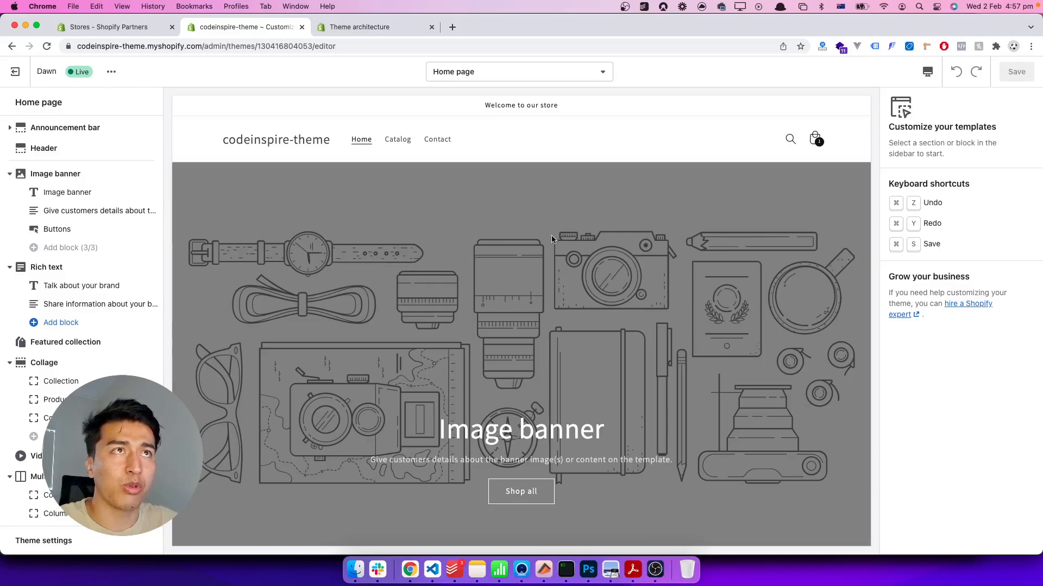
mouse_move(521, 240)
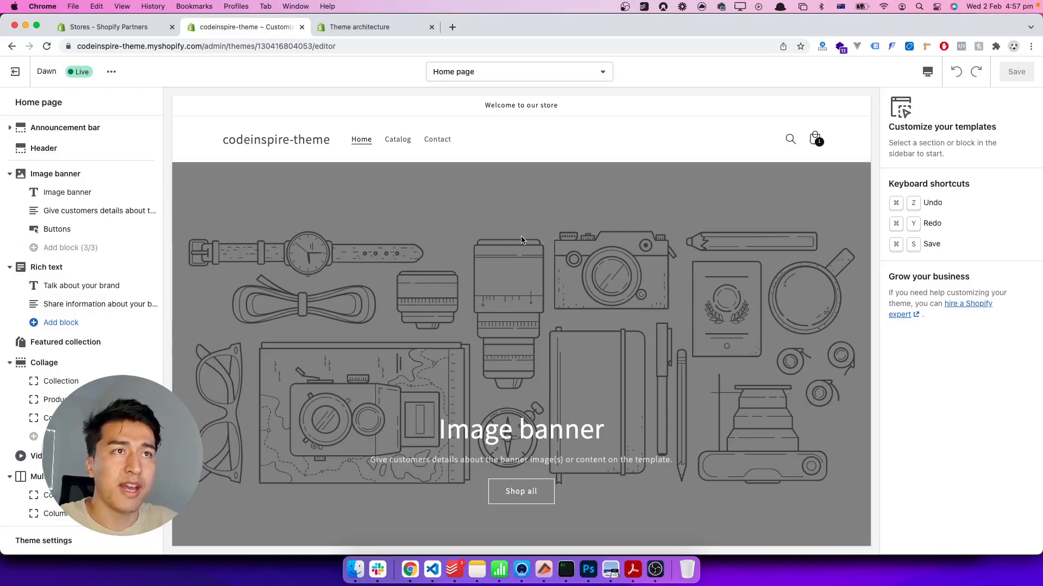
click(9, 174)
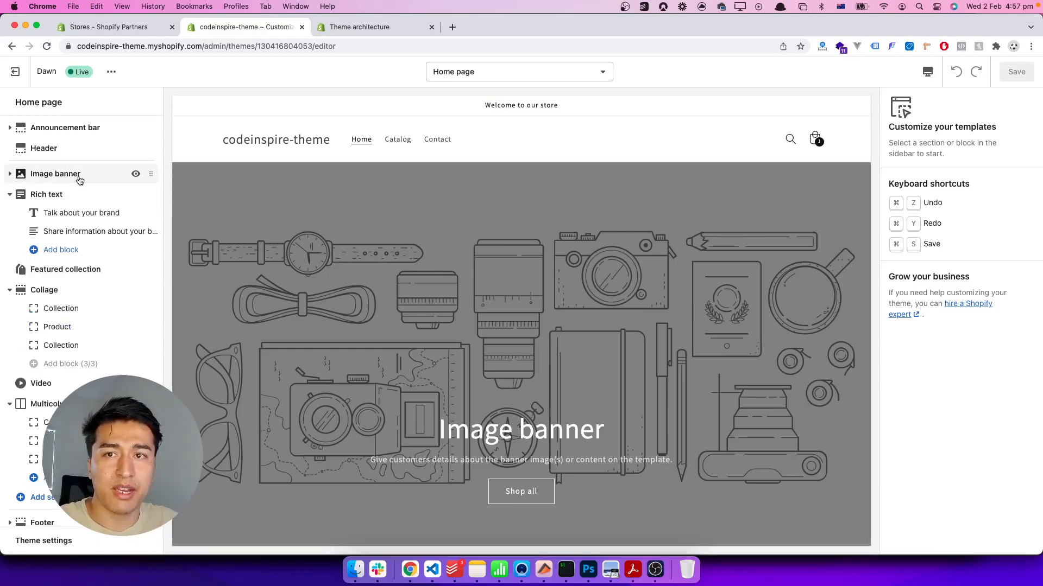
drag(80, 173, 79, 222)
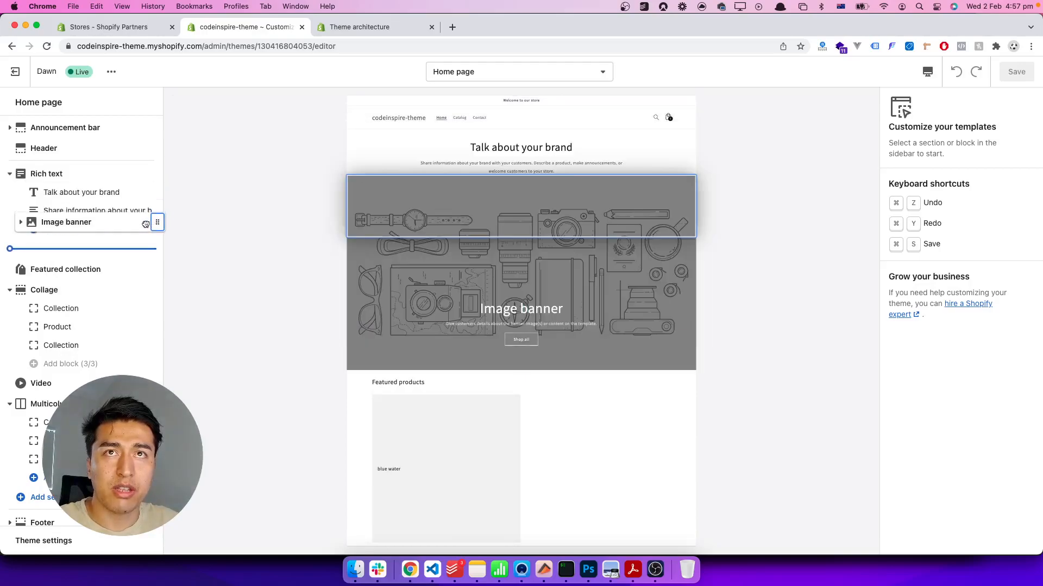
click(66, 249)
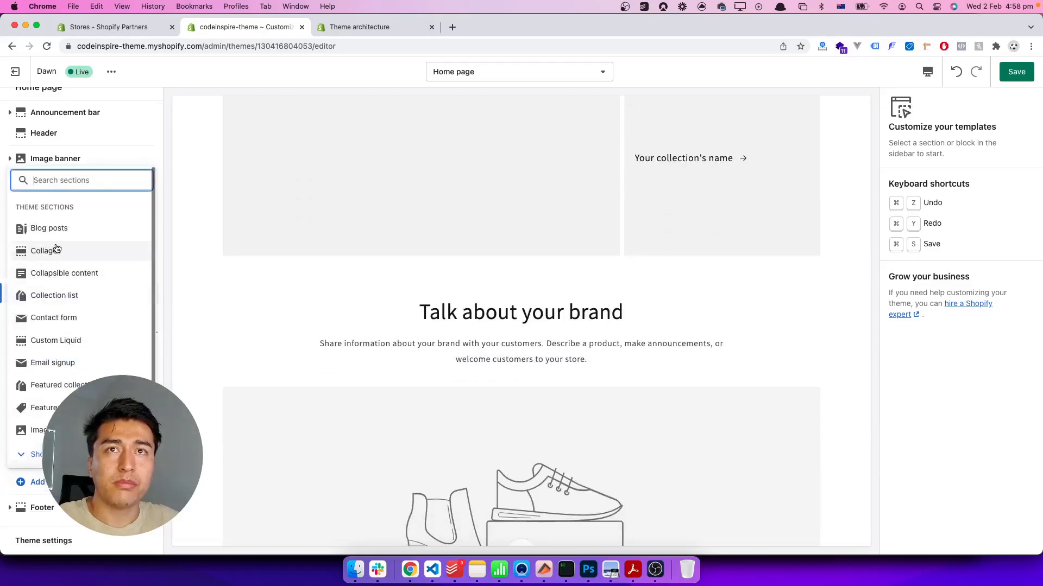
mouse_move(56, 340)
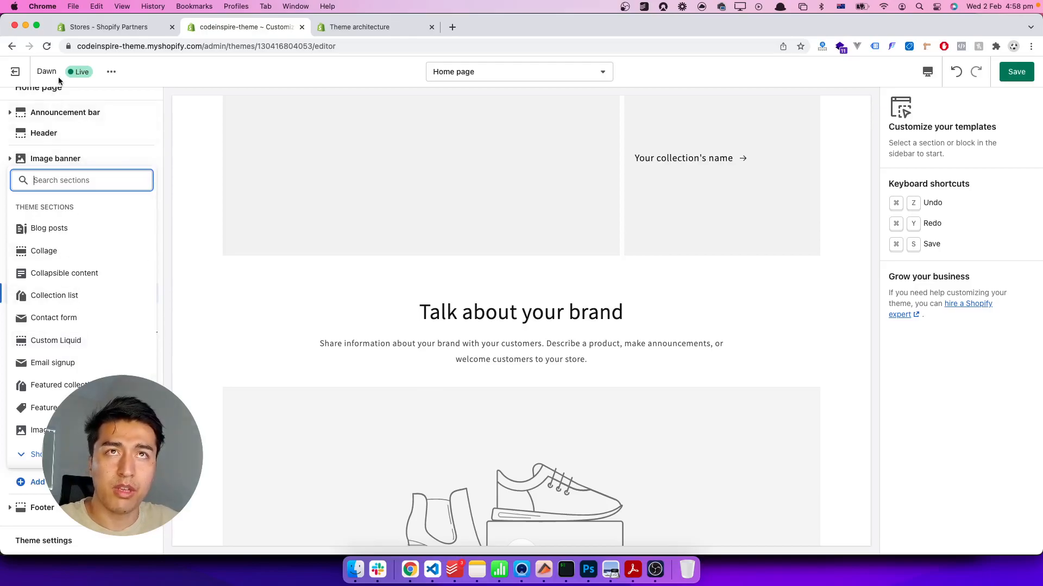
mouse_move(53, 296)
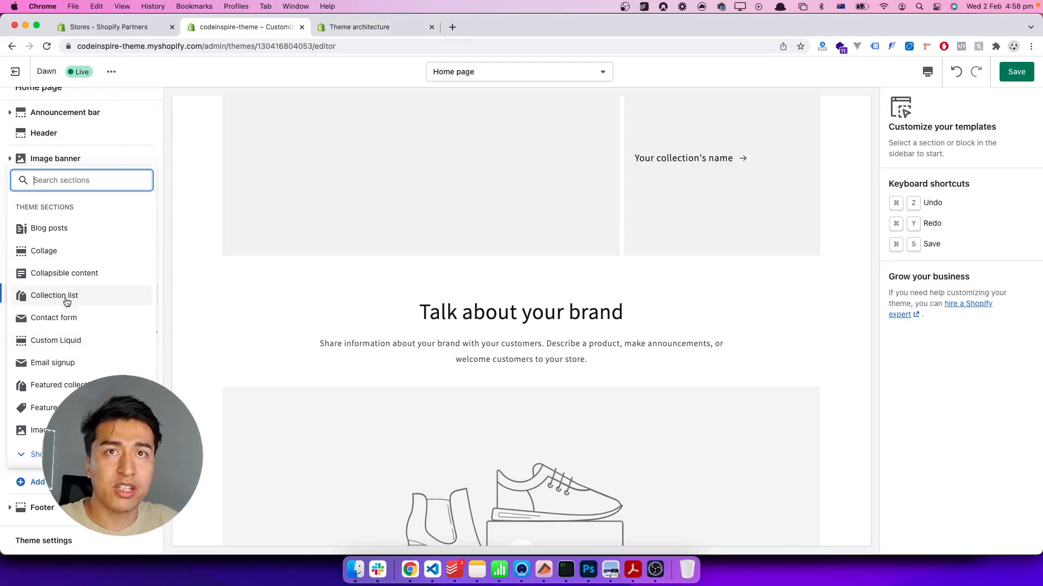
Step: Return to the Theme architecture documentation tab
click(375, 26)
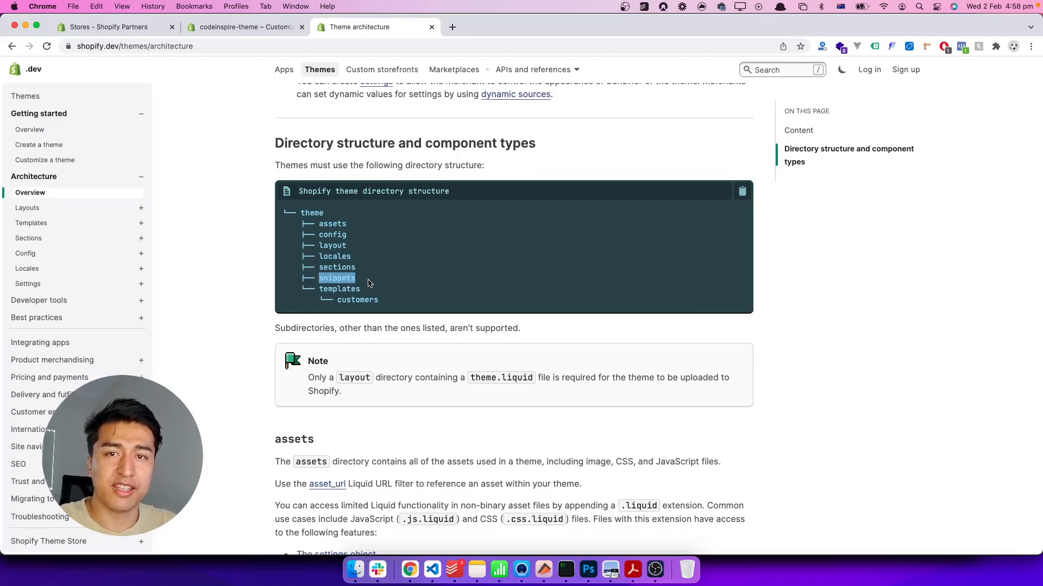
Step: Highlight the sections, templates and customers folder names, then switch to the custom-dawn2 project in VS Code
double_click(337, 266)
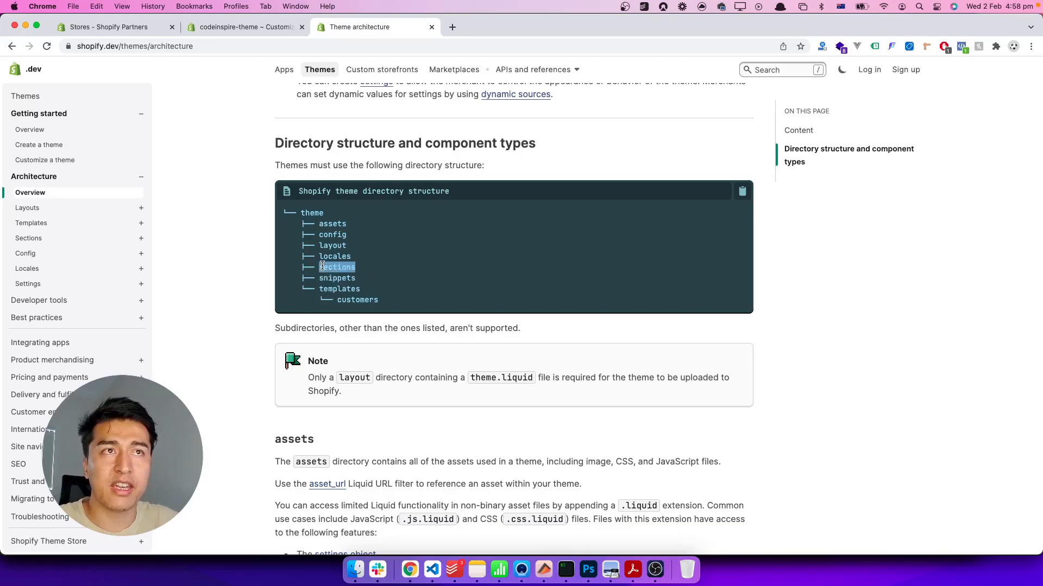
mouse_move(391, 270)
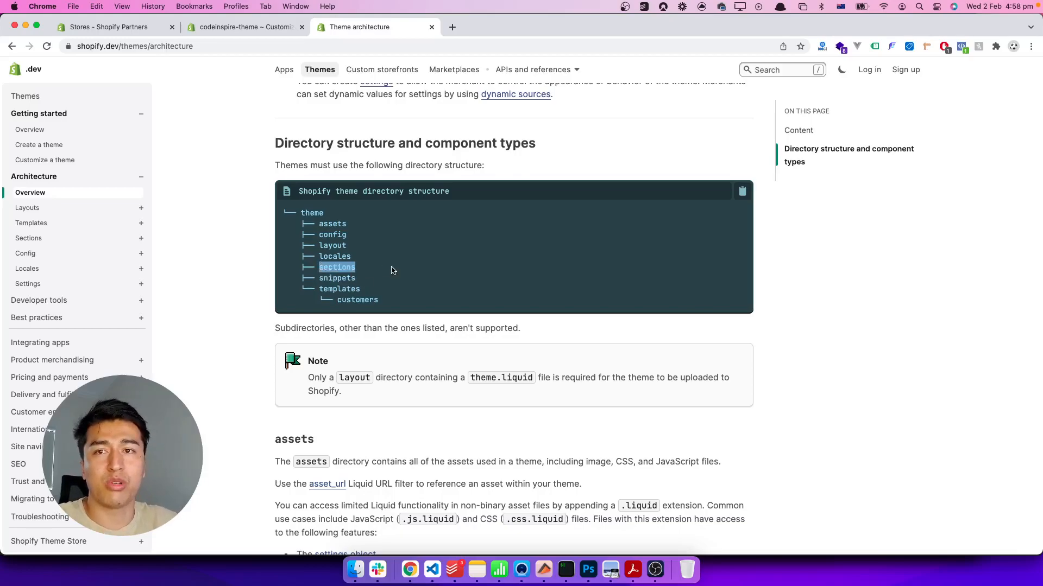
mouse_move(365, 286)
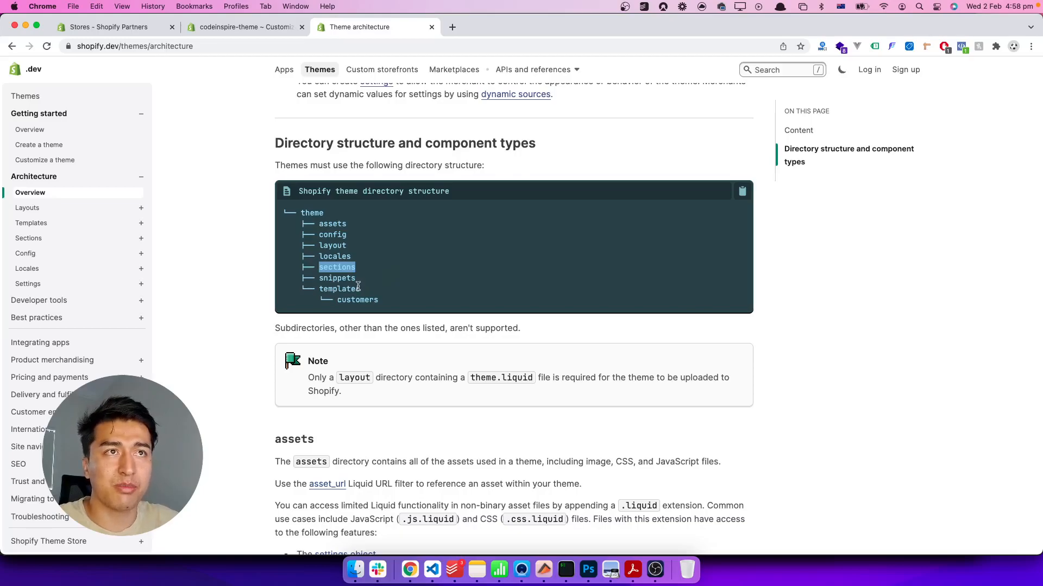
double_click(337, 278)
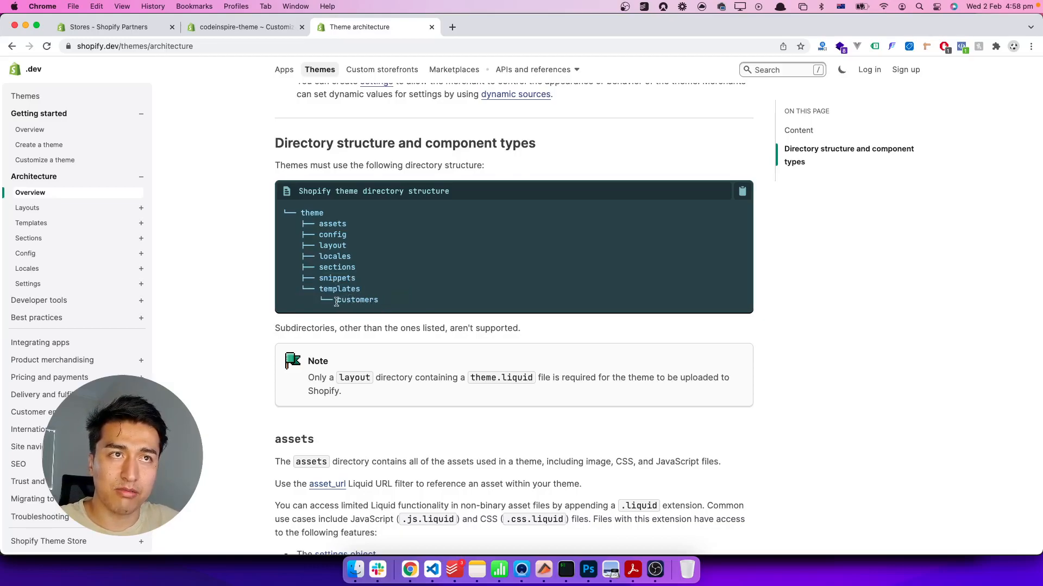
double_click(358, 300)
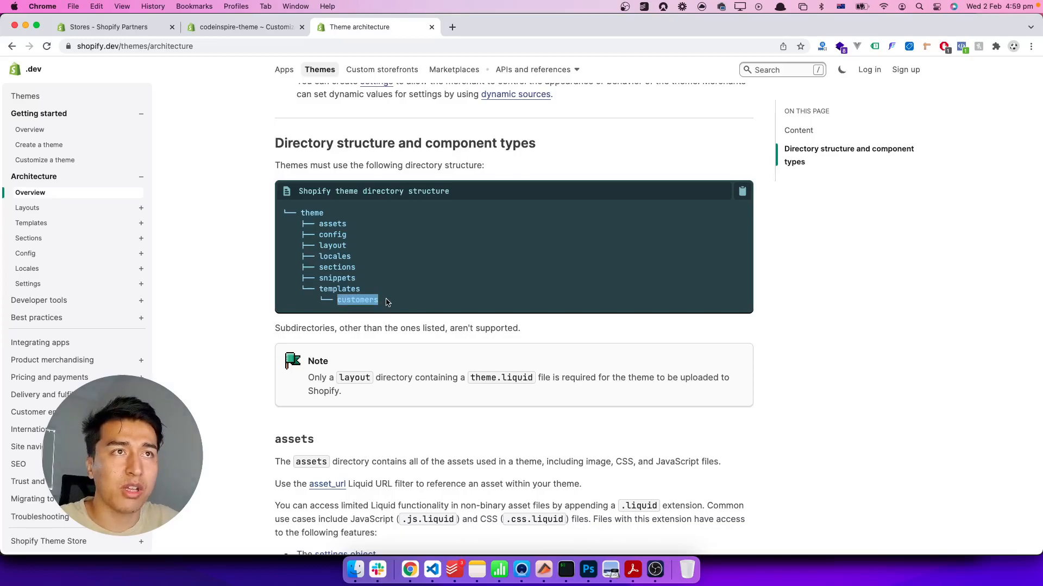
mouse_move(413, 294)
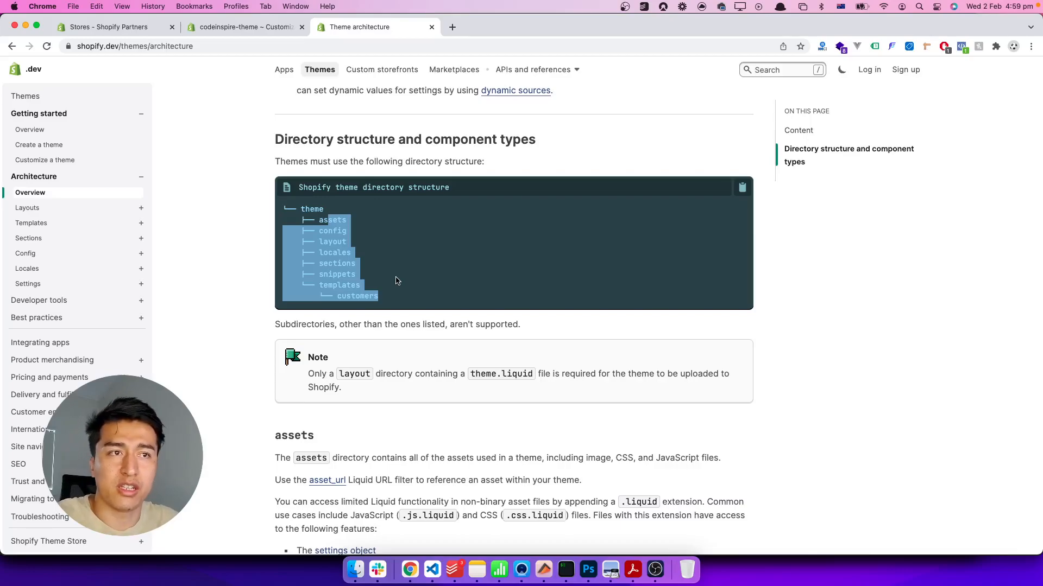
mouse_move(454, 570)
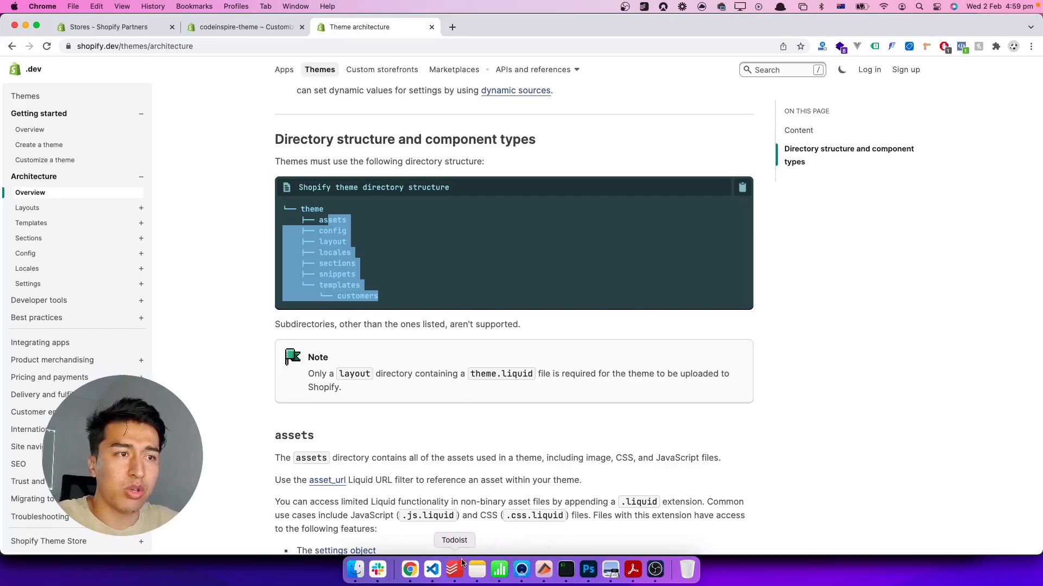
click(432, 570)
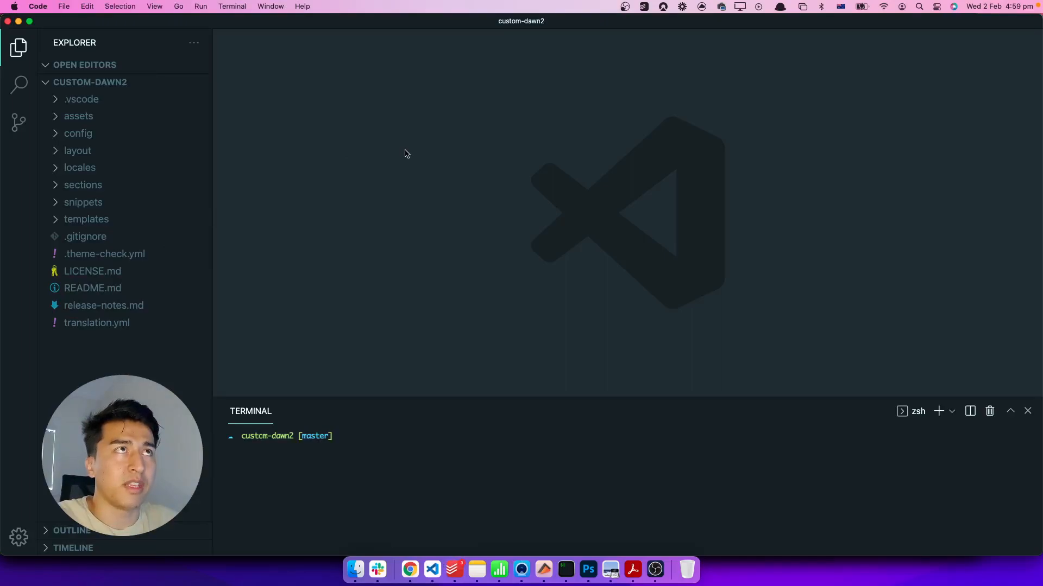
Step: Browse the assets, config and .vscode folders, leaving config expanded with settings_data and settings_schema
click(82, 184)
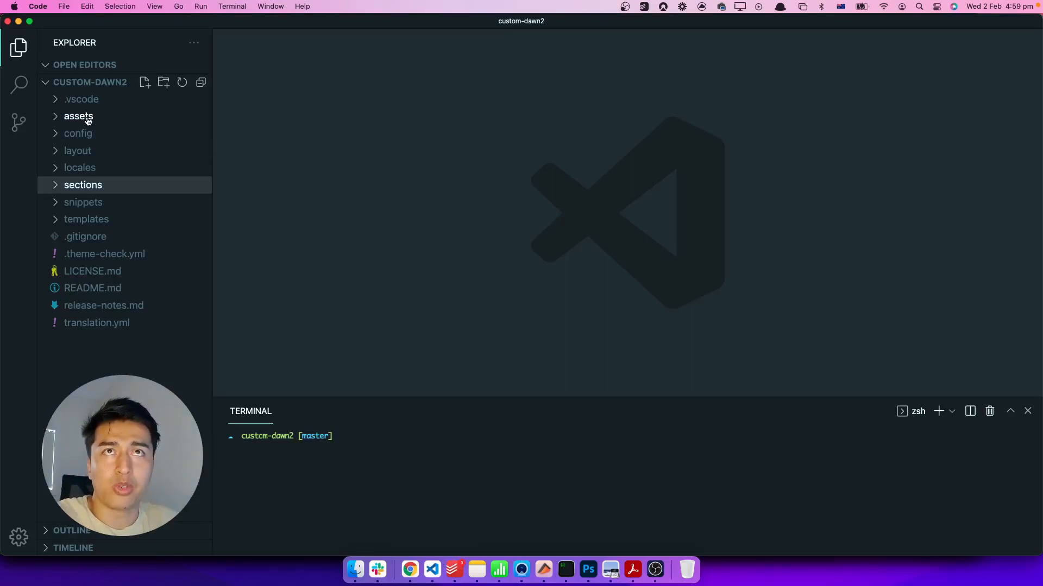
click(78, 116)
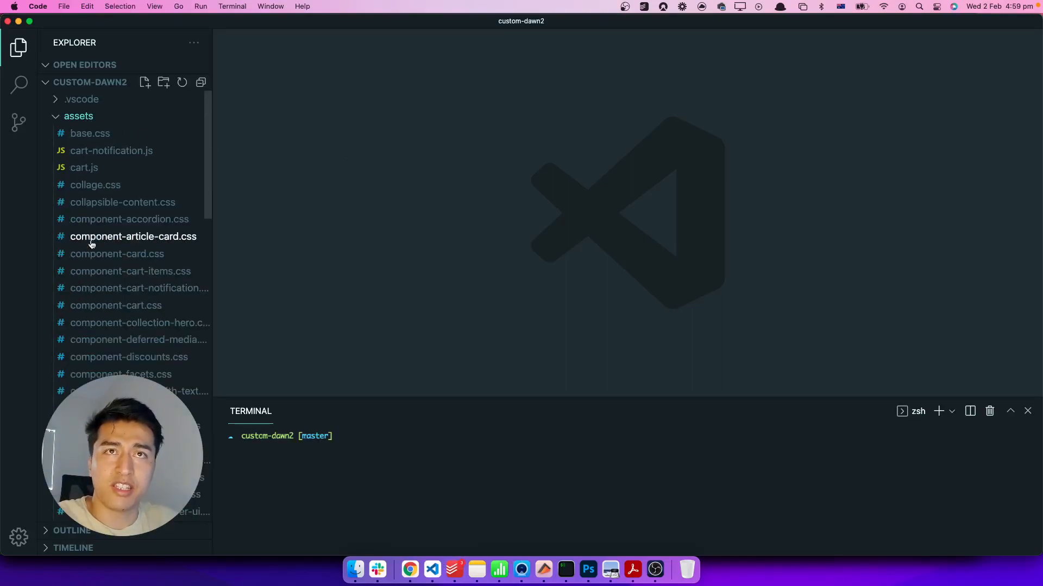
scroll(down, 3)
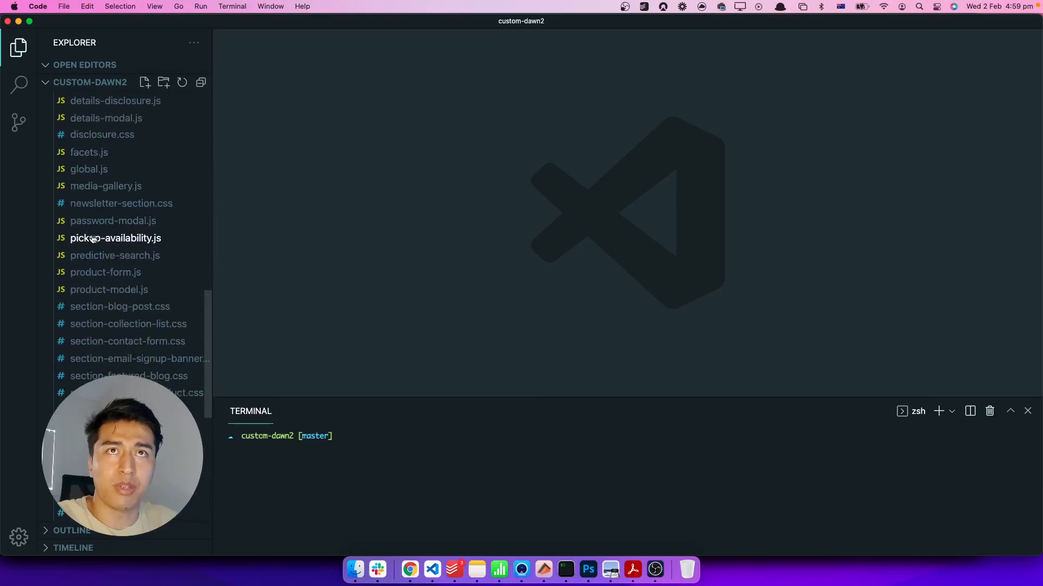
scroll(up, 3)
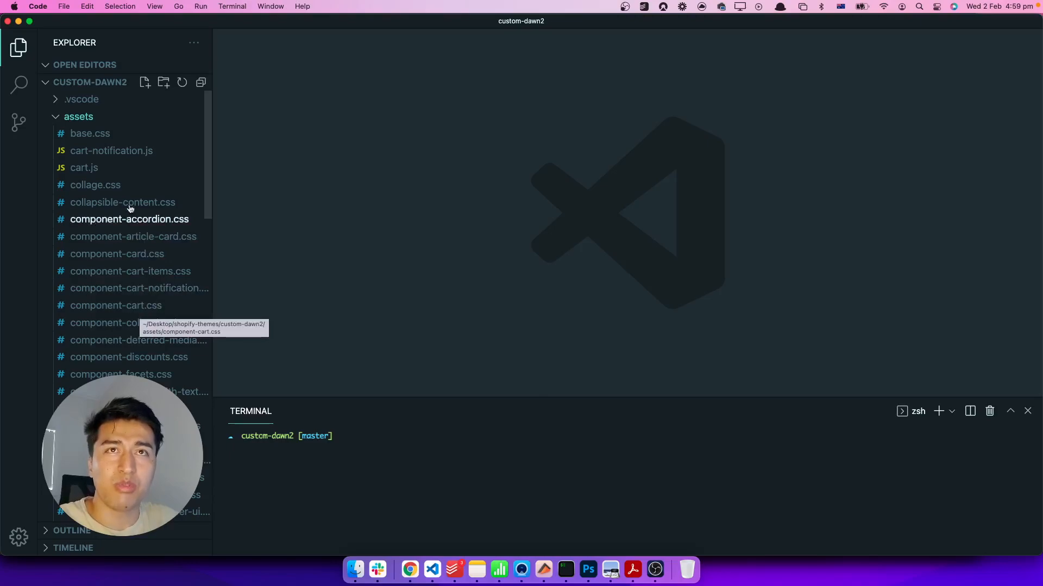
click(78, 116)
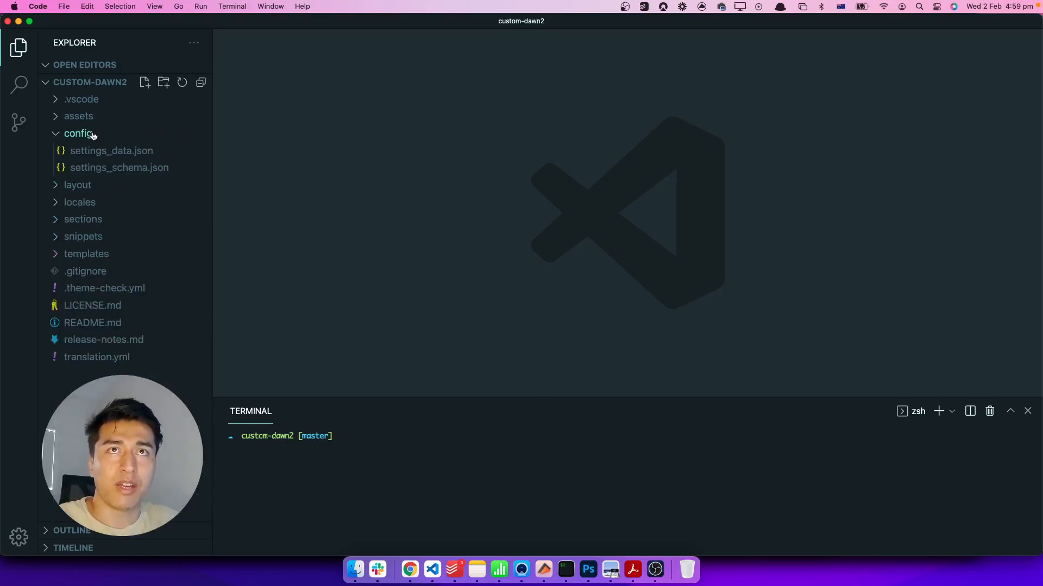
click(77, 133)
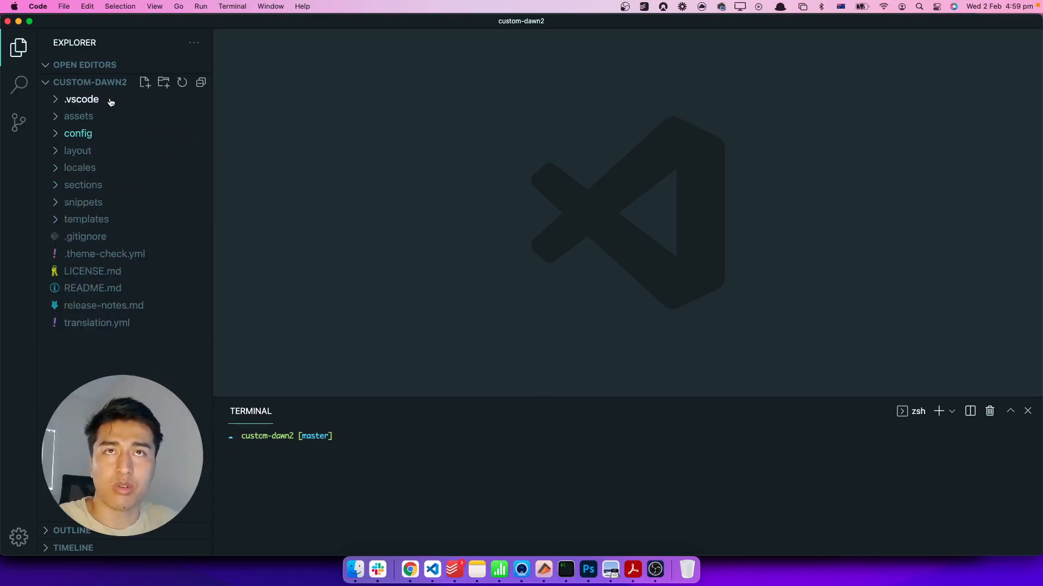
click(80, 99)
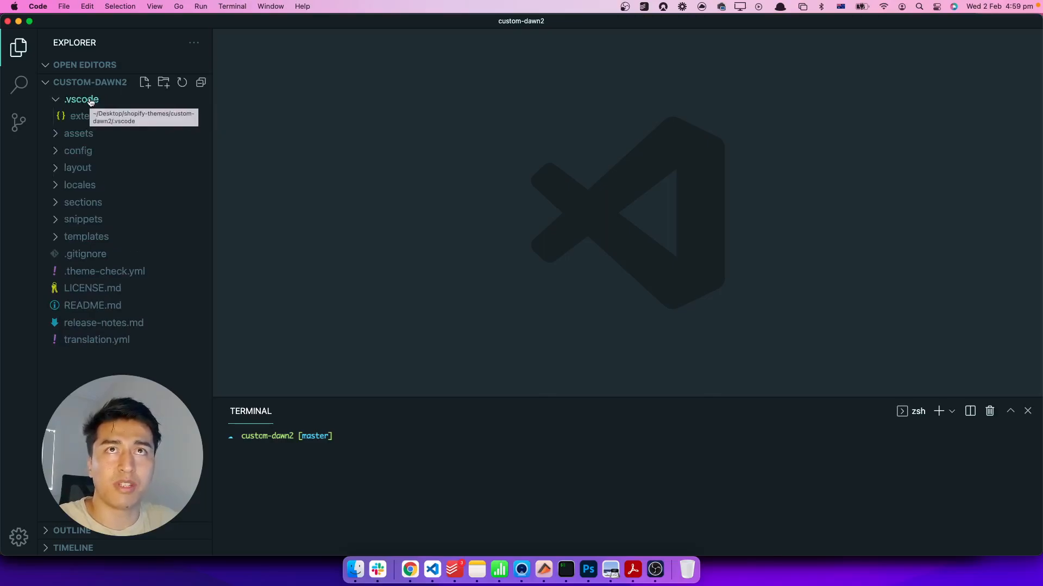
click(78, 133)
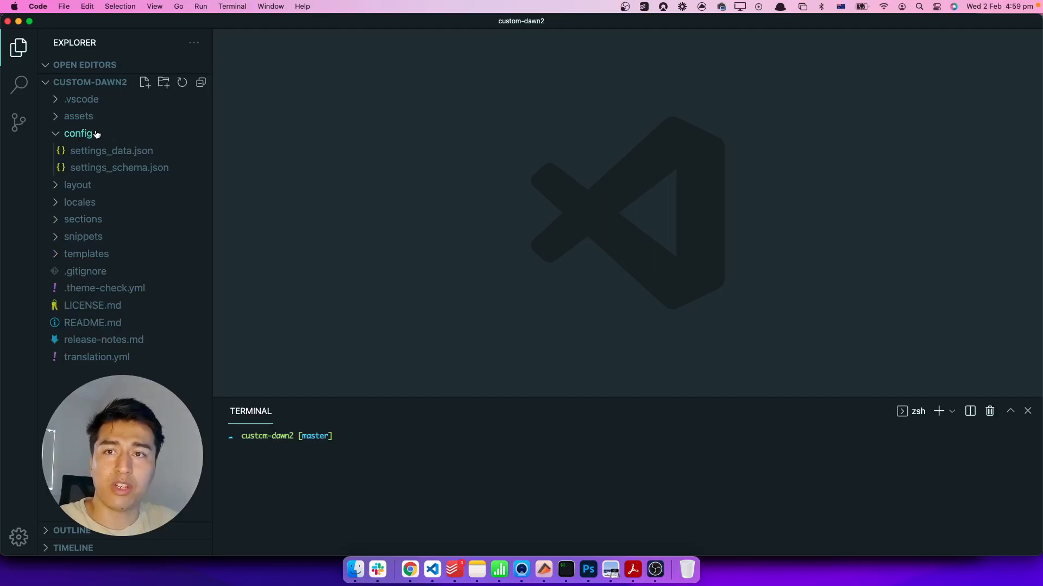
mouse_move(119, 168)
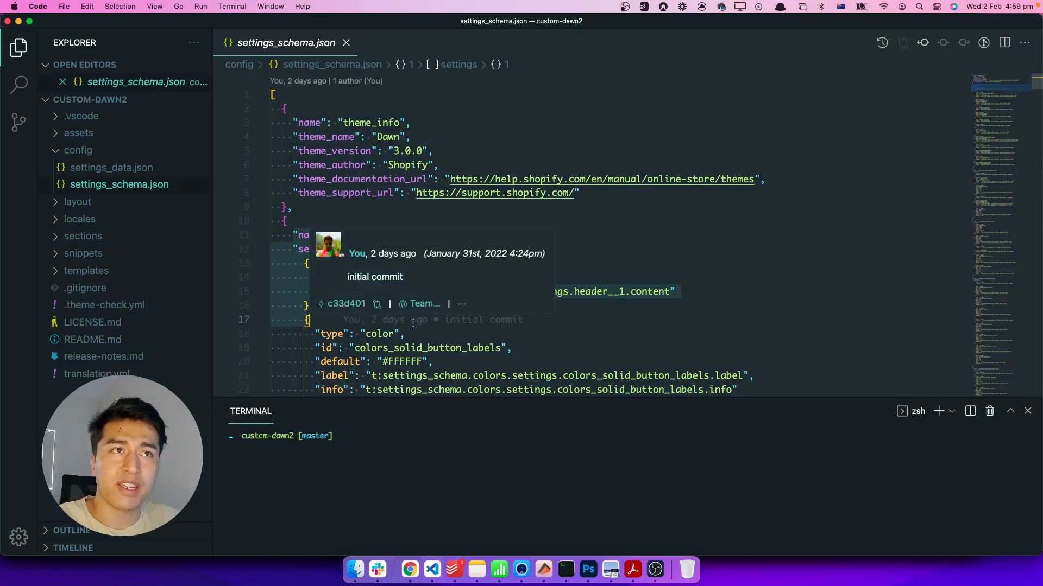
Step: View the colors name line in settings_schema.json, expand locales, and bring up Search
scroll(down, 3)
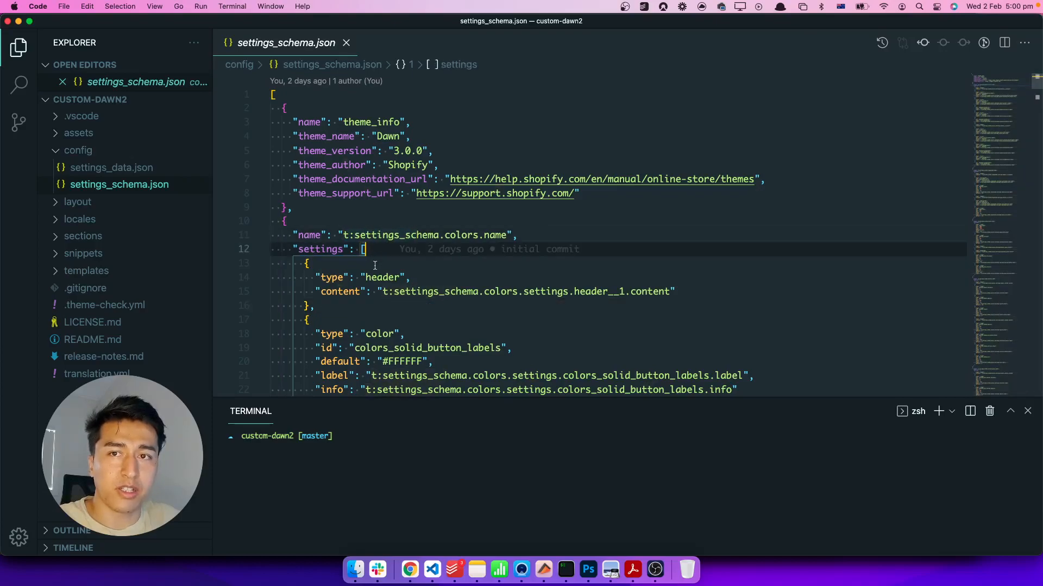
click(342, 234)
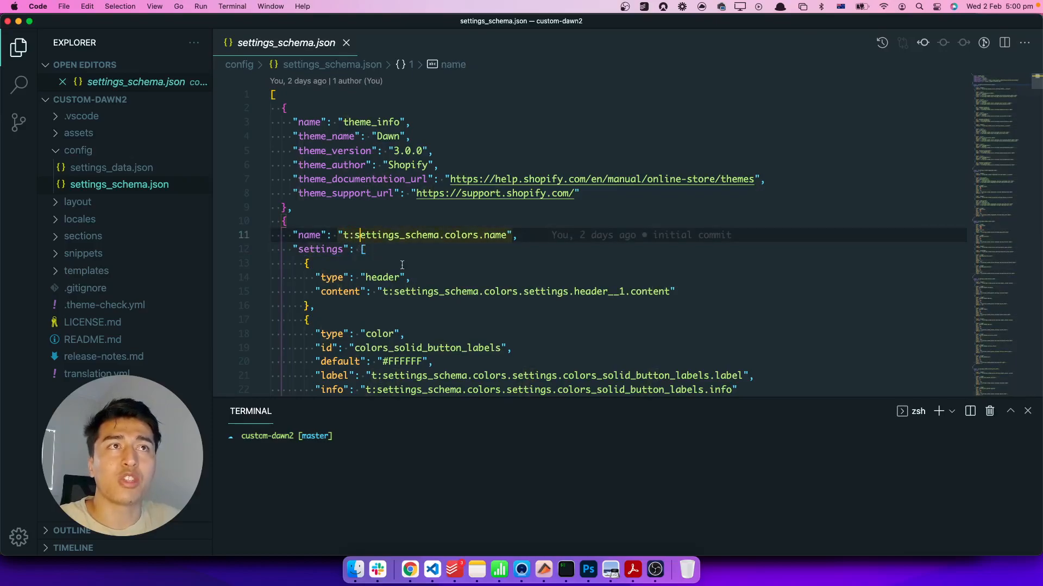
mouse_move(123, 233)
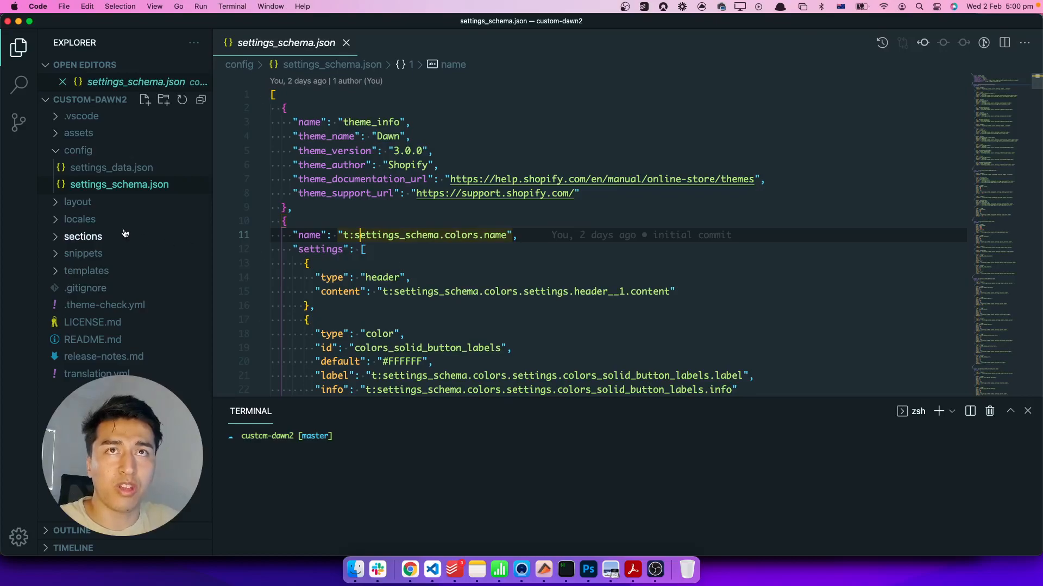
click(79, 219)
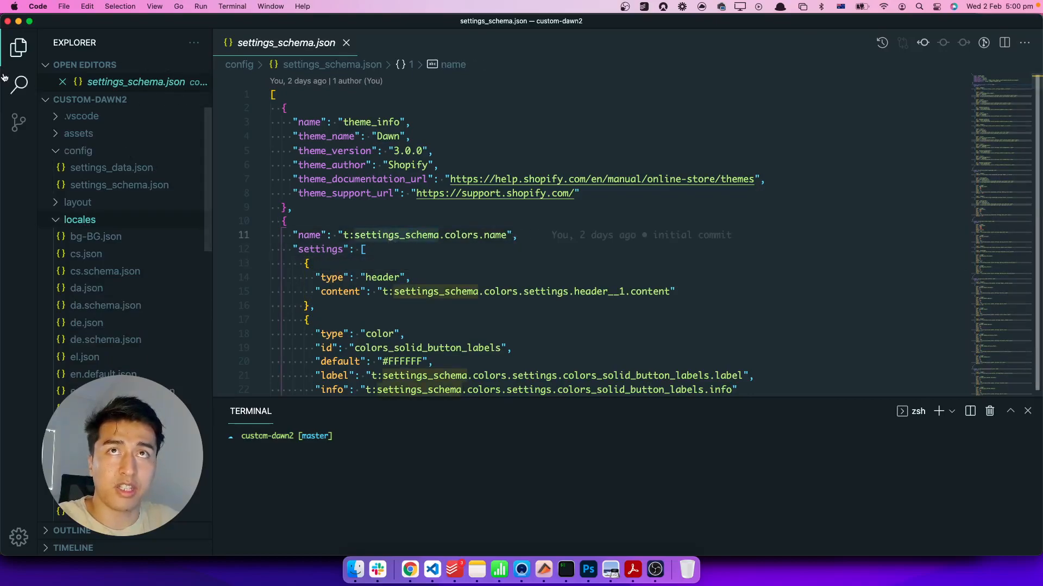
click(19, 83)
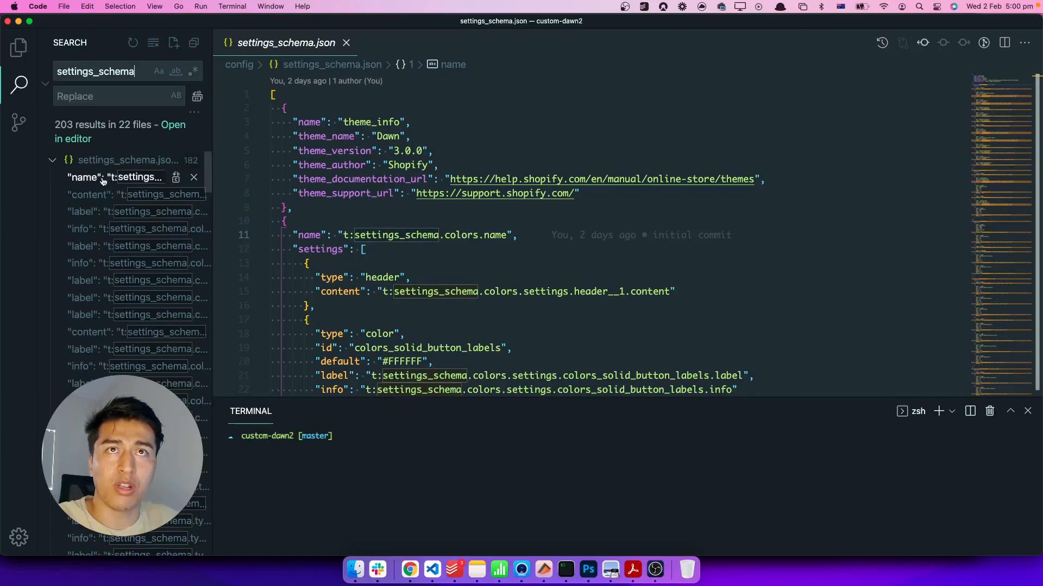
Step: Open en.default.schema.json, inspect the global and header__border keys, then expand settings_schema.json matches
click(52, 160)
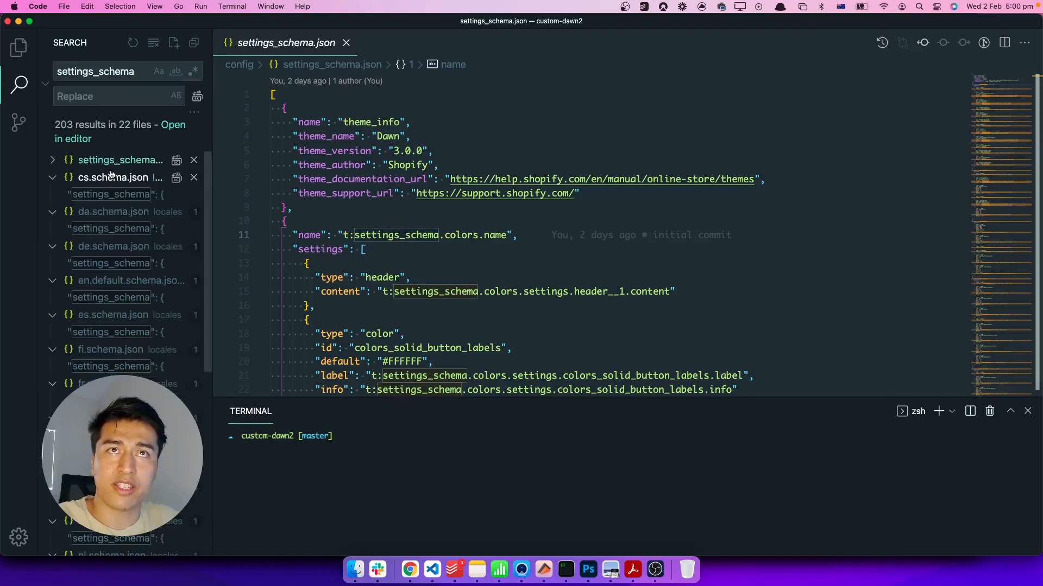
mouse_move(111, 263)
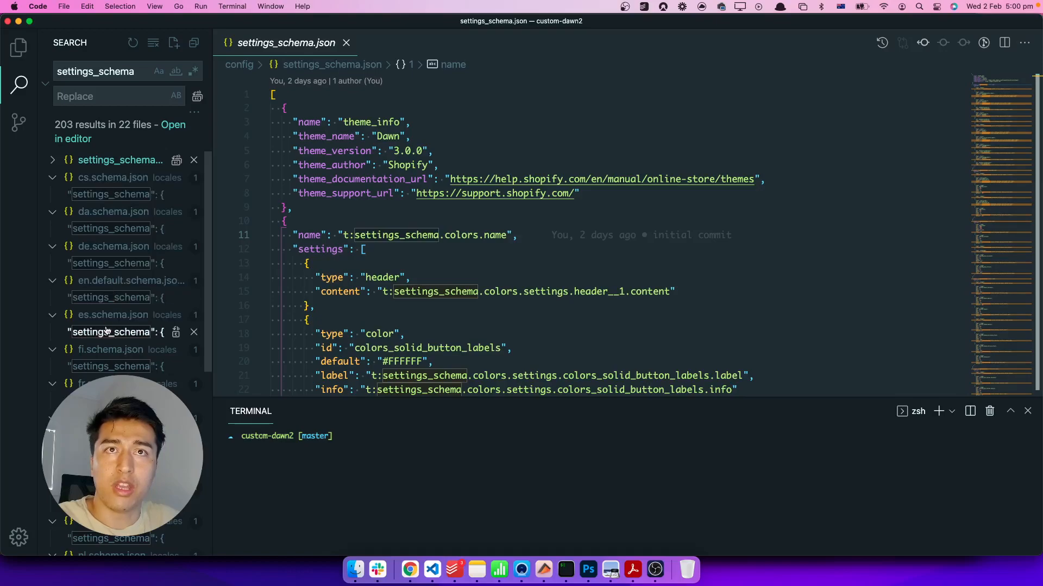
click(111, 297)
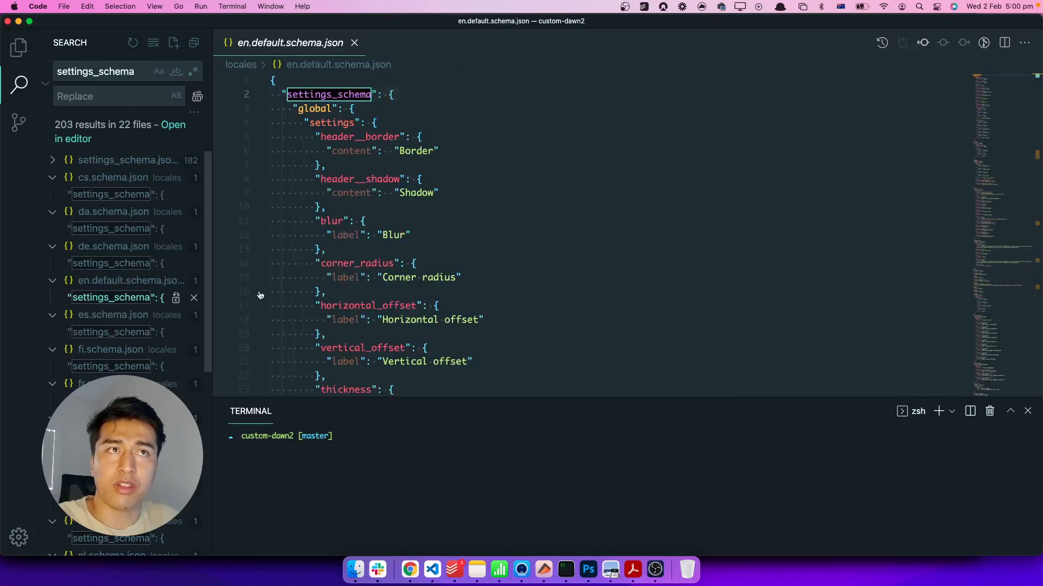
click(316, 122)
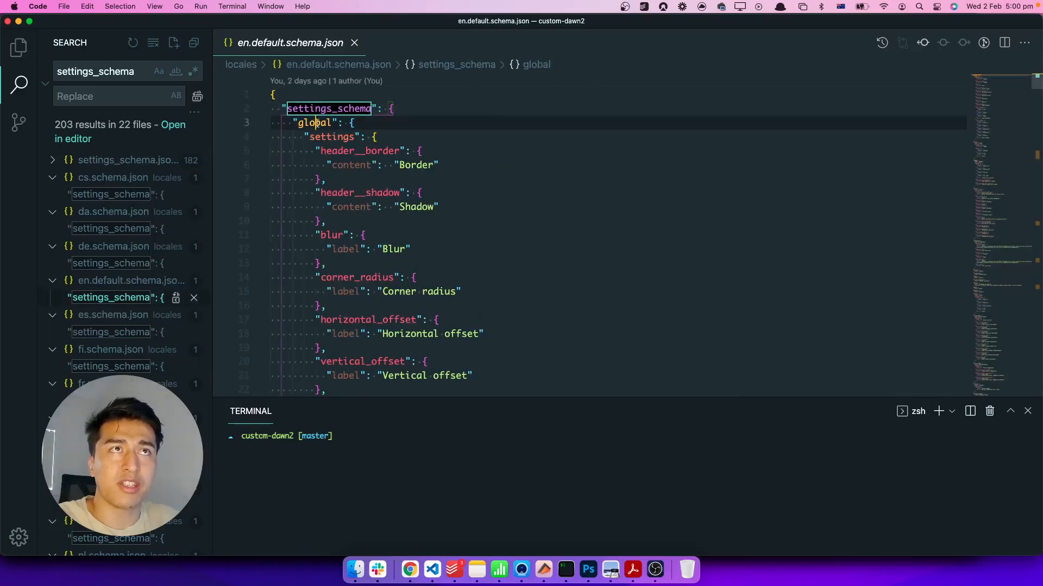
click(350, 151)
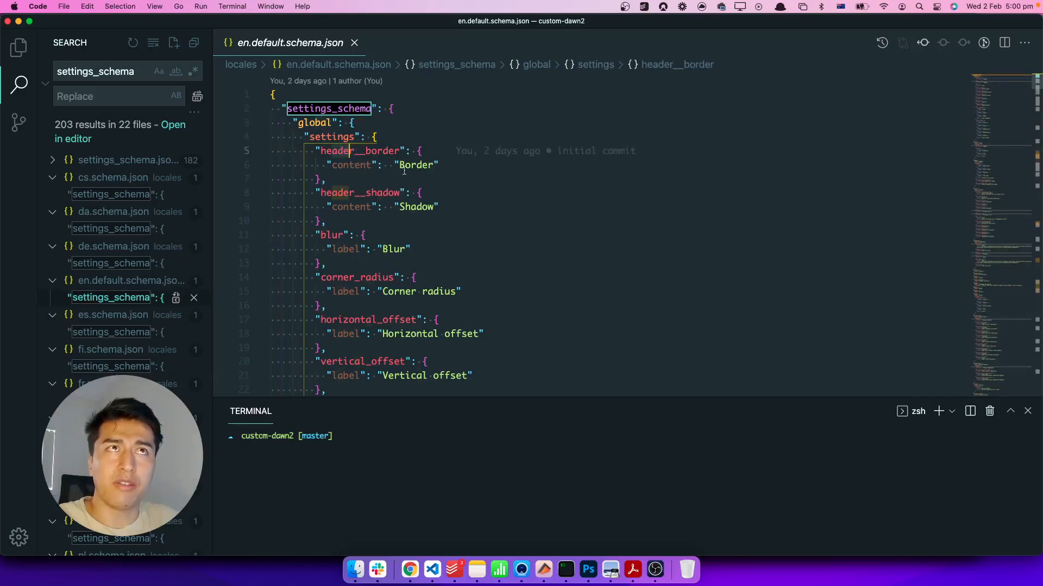
mouse_move(485, 205)
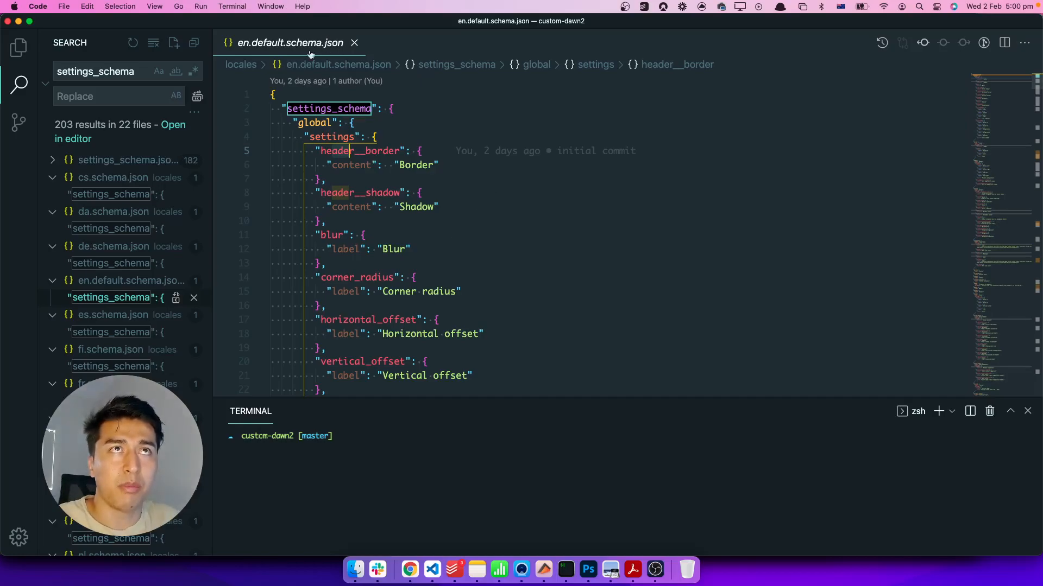
click(52, 159)
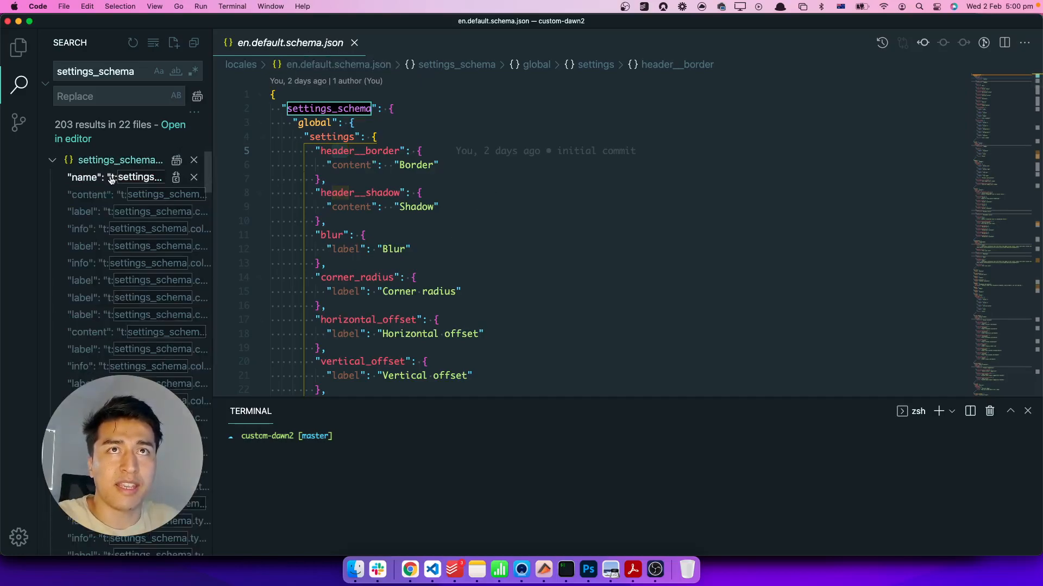
Step: Trial-rename the colors group, restore 't:settings_schema.colors.name', and close settings_schema.json
click(120, 177)
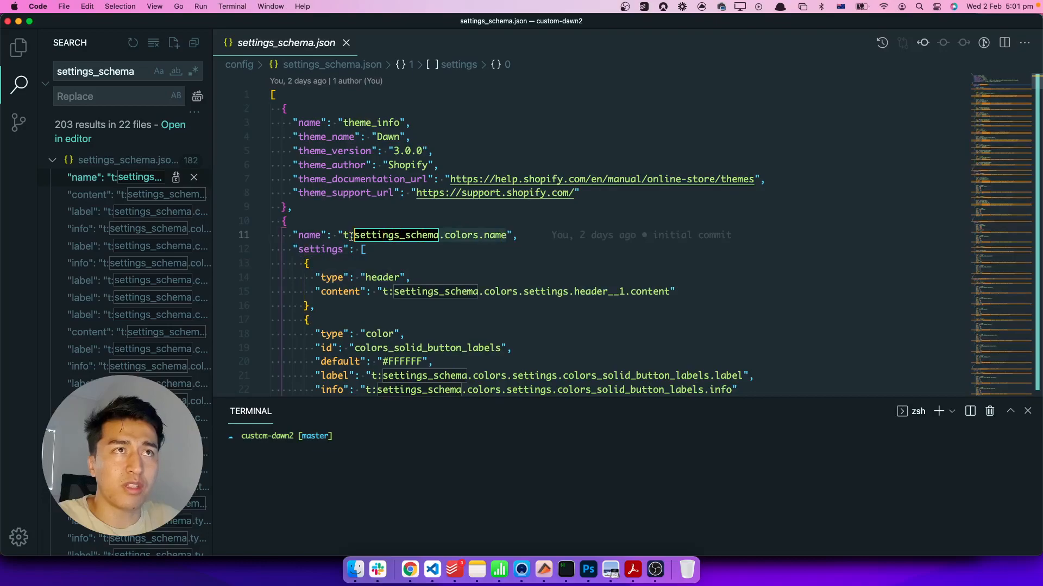
click(346, 235)
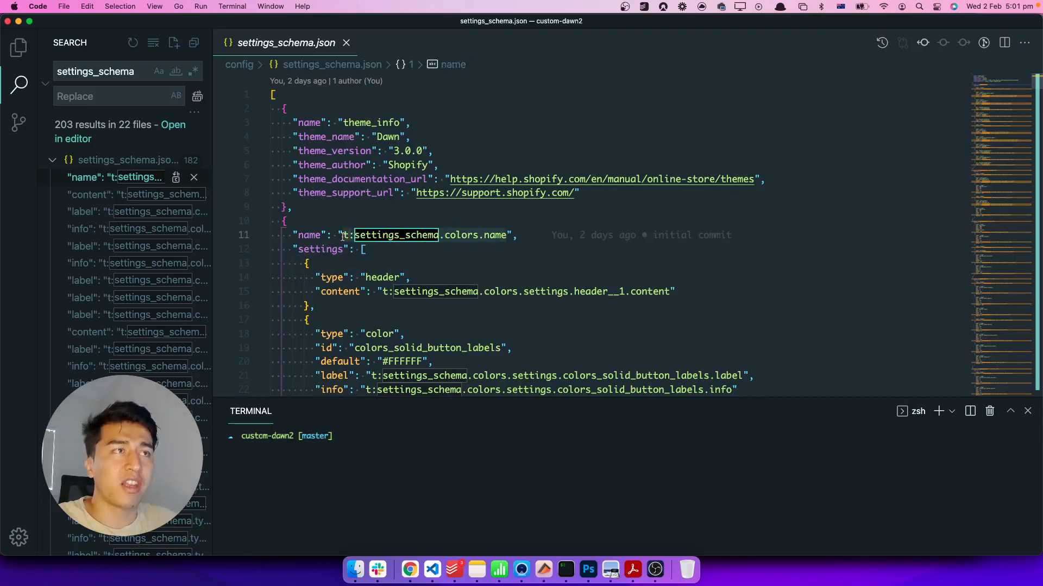
text(COlo",)
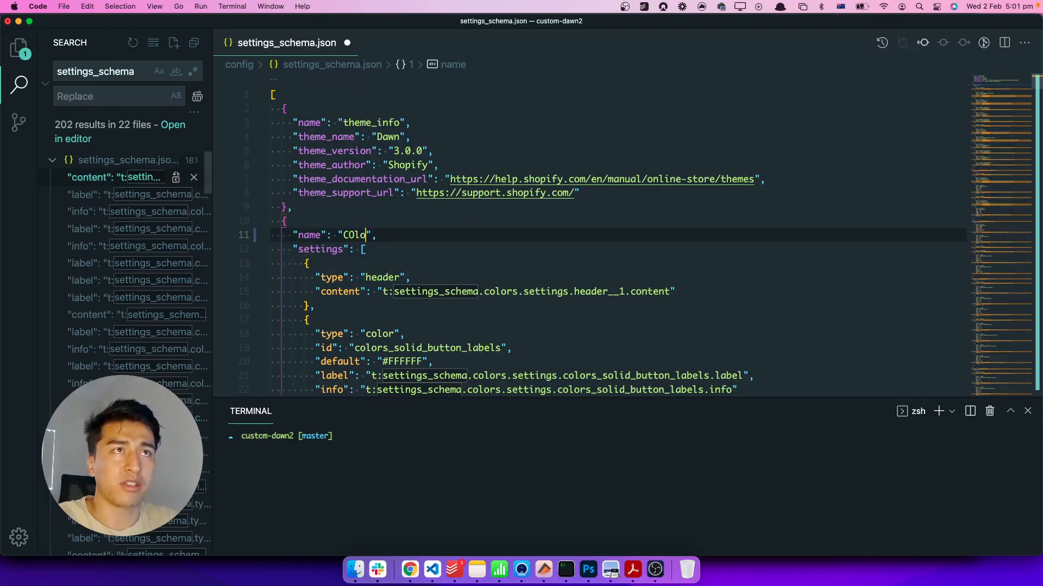
key(Backspace)
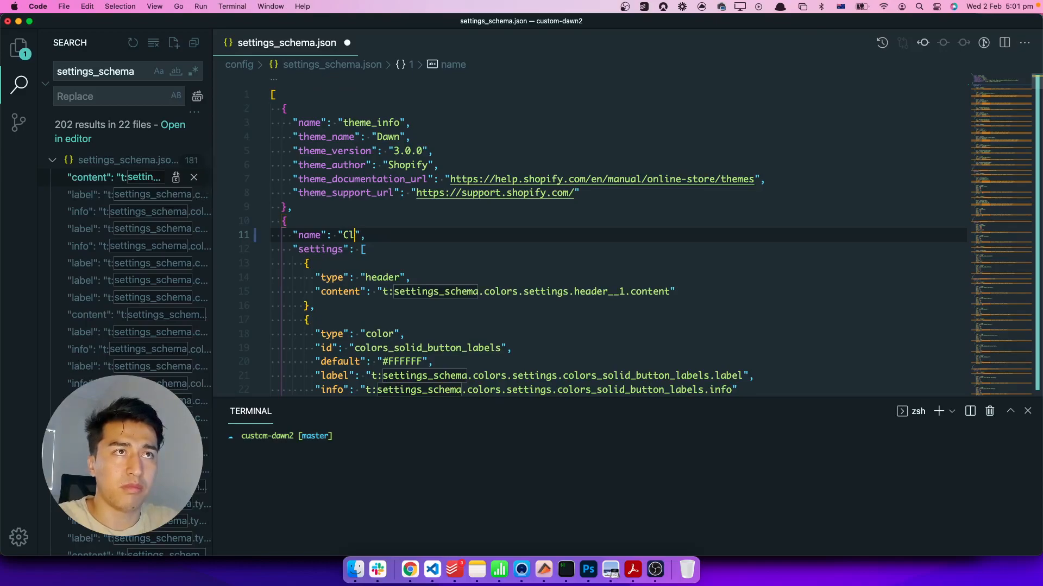
text(ors)
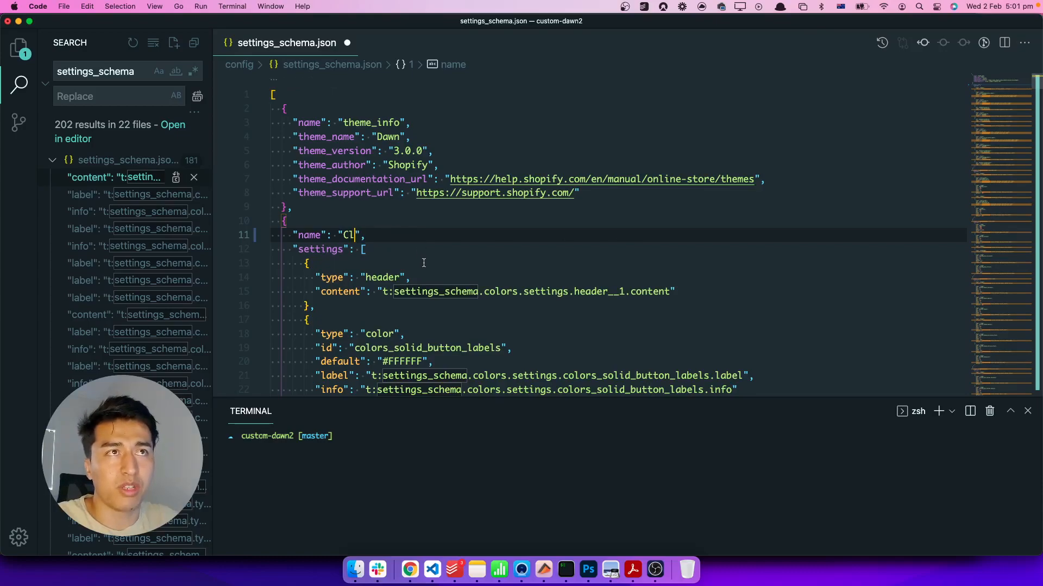
text(t:settings_schema.colors.name)
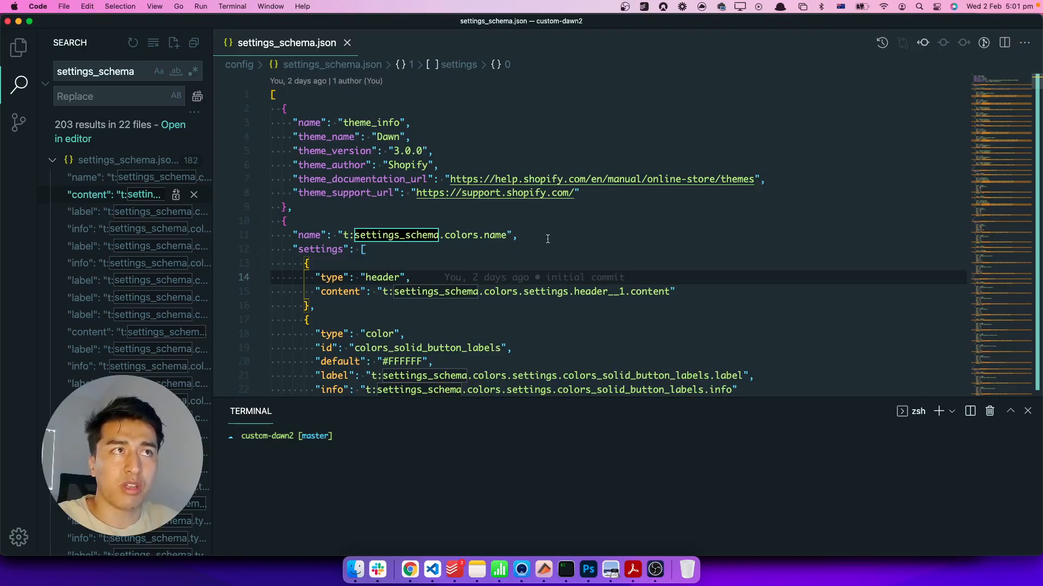
mouse_move(388, 246)
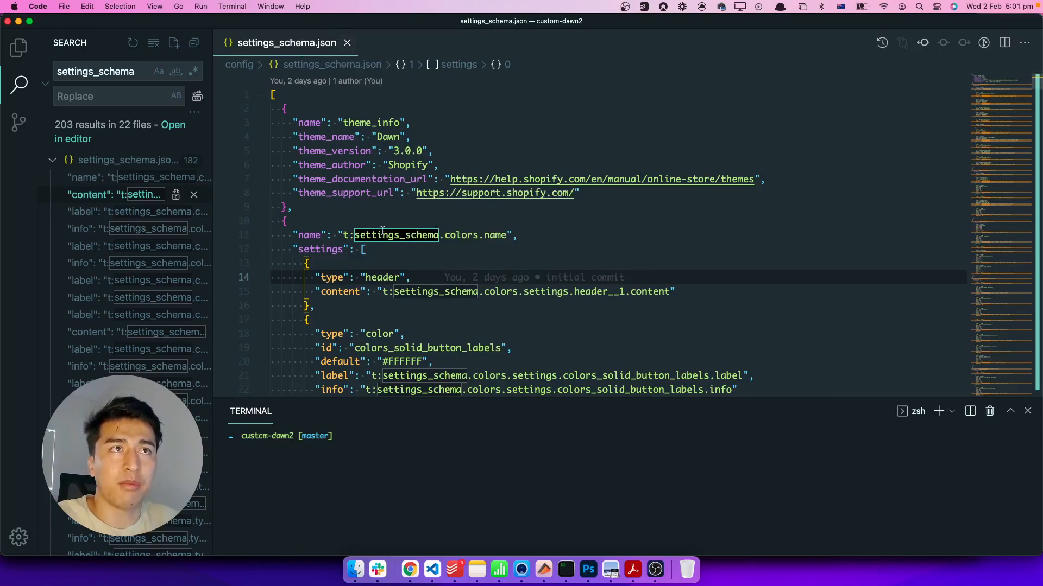
mouse_move(346, 42)
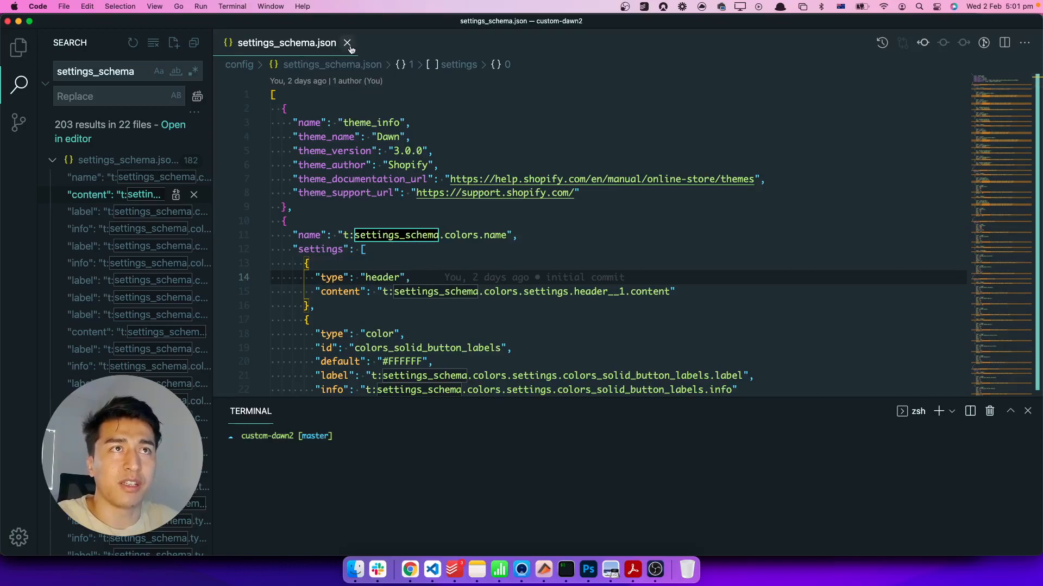
click(346, 42)
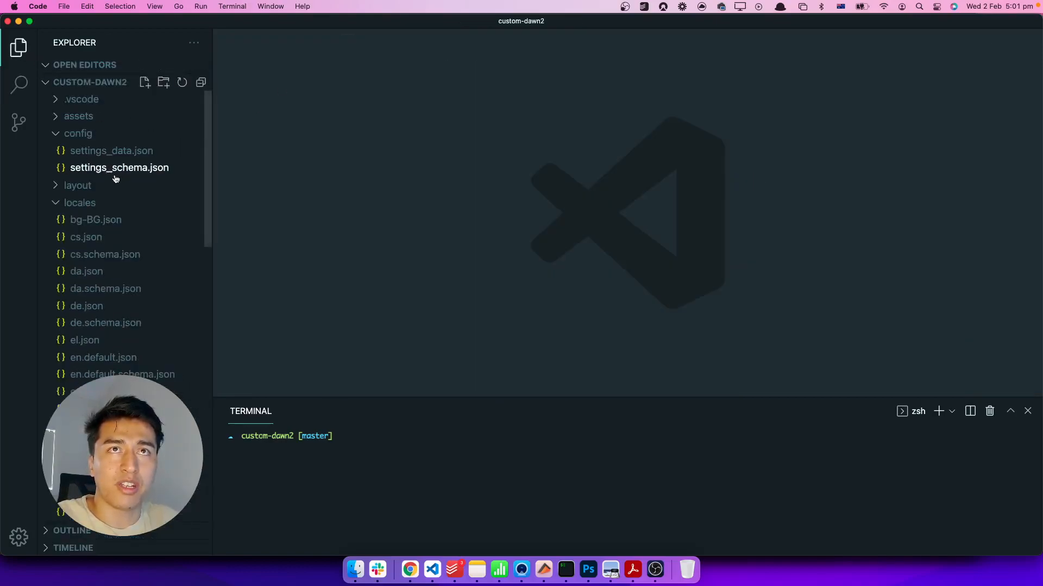
mouse_move(119, 168)
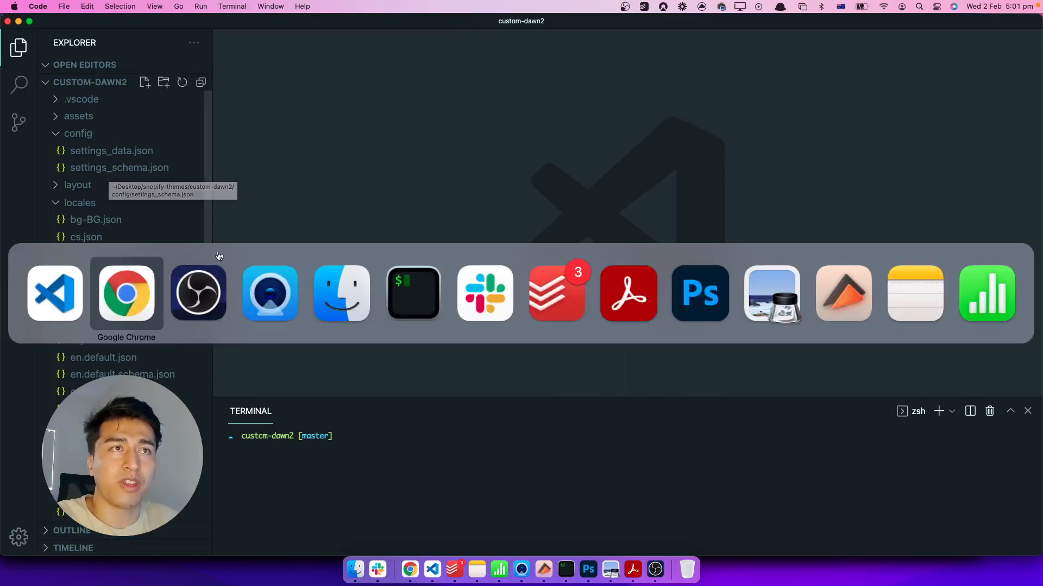
Step: Review Dawn's Theme settings groups like Colors and Typography, then return to the code project
click(125, 293)
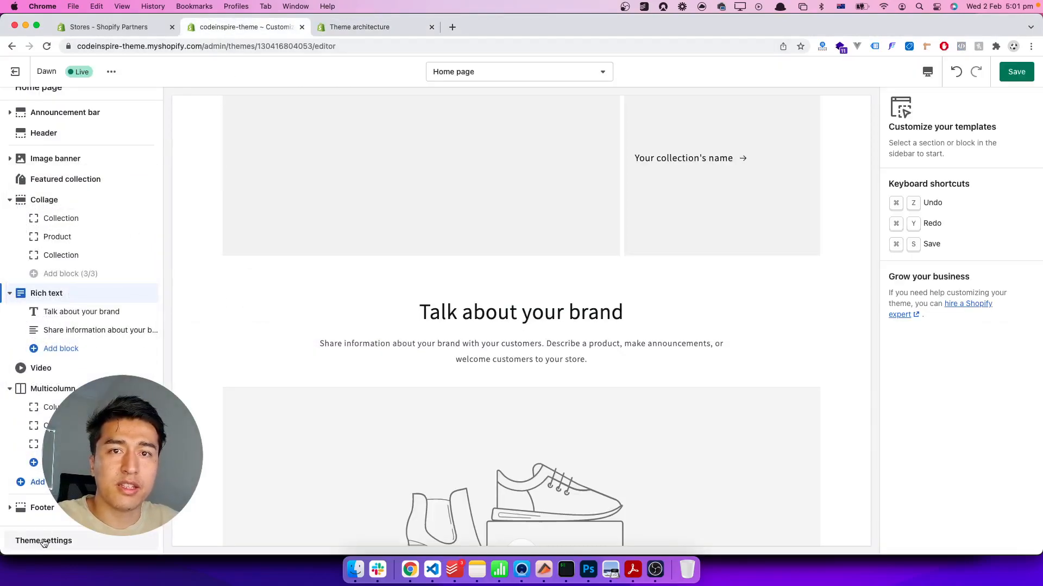
click(44, 541)
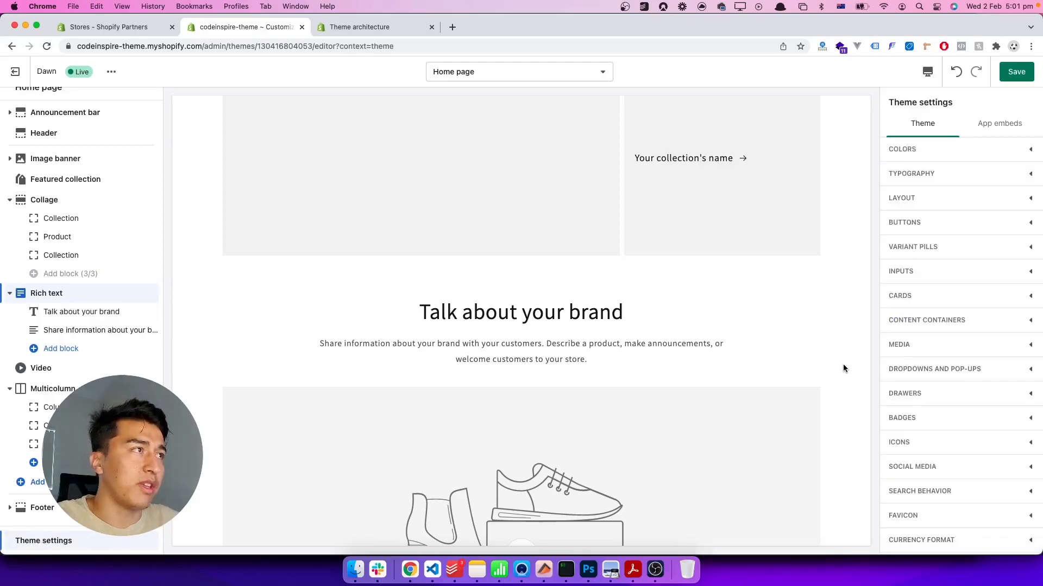
mouse_move(974, 179)
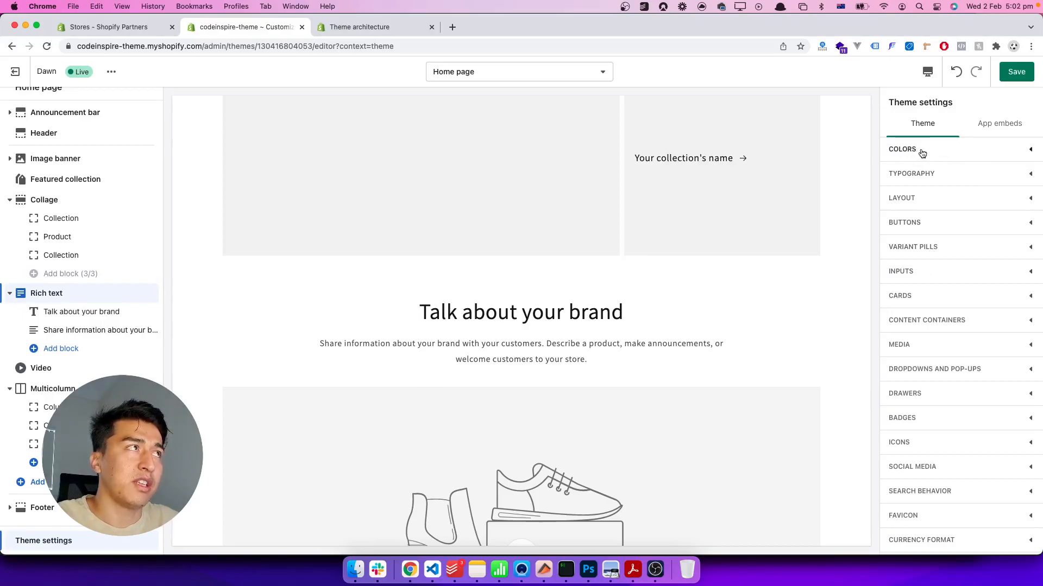
click(912, 174)
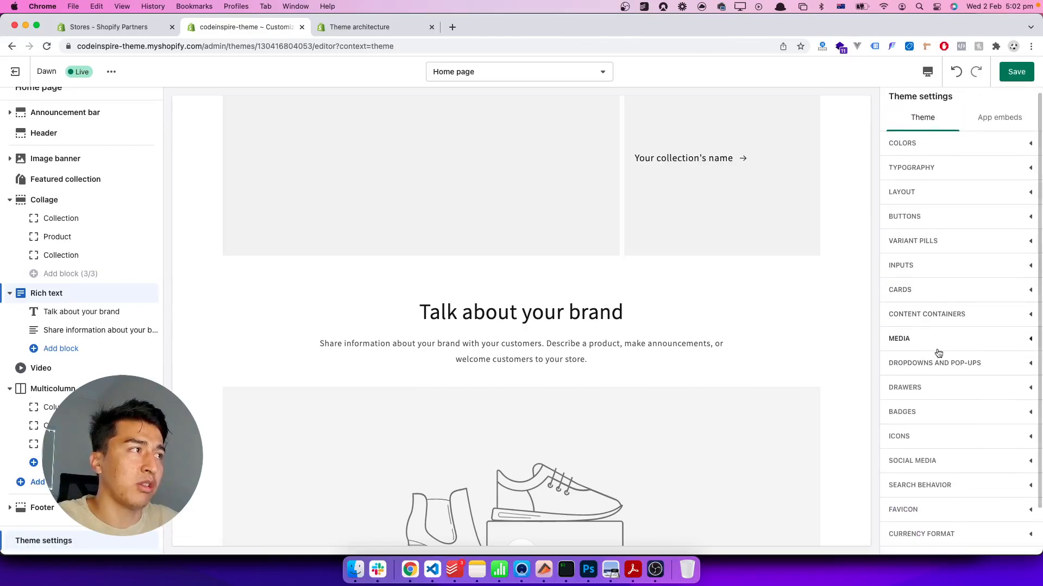
mouse_move(1018, 201)
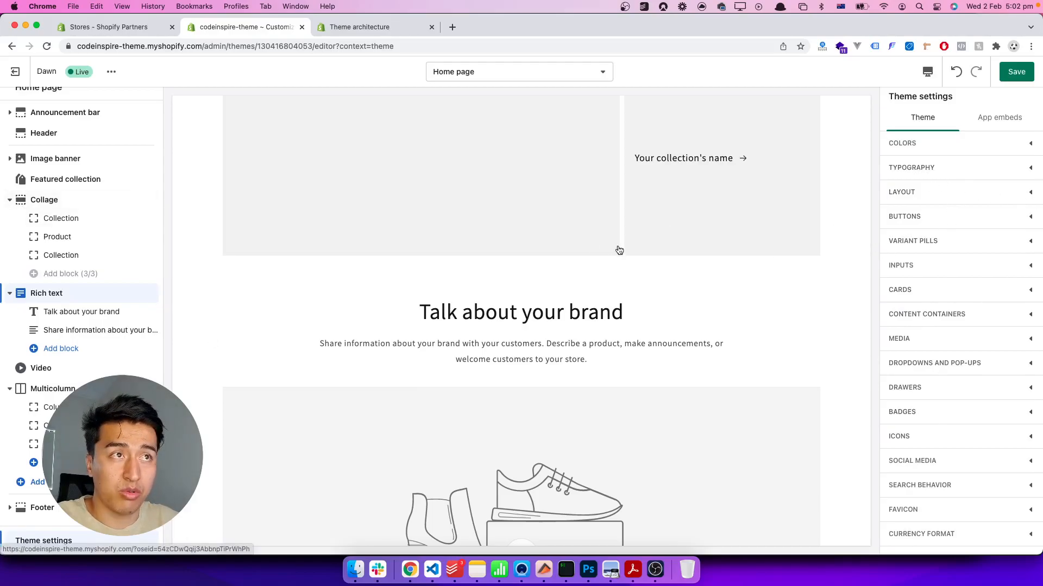
click(126, 292)
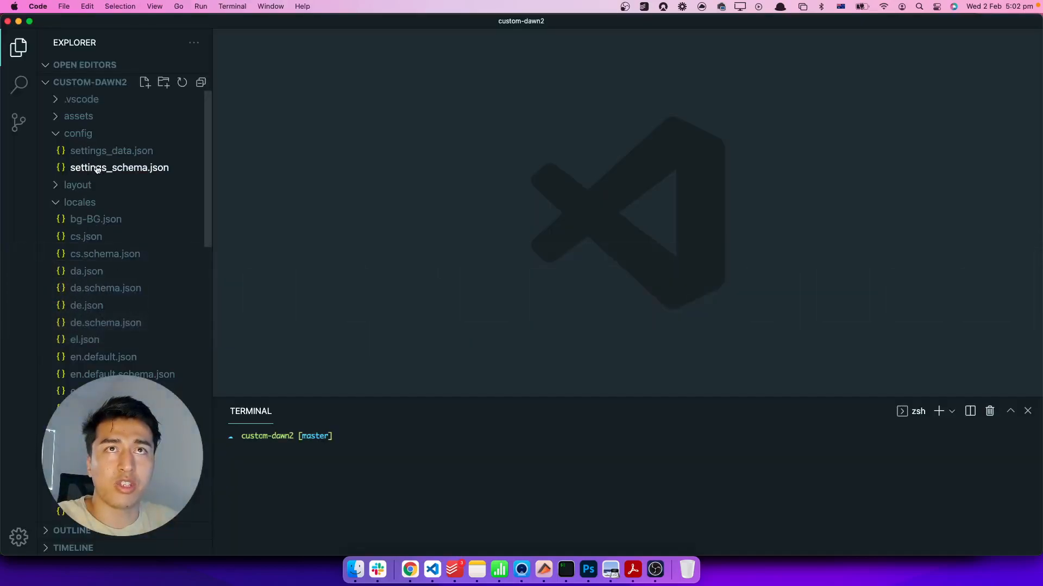
mouse_move(399, 195)
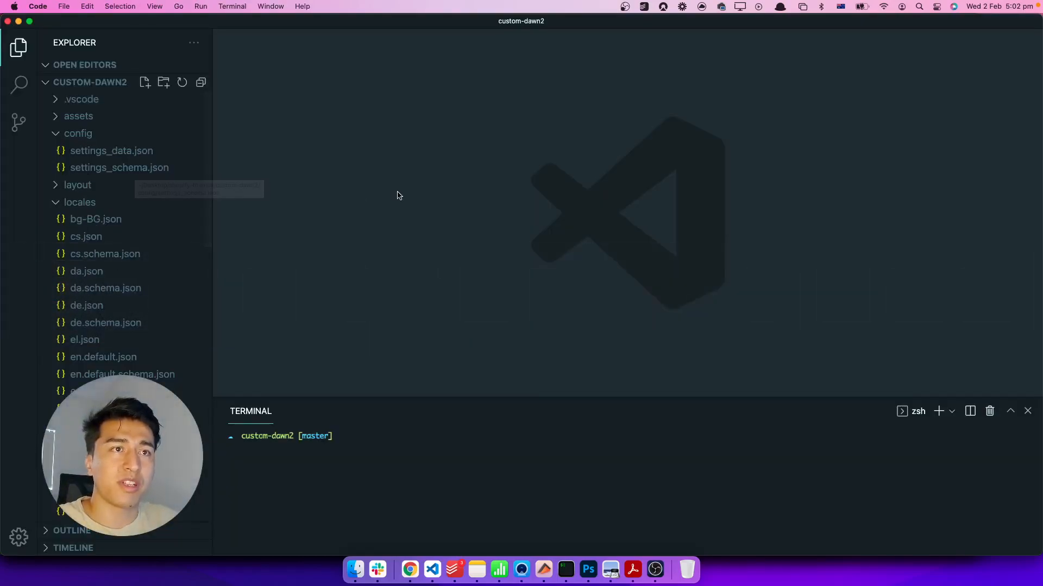
Step: Expand the layout folder, then look through and close password.liquid
click(80, 202)
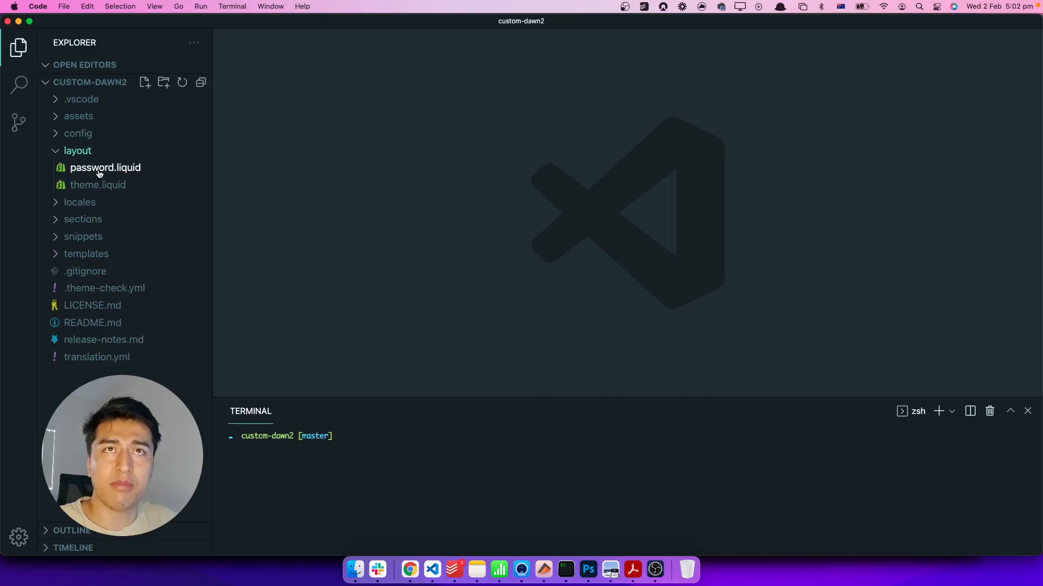
click(105, 168)
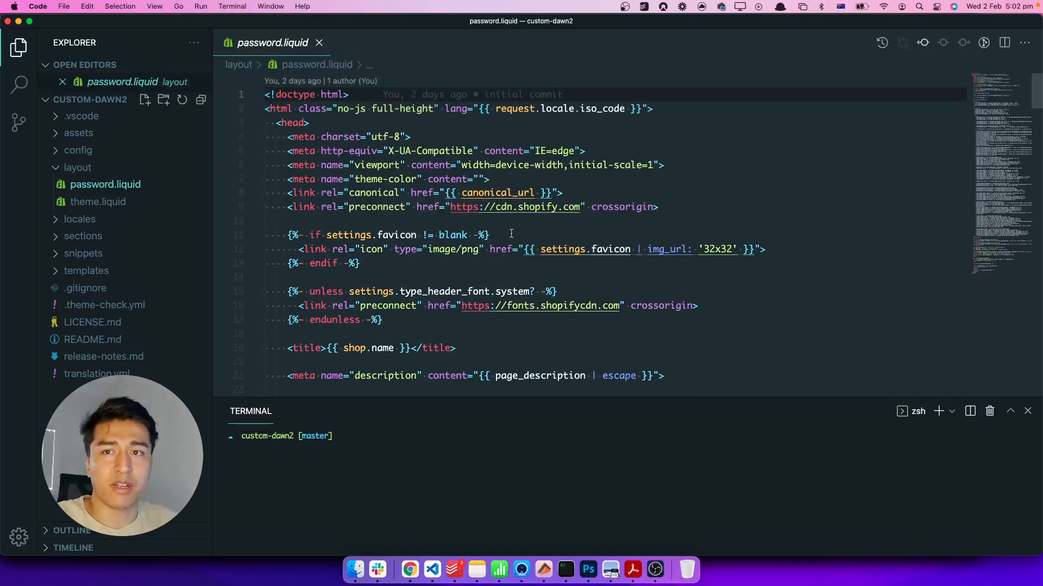
scroll(down, 3)
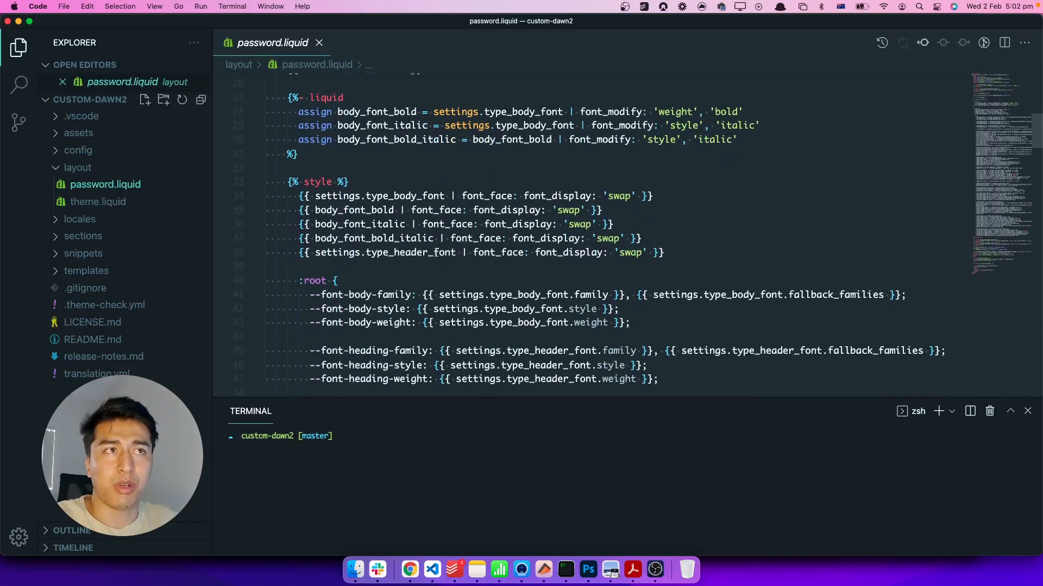
scroll(up, 3)
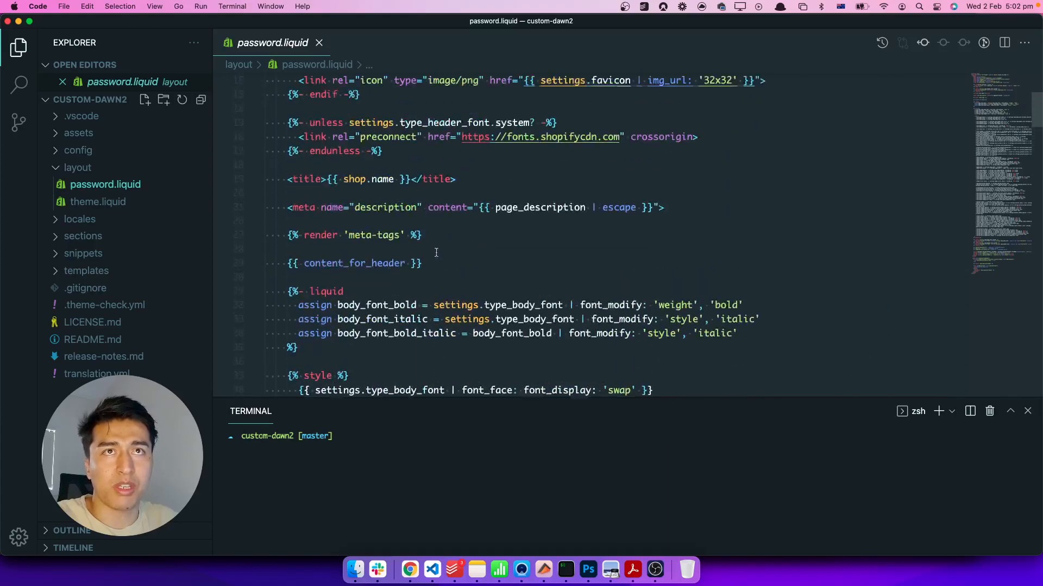
click(319, 42)
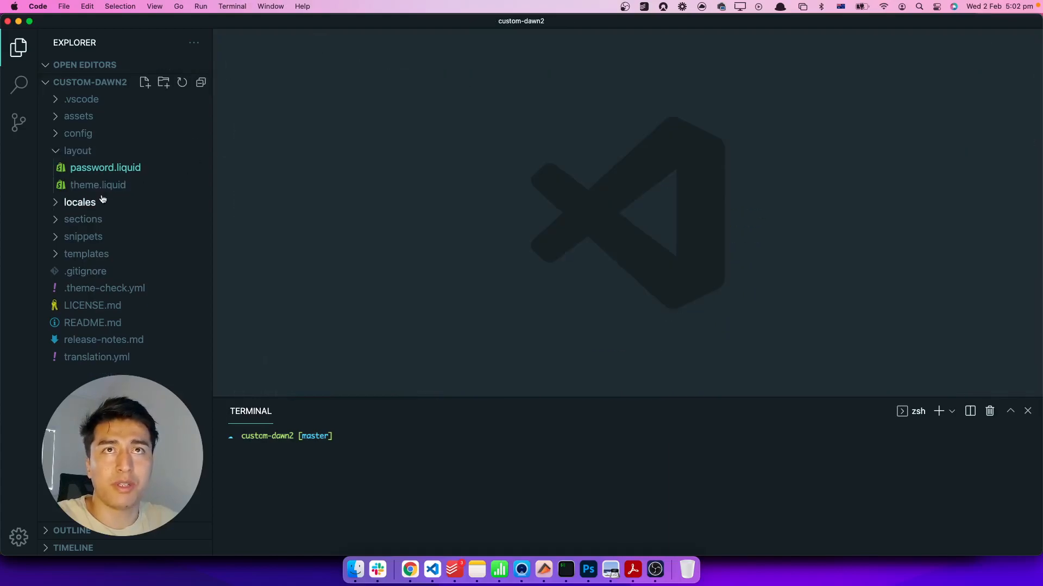
Step: Look through theme.liquid, then close it and collapse the layout folder
click(97, 184)
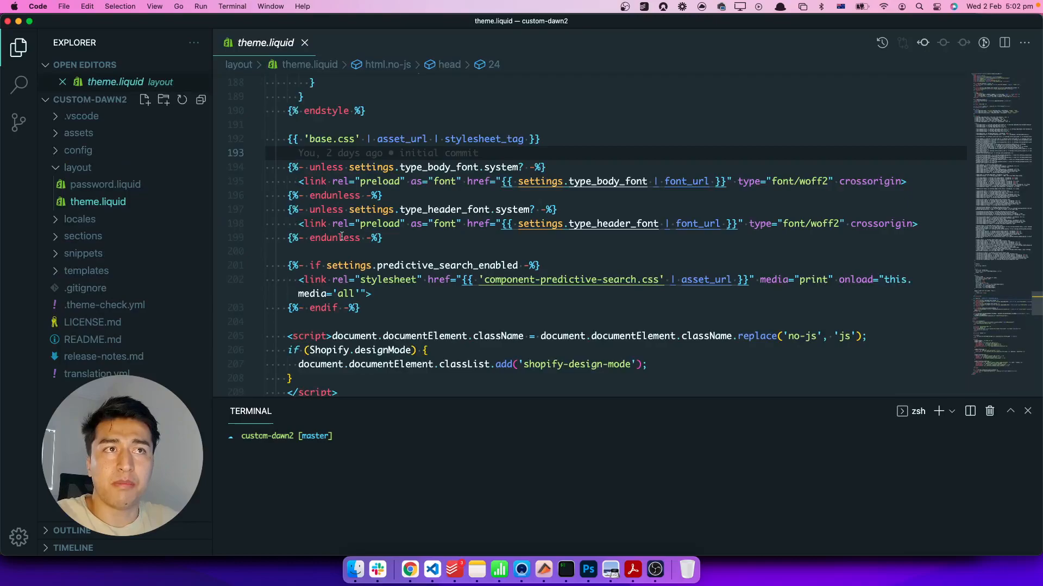
scroll(up, 3)
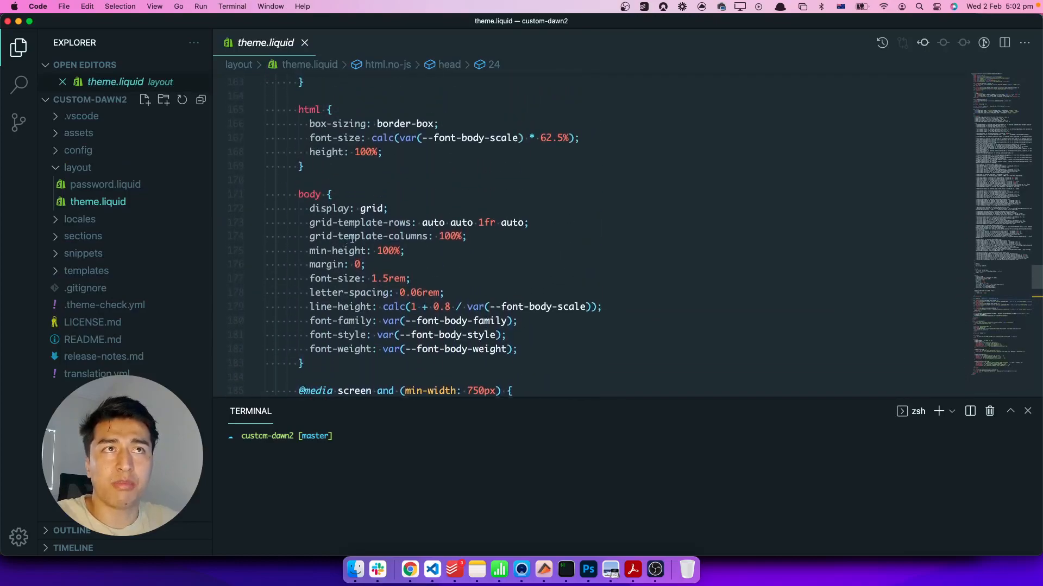
scroll(down, 3)
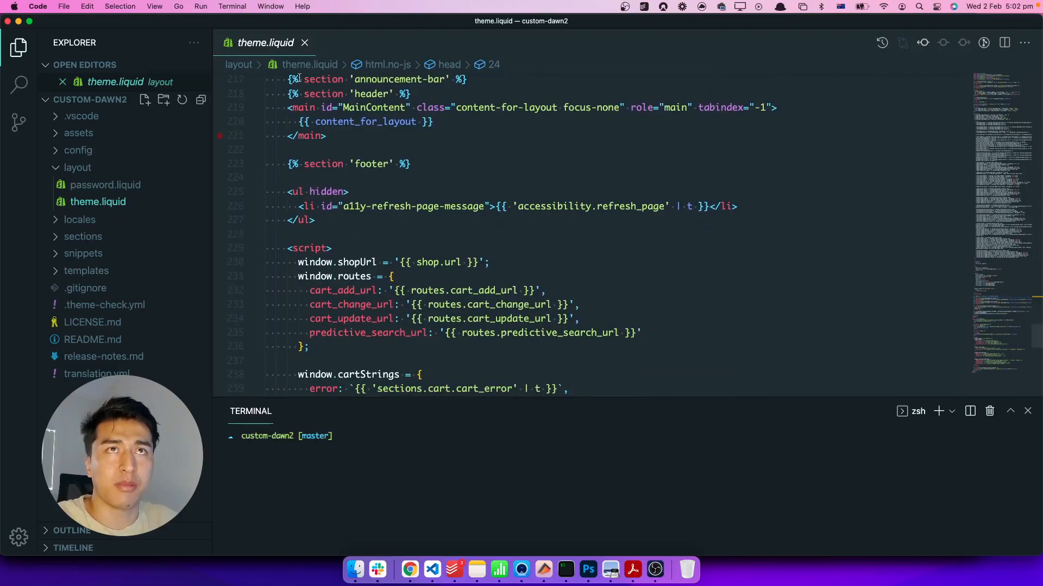
click(305, 42)
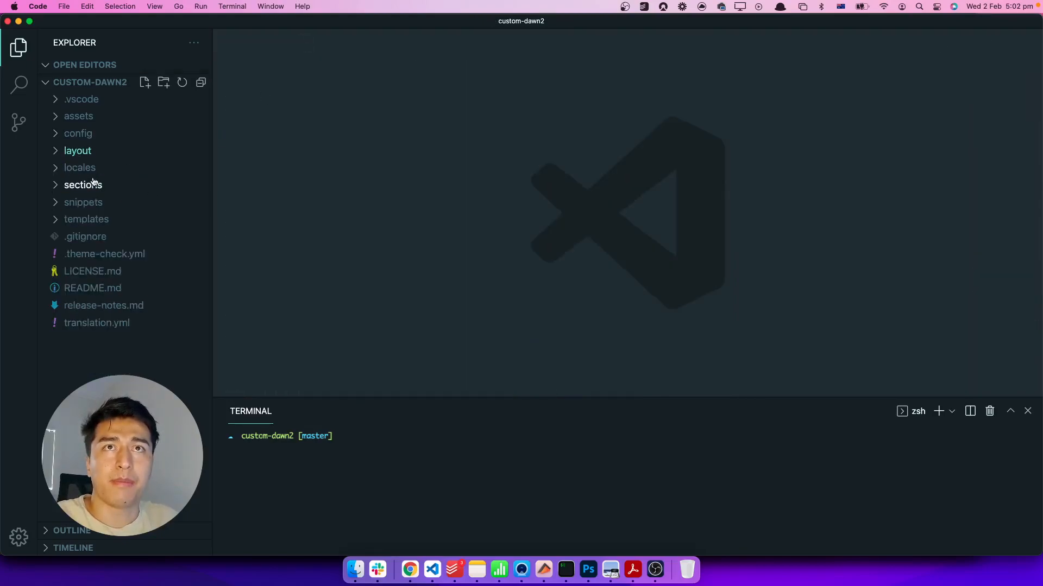
Step: Scroll through the image-banner.liquid section file, then close its editor tab
click(78, 167)
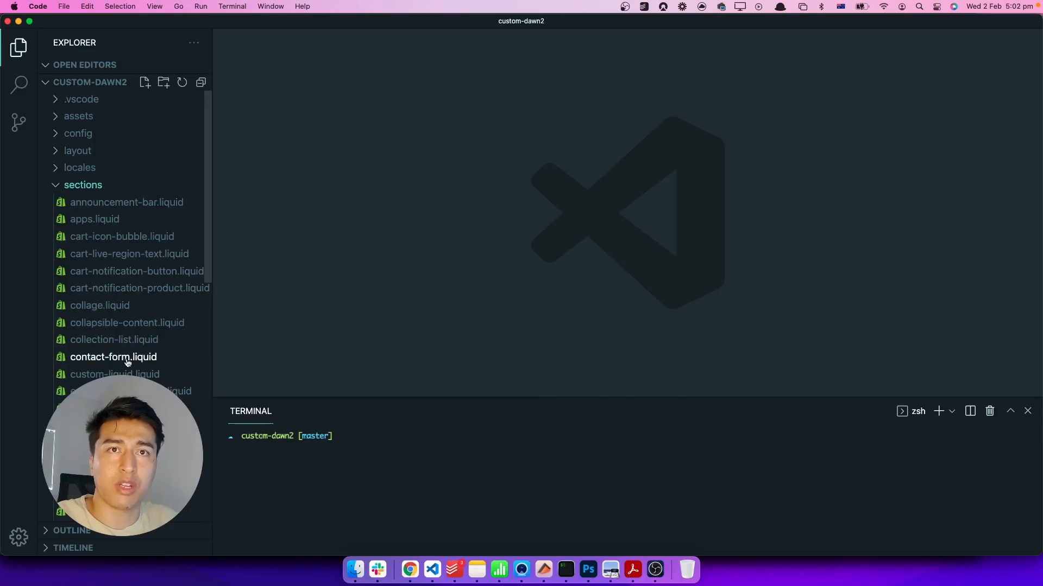
scroll(down, 3)
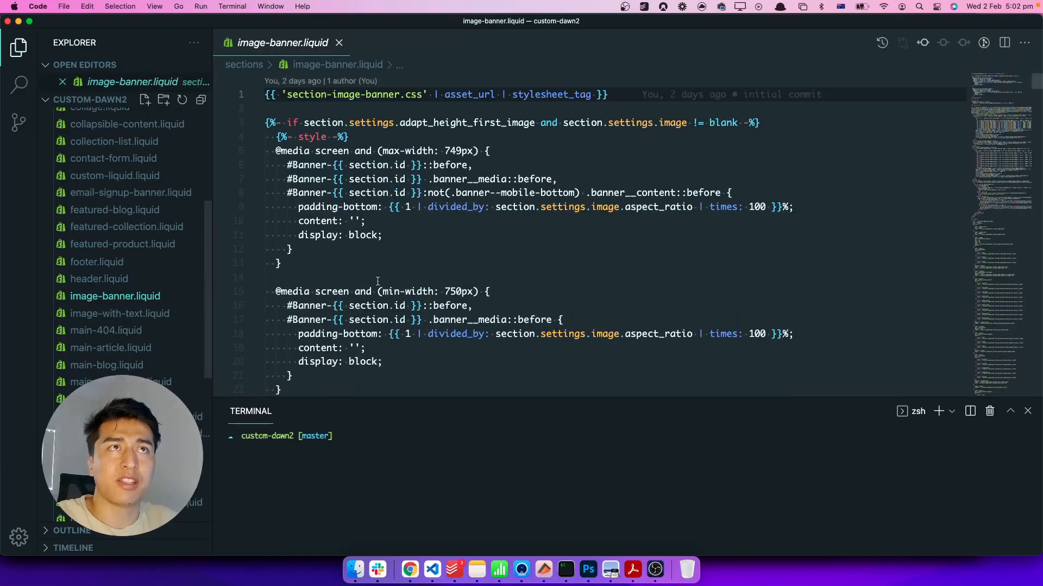
scroll(down, 3)
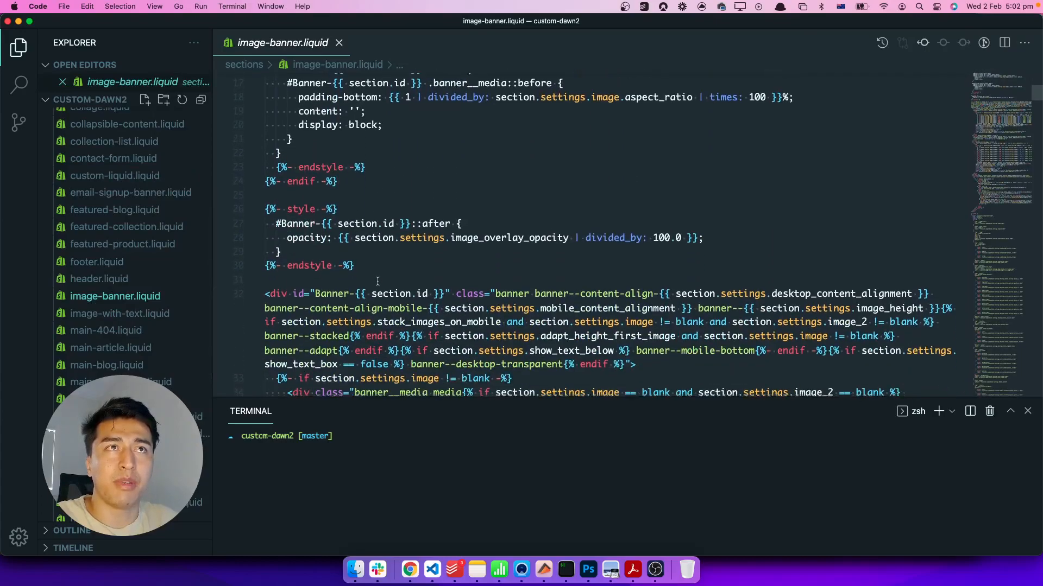
scroll(down, 3)
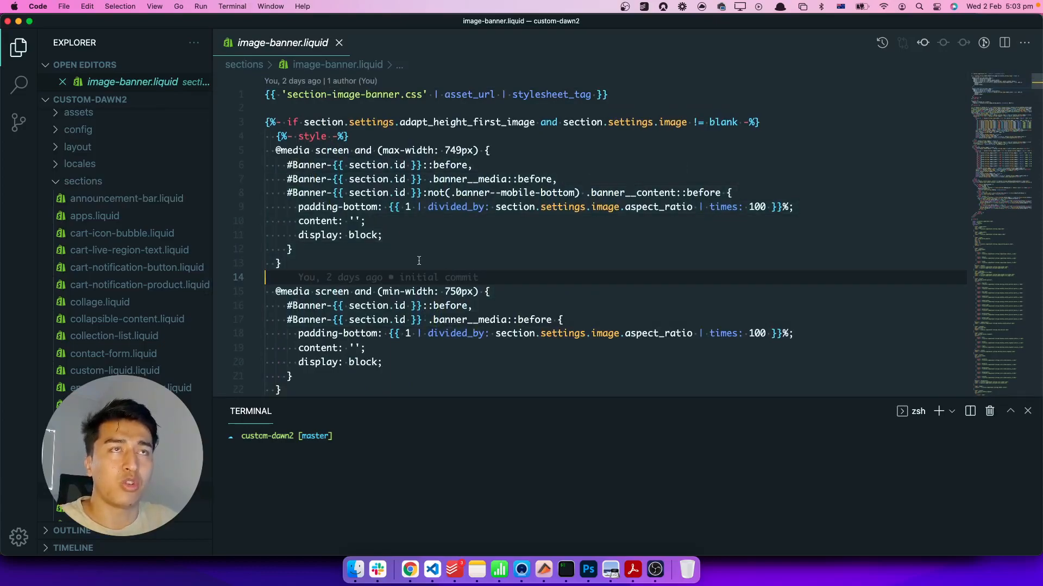
scroll(up, 3)
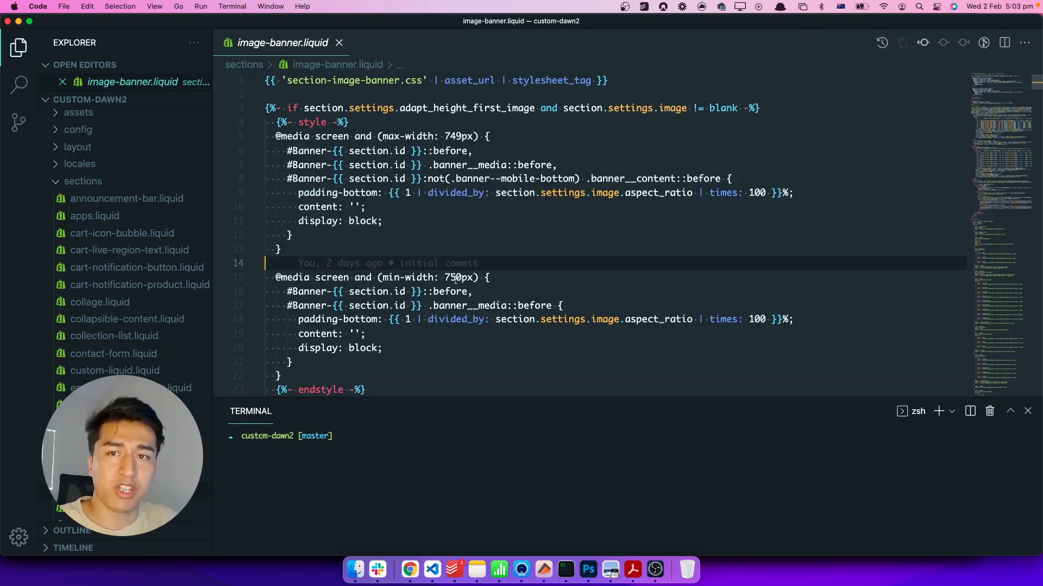
mouse_move(339, 43)
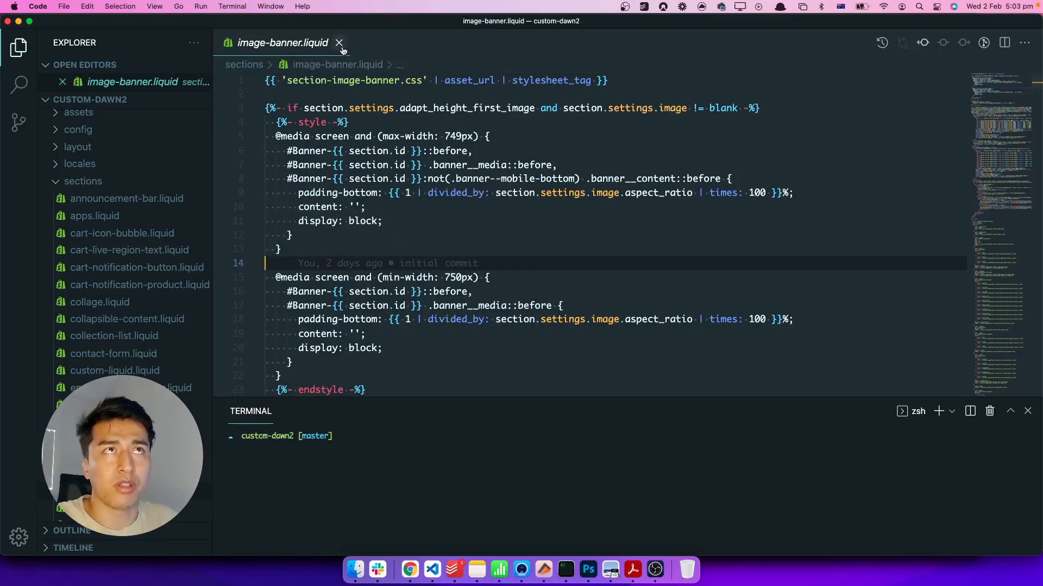
click(339, 42)
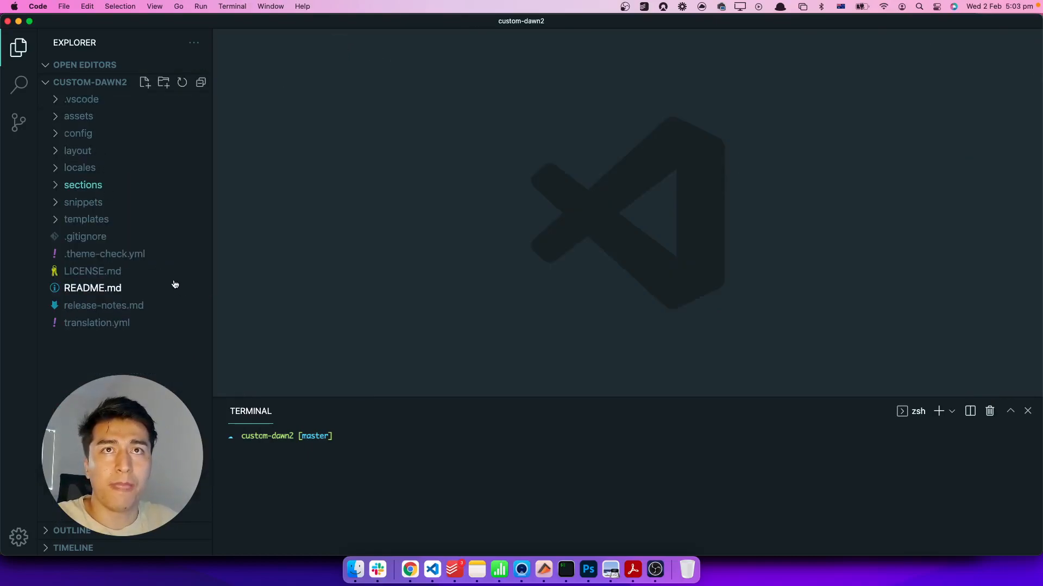
Step: Expand templates, briefly reveal the customers and sections folder contents, then hide them
click(86, 219)
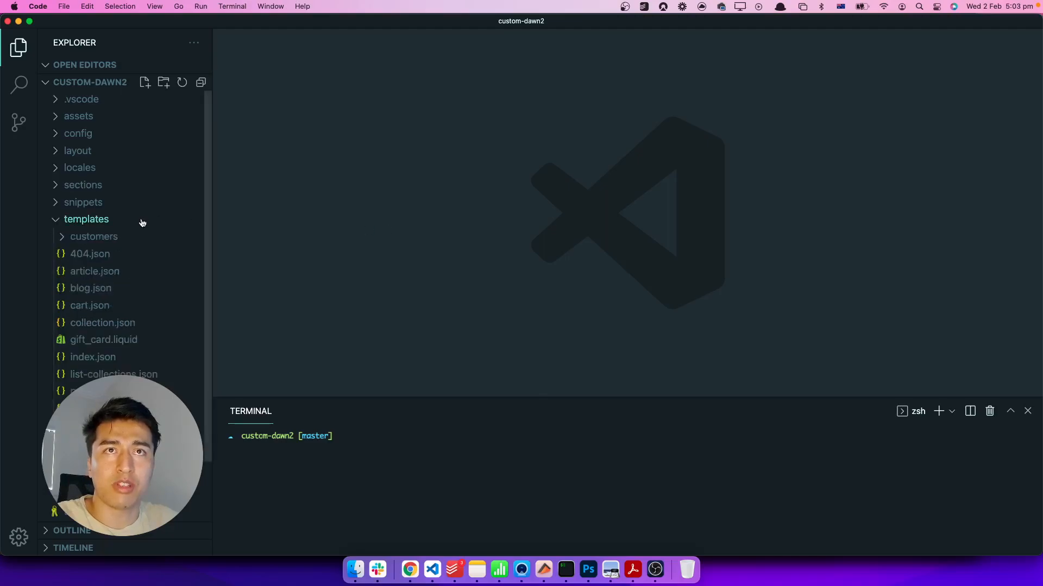
click(94, 236)
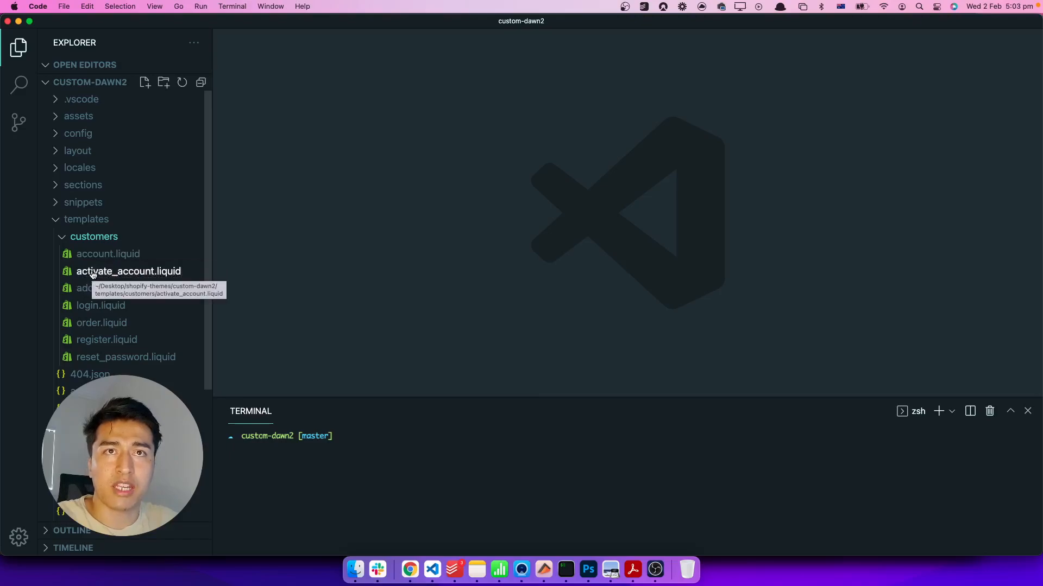
click(94, 237)
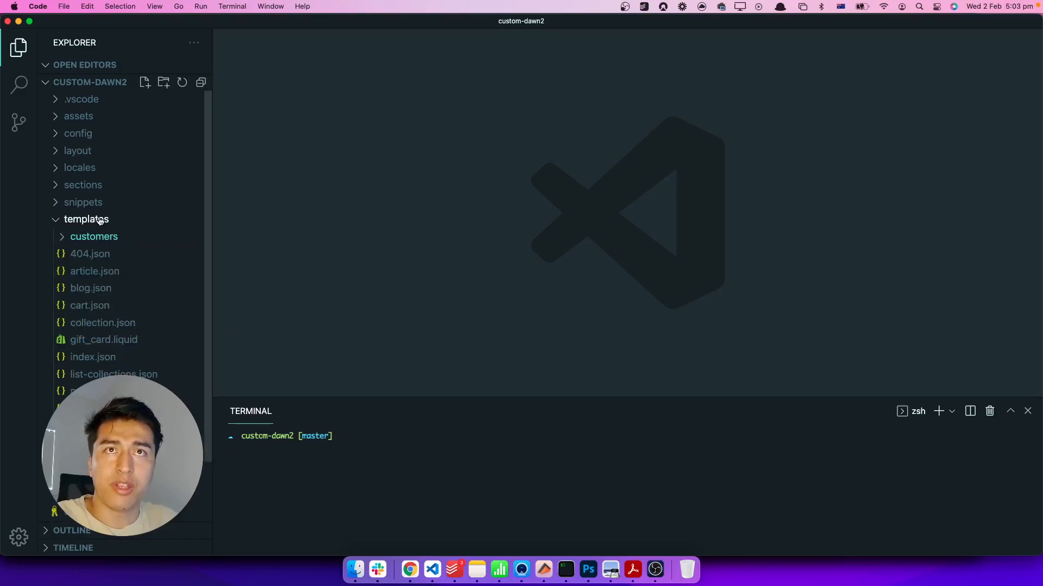
mouse_move(133, 305)
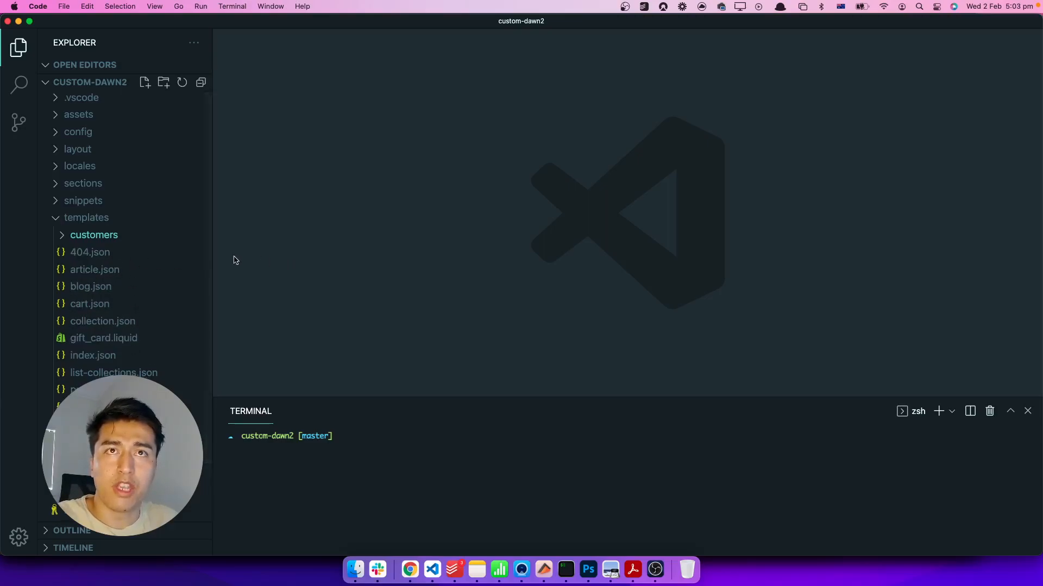
mouse_move(89, 252)
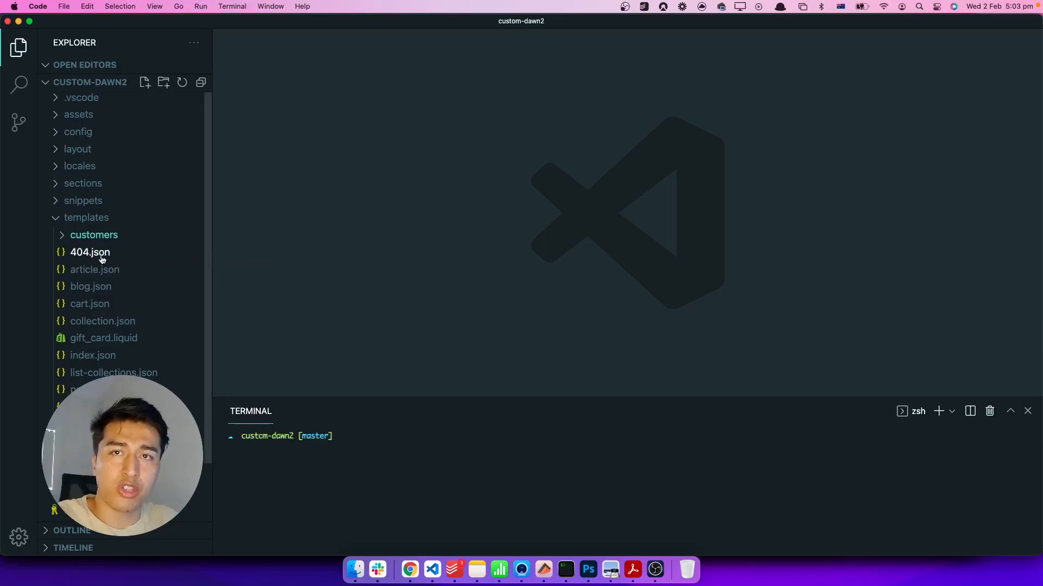
click(83, 183)
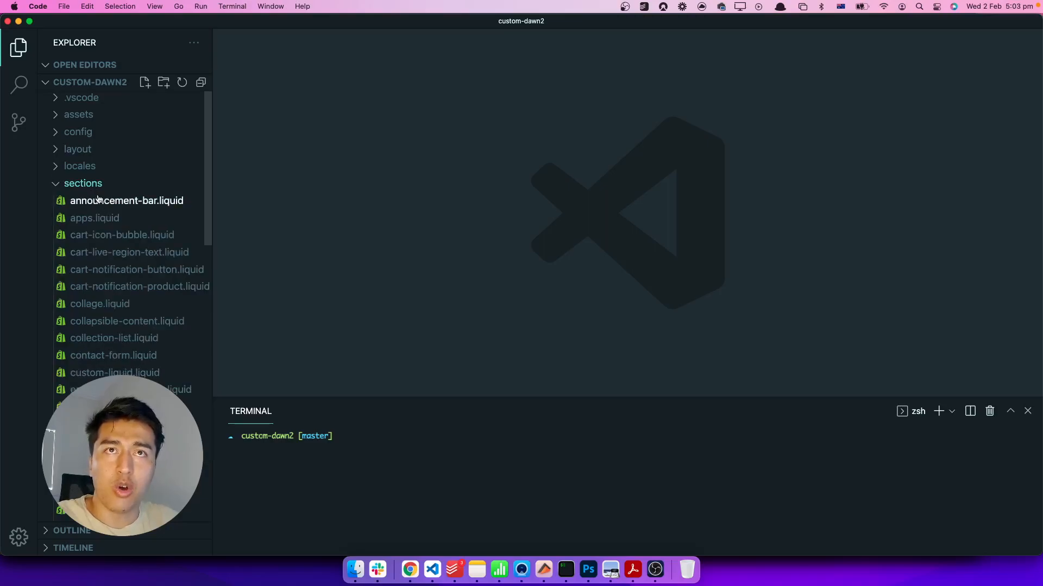
click(83, 183)
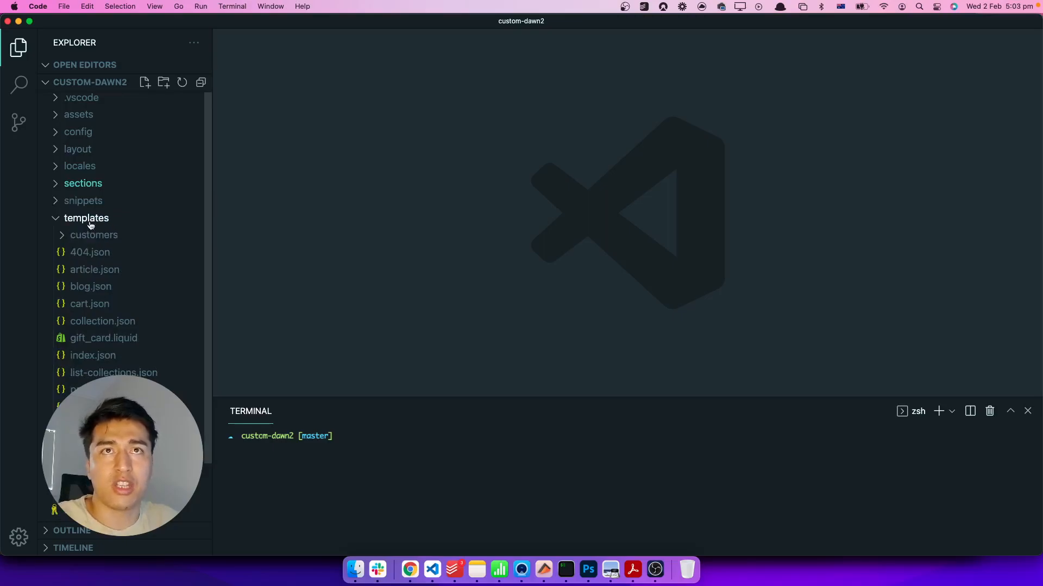
Step: Collapse, re-expand, and collapse the templates folder to show only top-level items
click(86, 218)
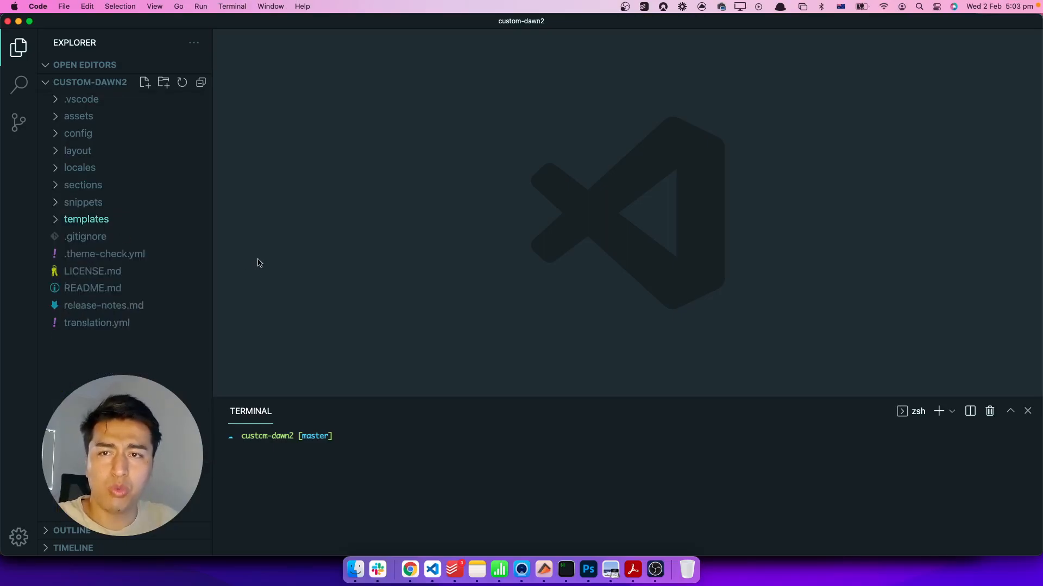
mouse_move(111, 222)
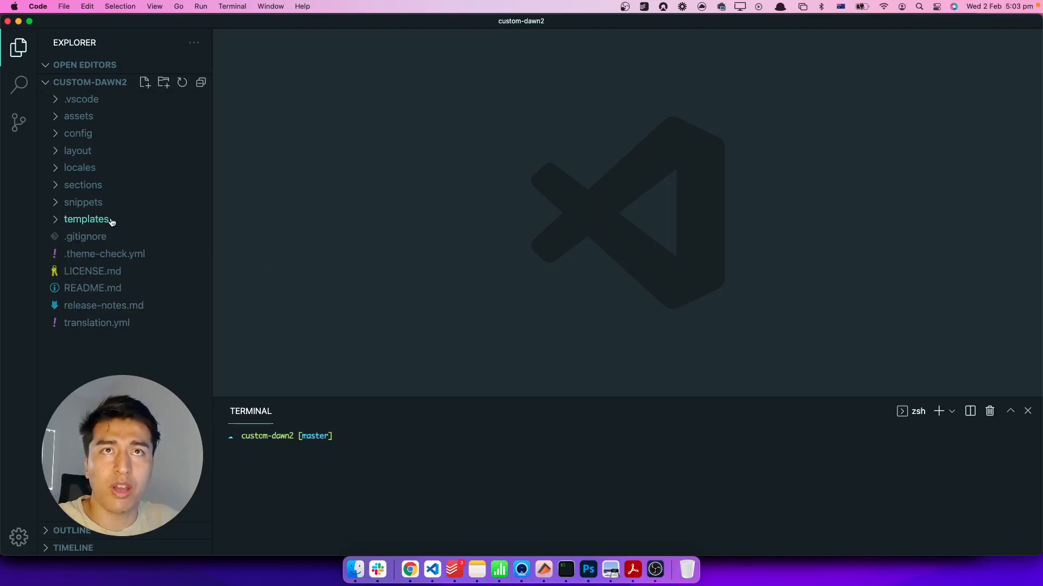
click(86, 219)
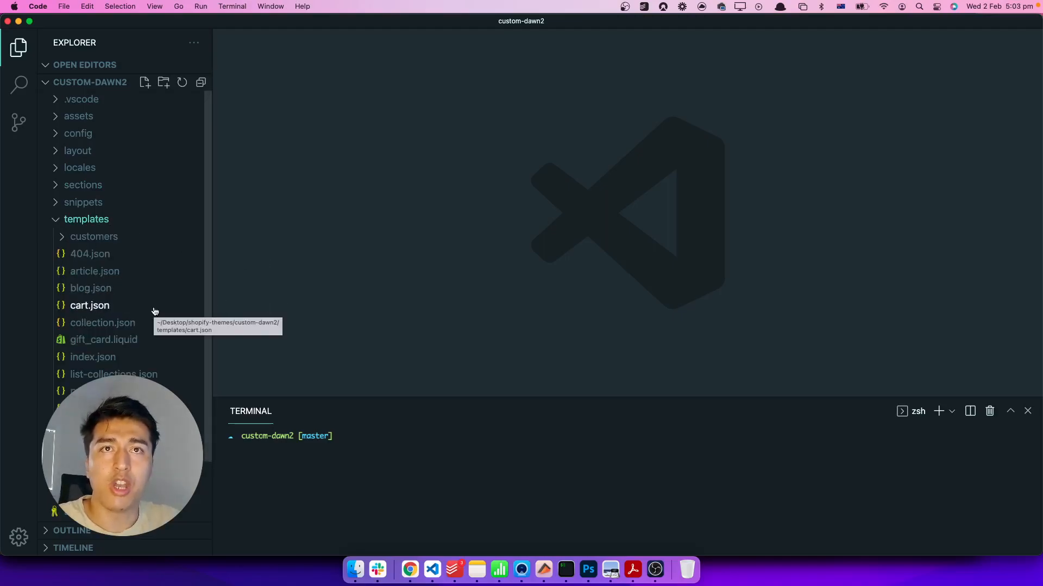
mouse_move(102, 232)
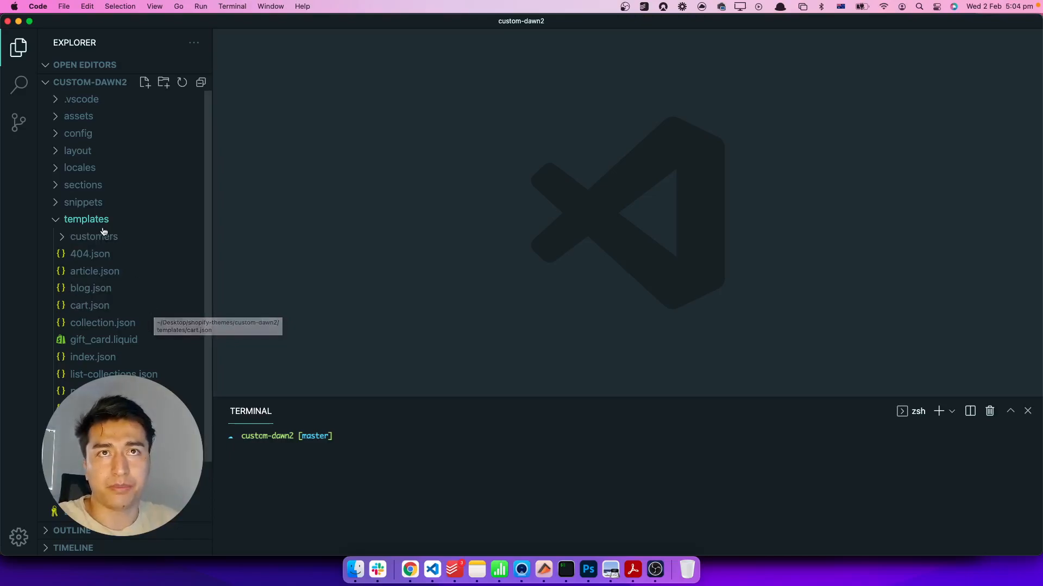
click(85, 219)
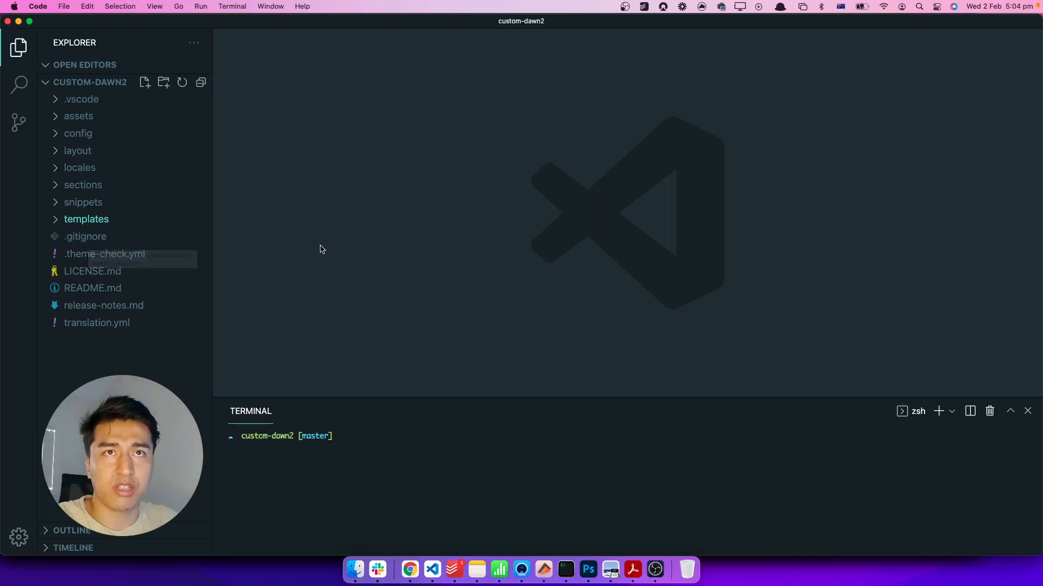
mouse_move(82, 262)
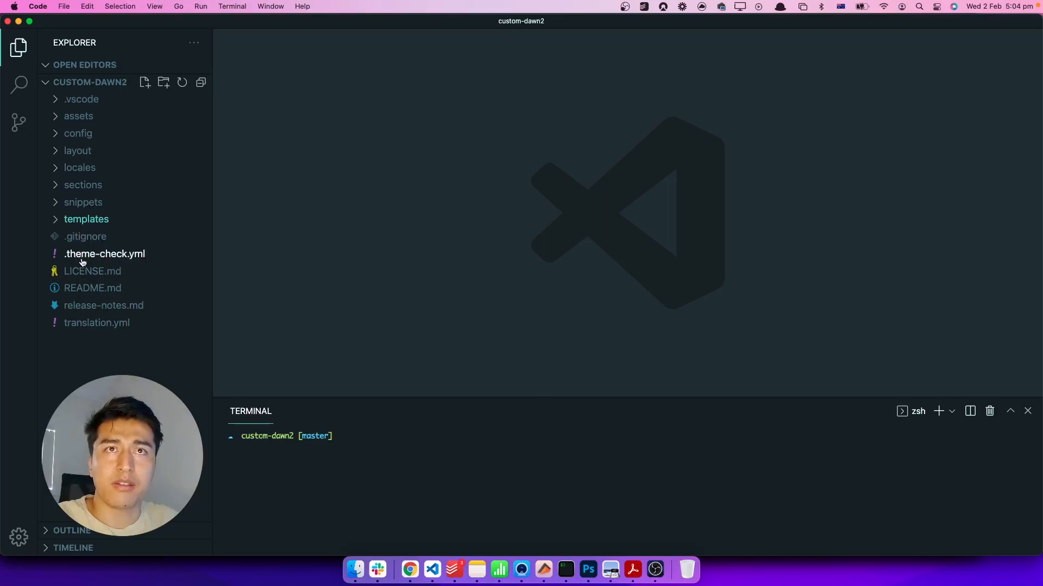
mouse_move(316, 272)
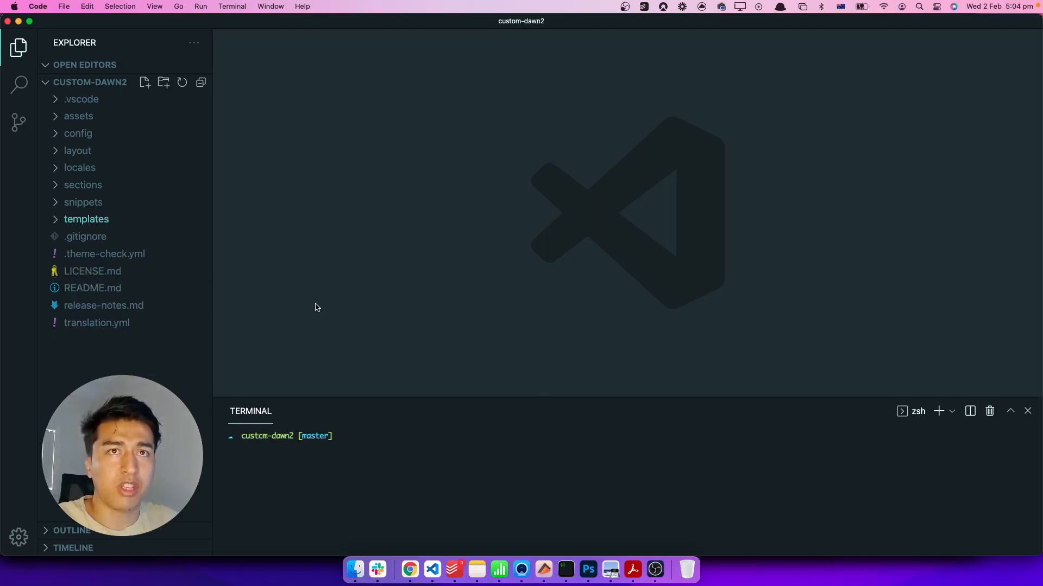
mouse_move(353, 307)
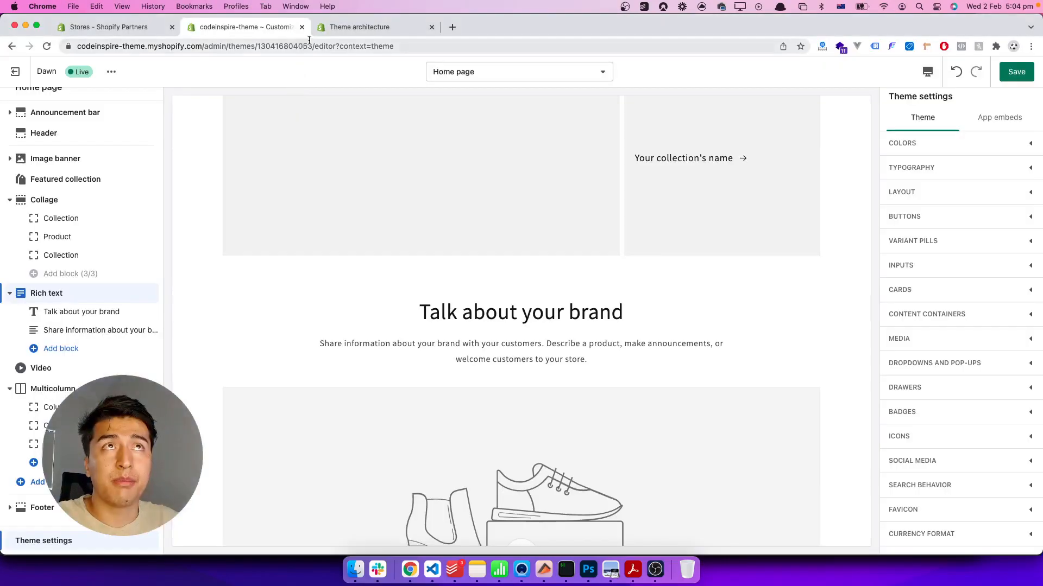
Step: Skim the Theme architecture docs' directory structure, then return to the custom-dawn2 project
click(359, 27)
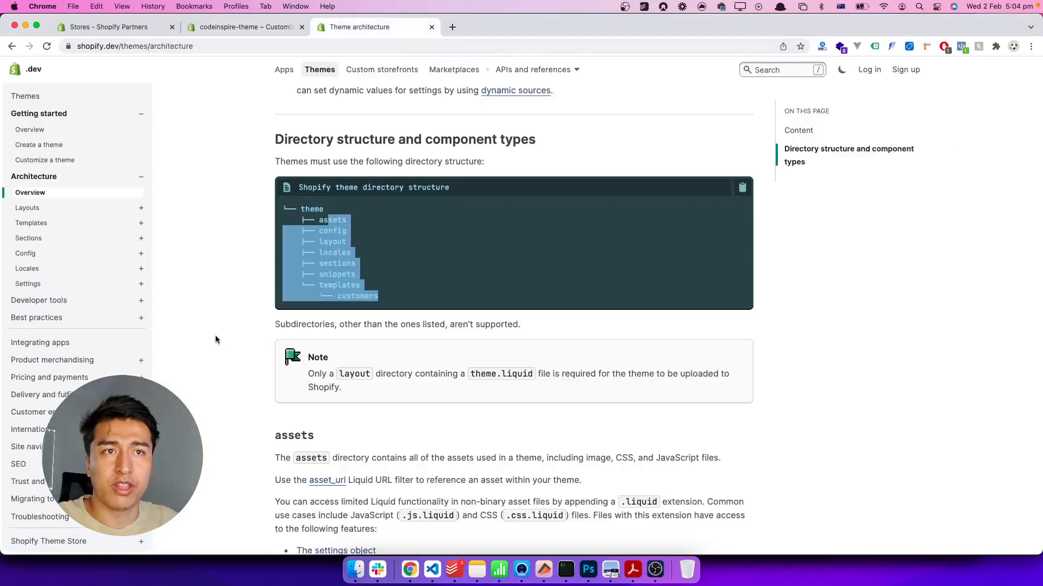
scroll(down, 3)
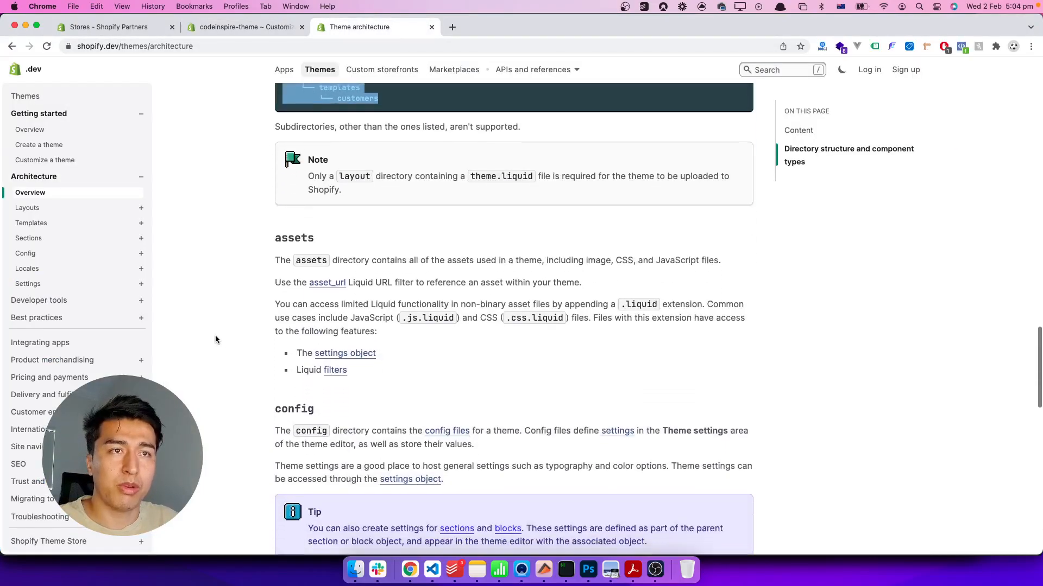
scroll(down, 3)
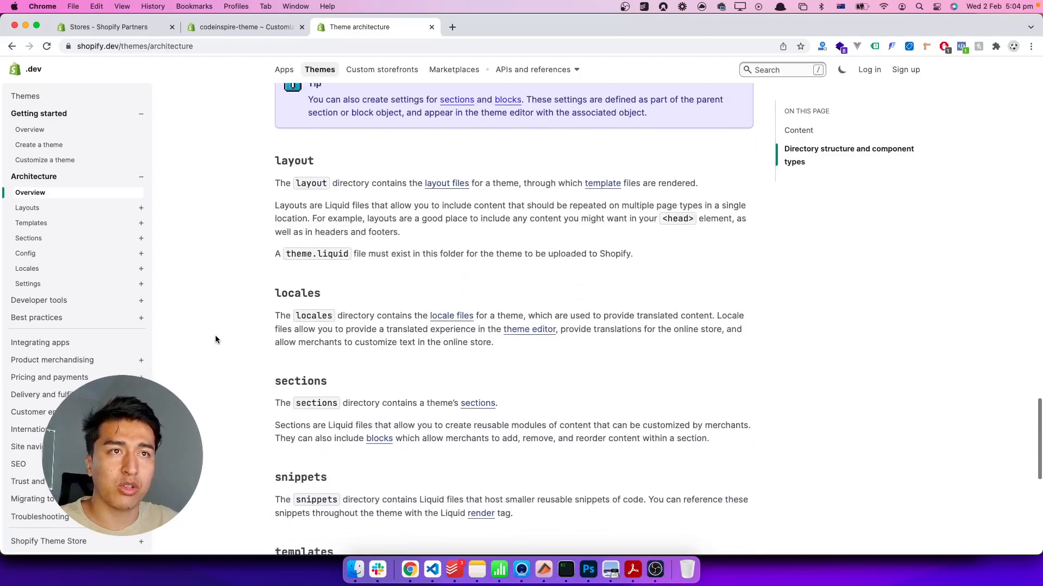
scroll(down, 3)
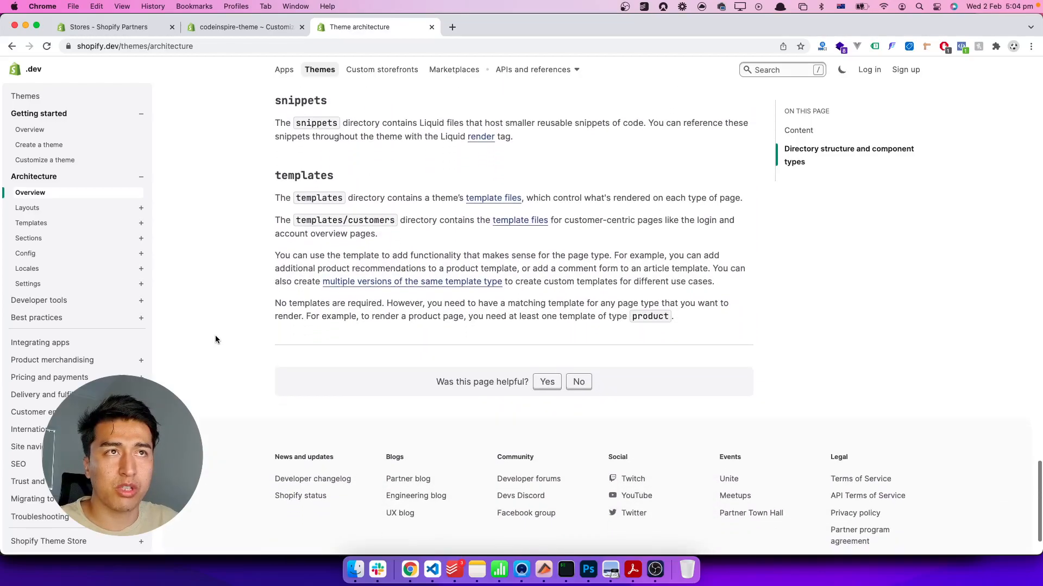
scroll(up, 3)
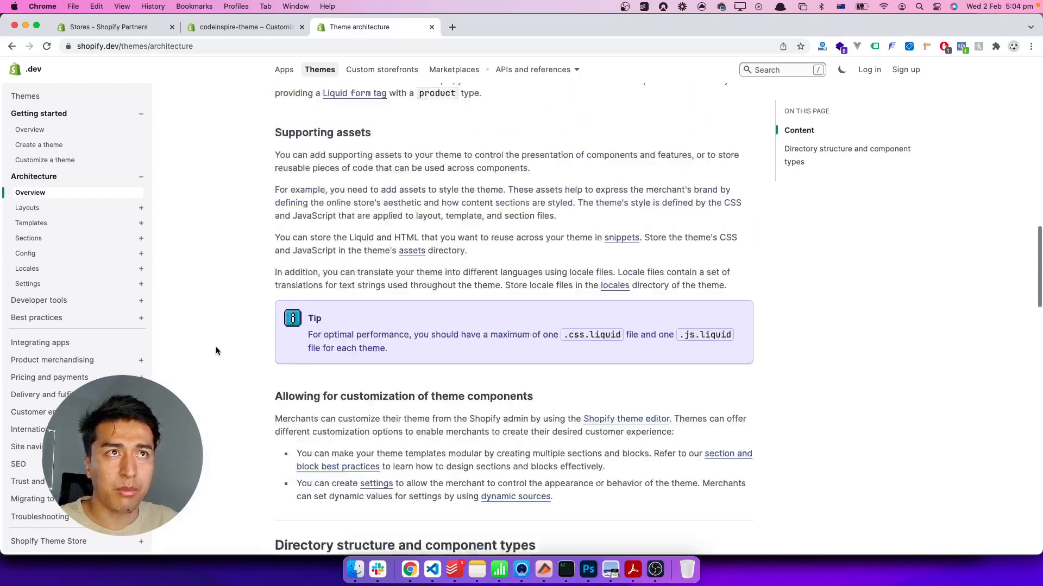
scroll(down, 3)
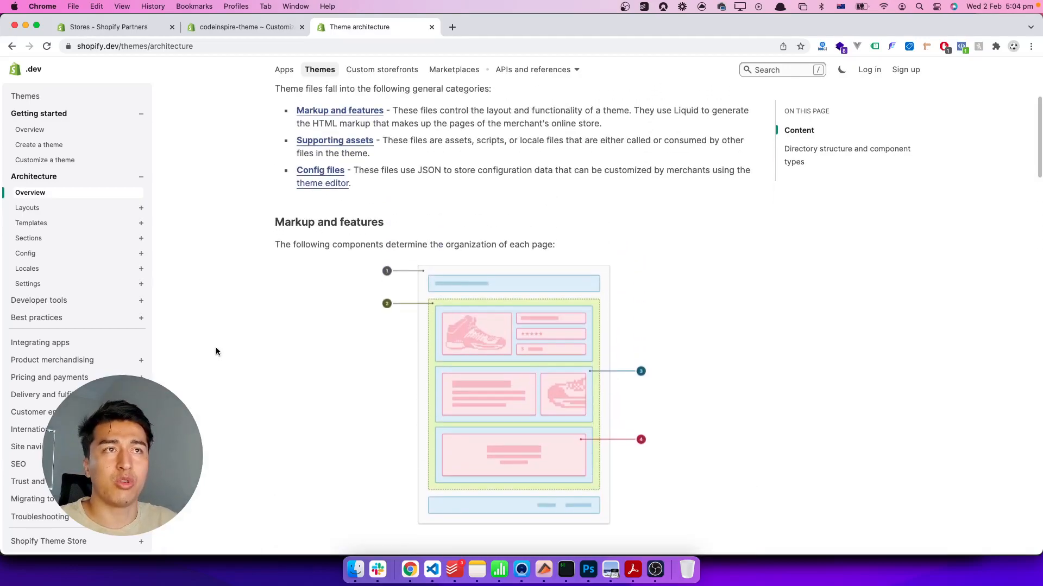
click(431, 570)
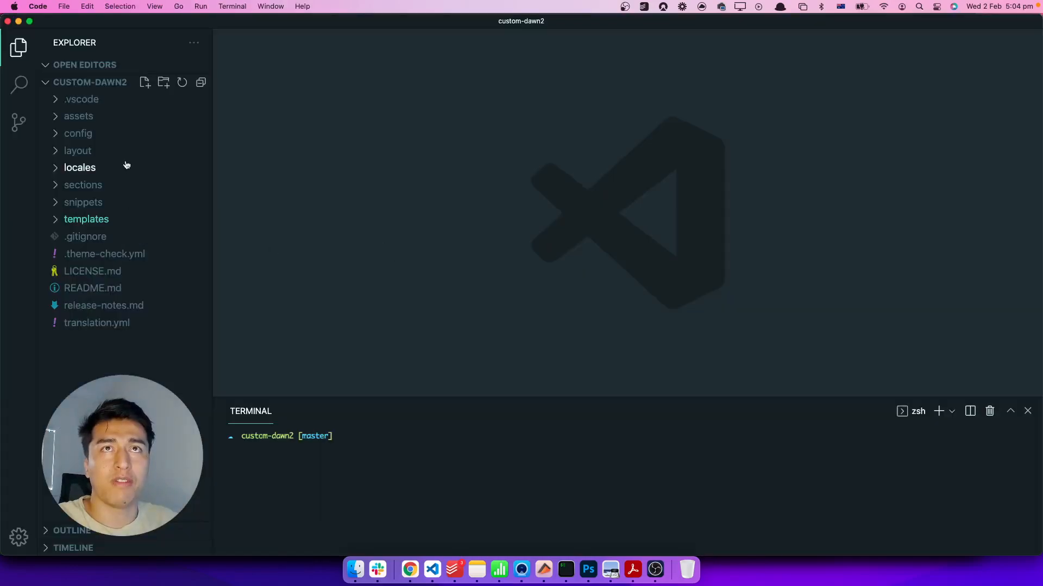
mouse_move(262, 248)
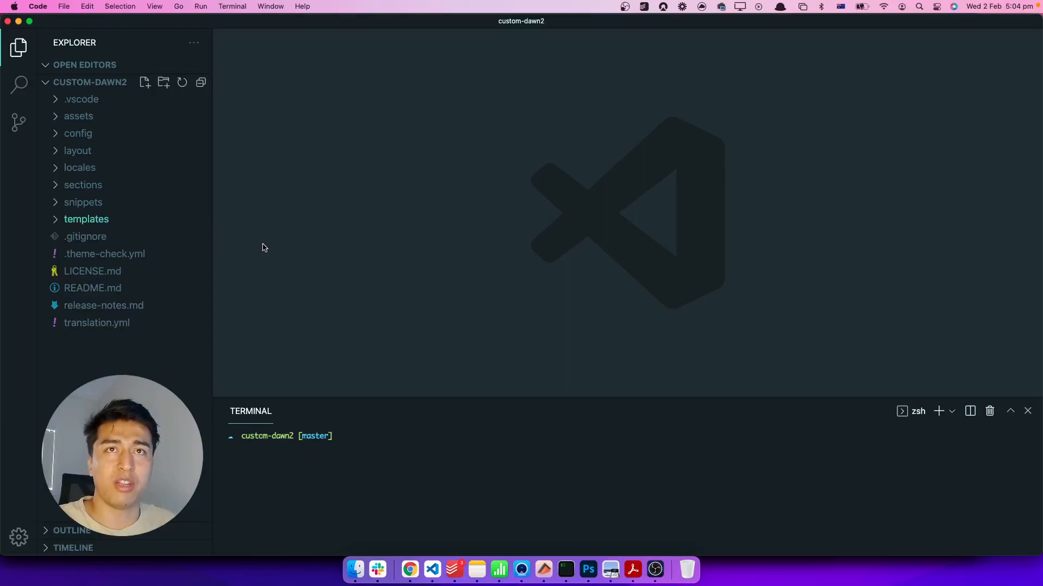